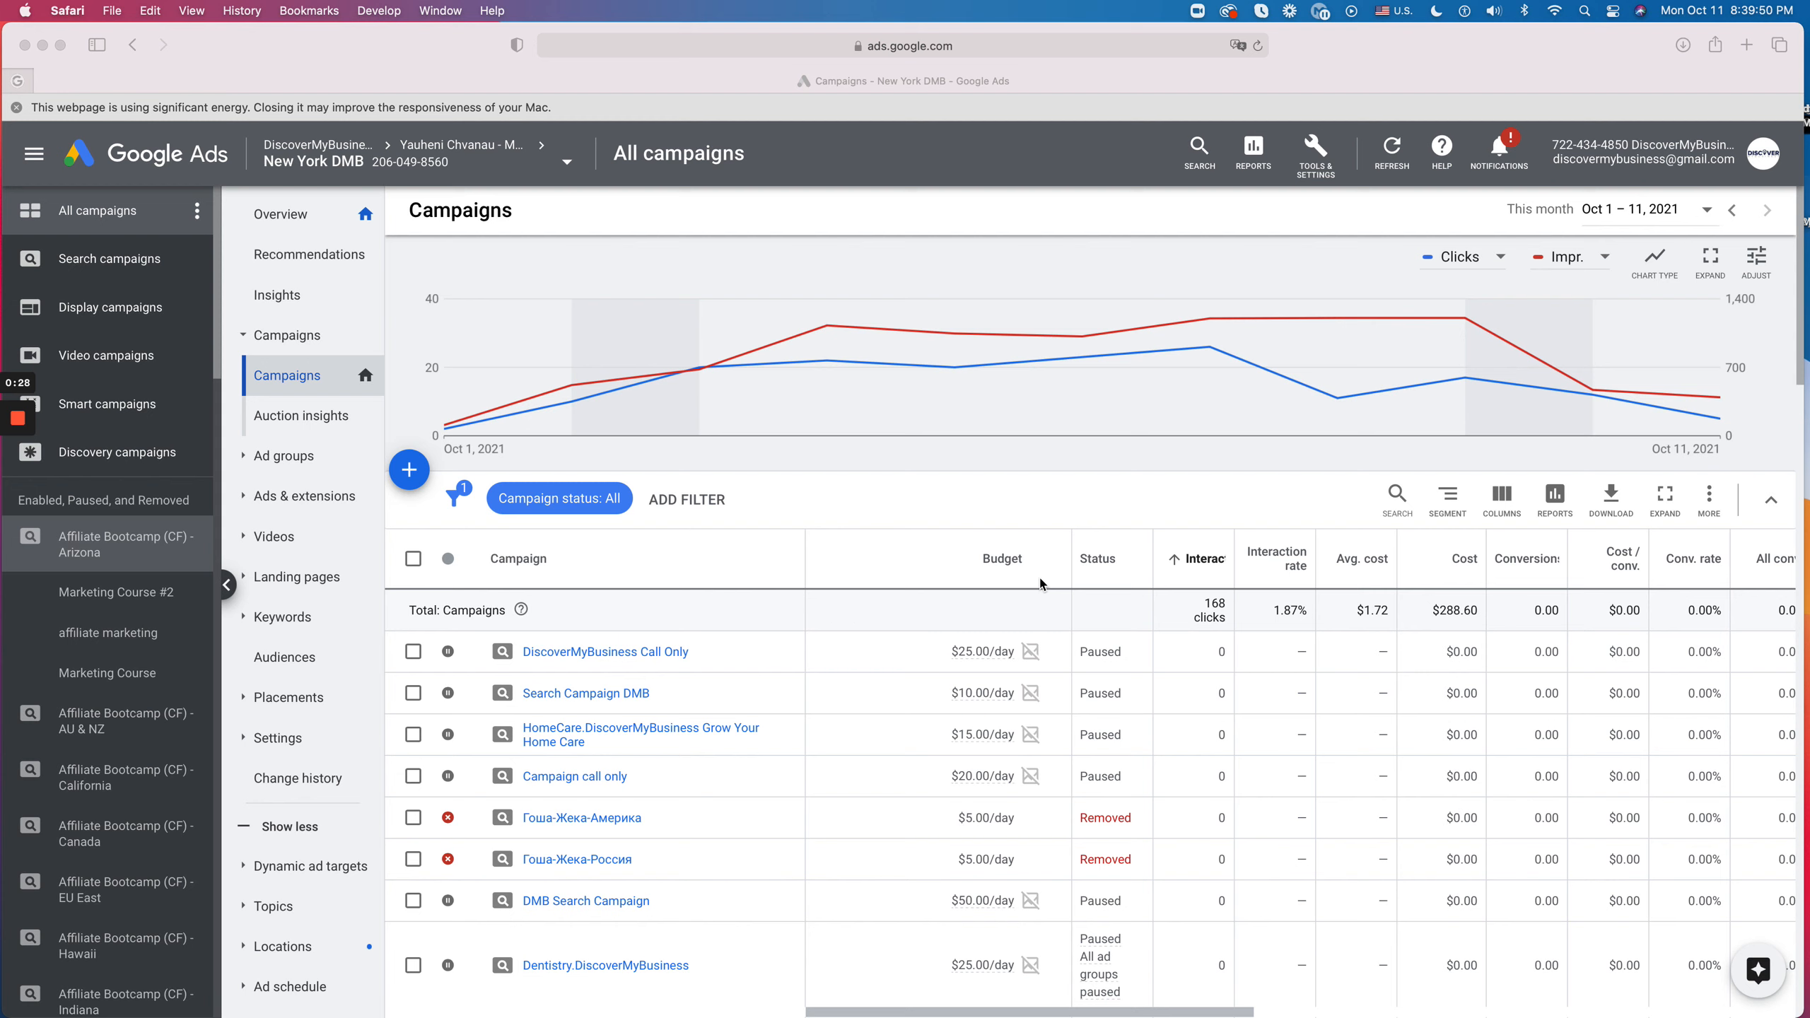
{"action": "mouse_move", "coordinate": [470, 493]}
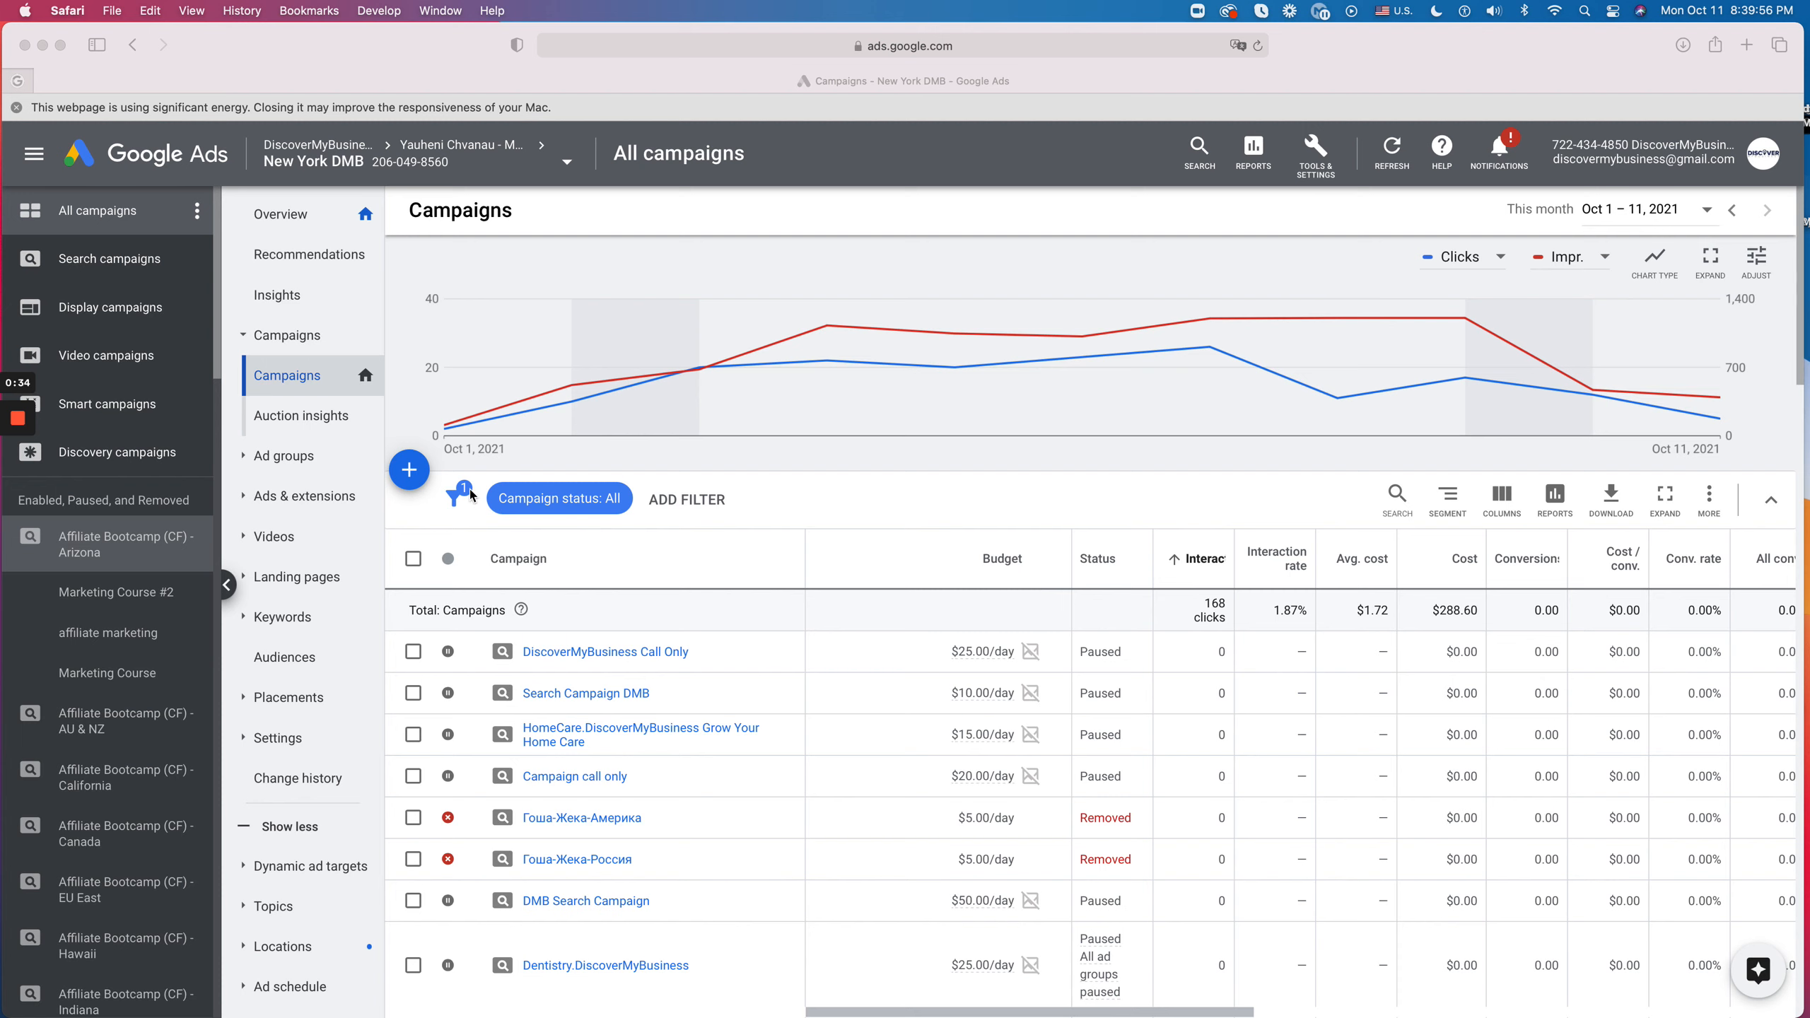
{"action": "mouse_move", "coordinate": [475, 482]}
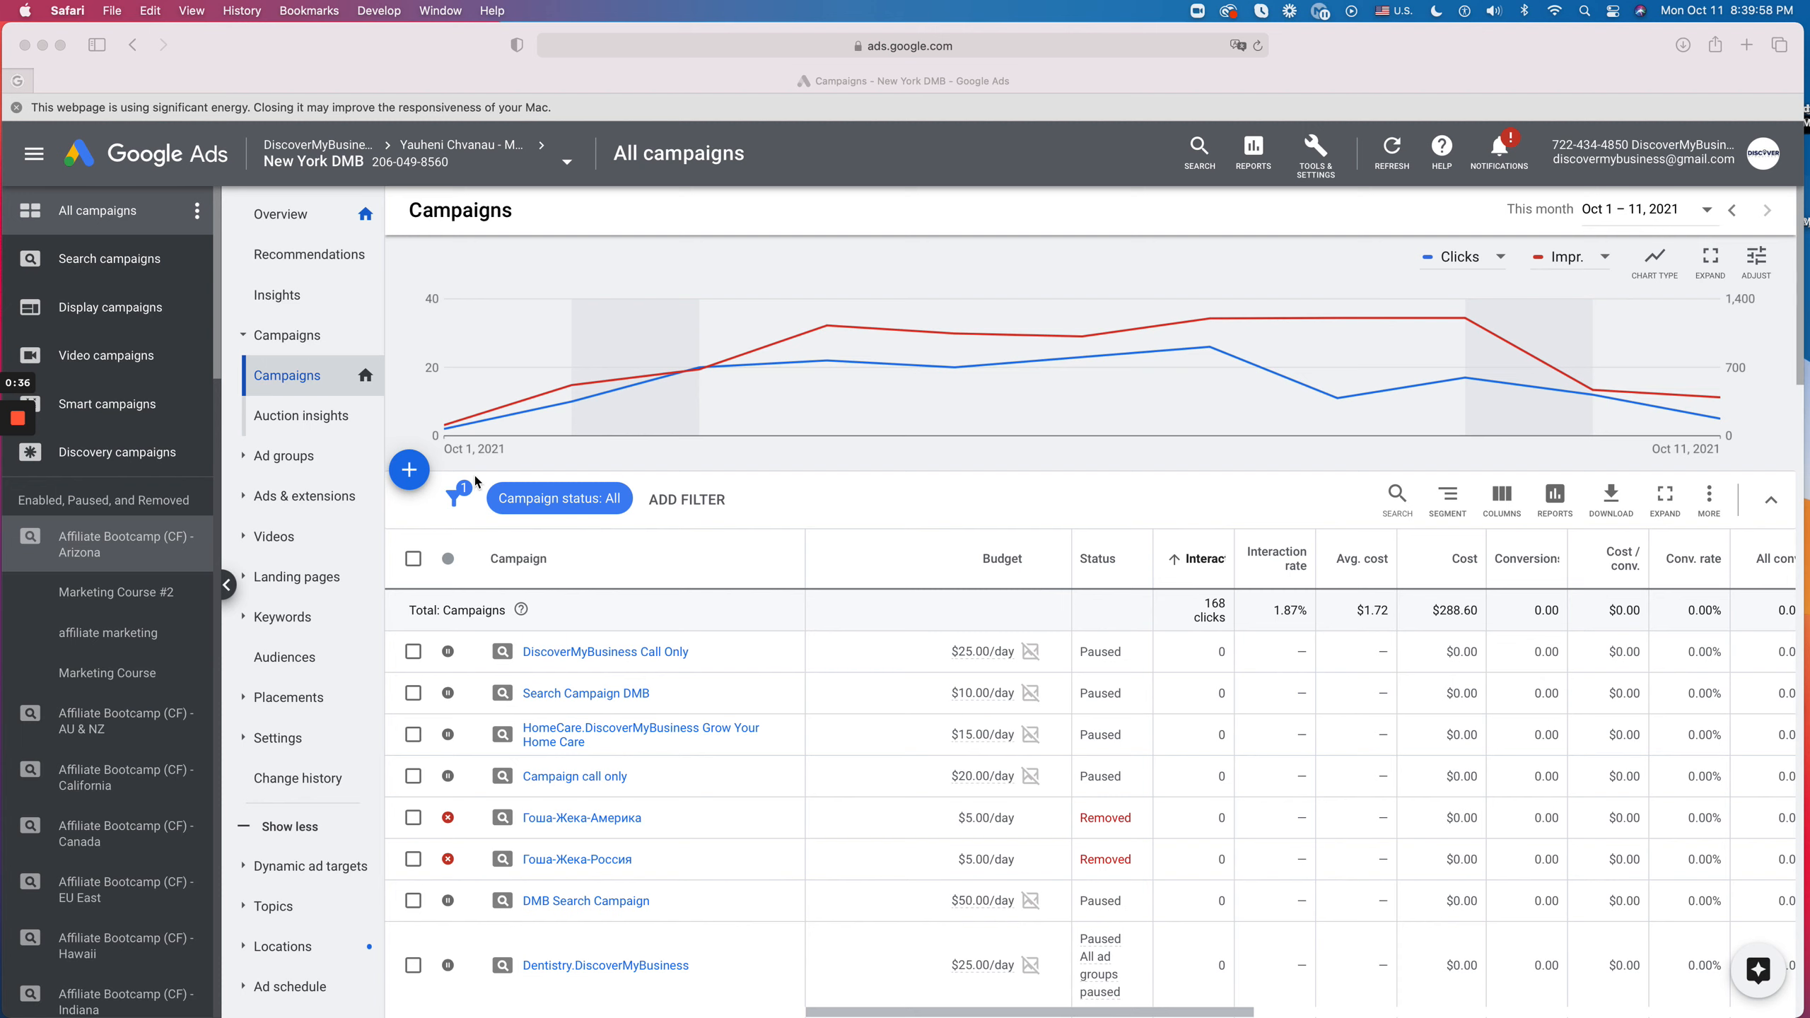
{"action": "mouse_move", "coordinate": [256, 563]}
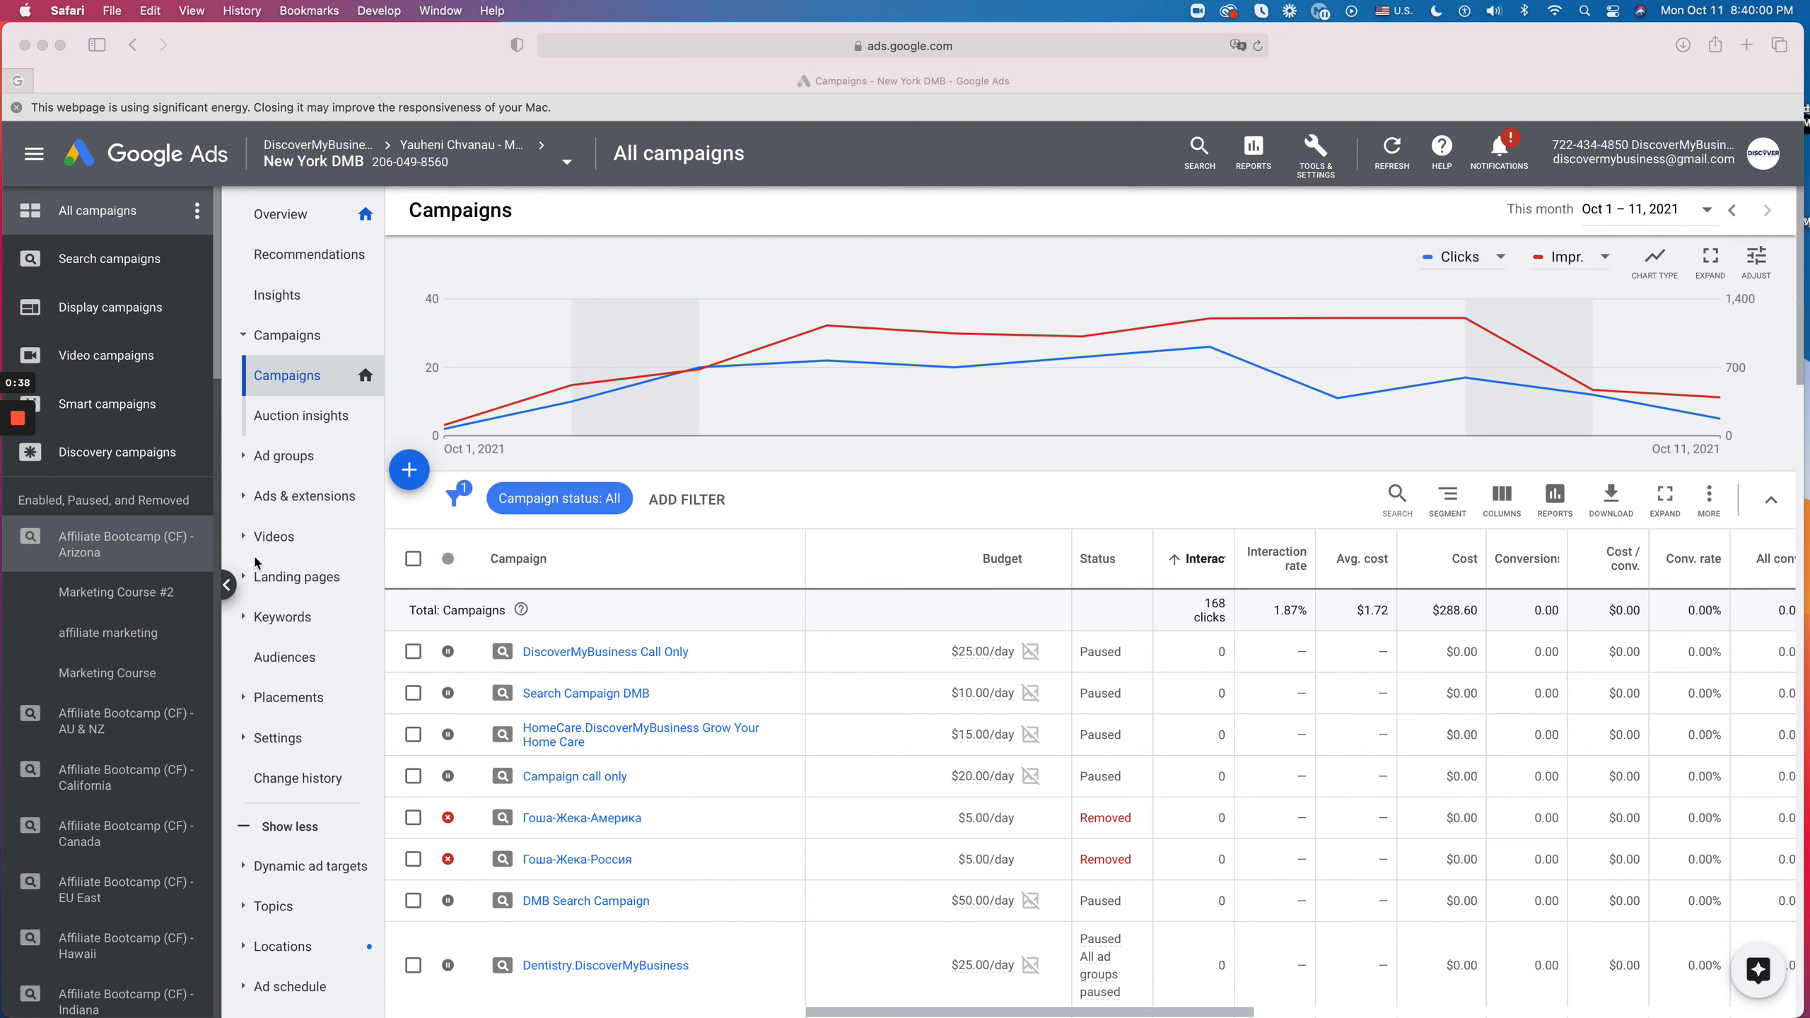
{"action": "mouse_move", "coordinate": [130, 543]}
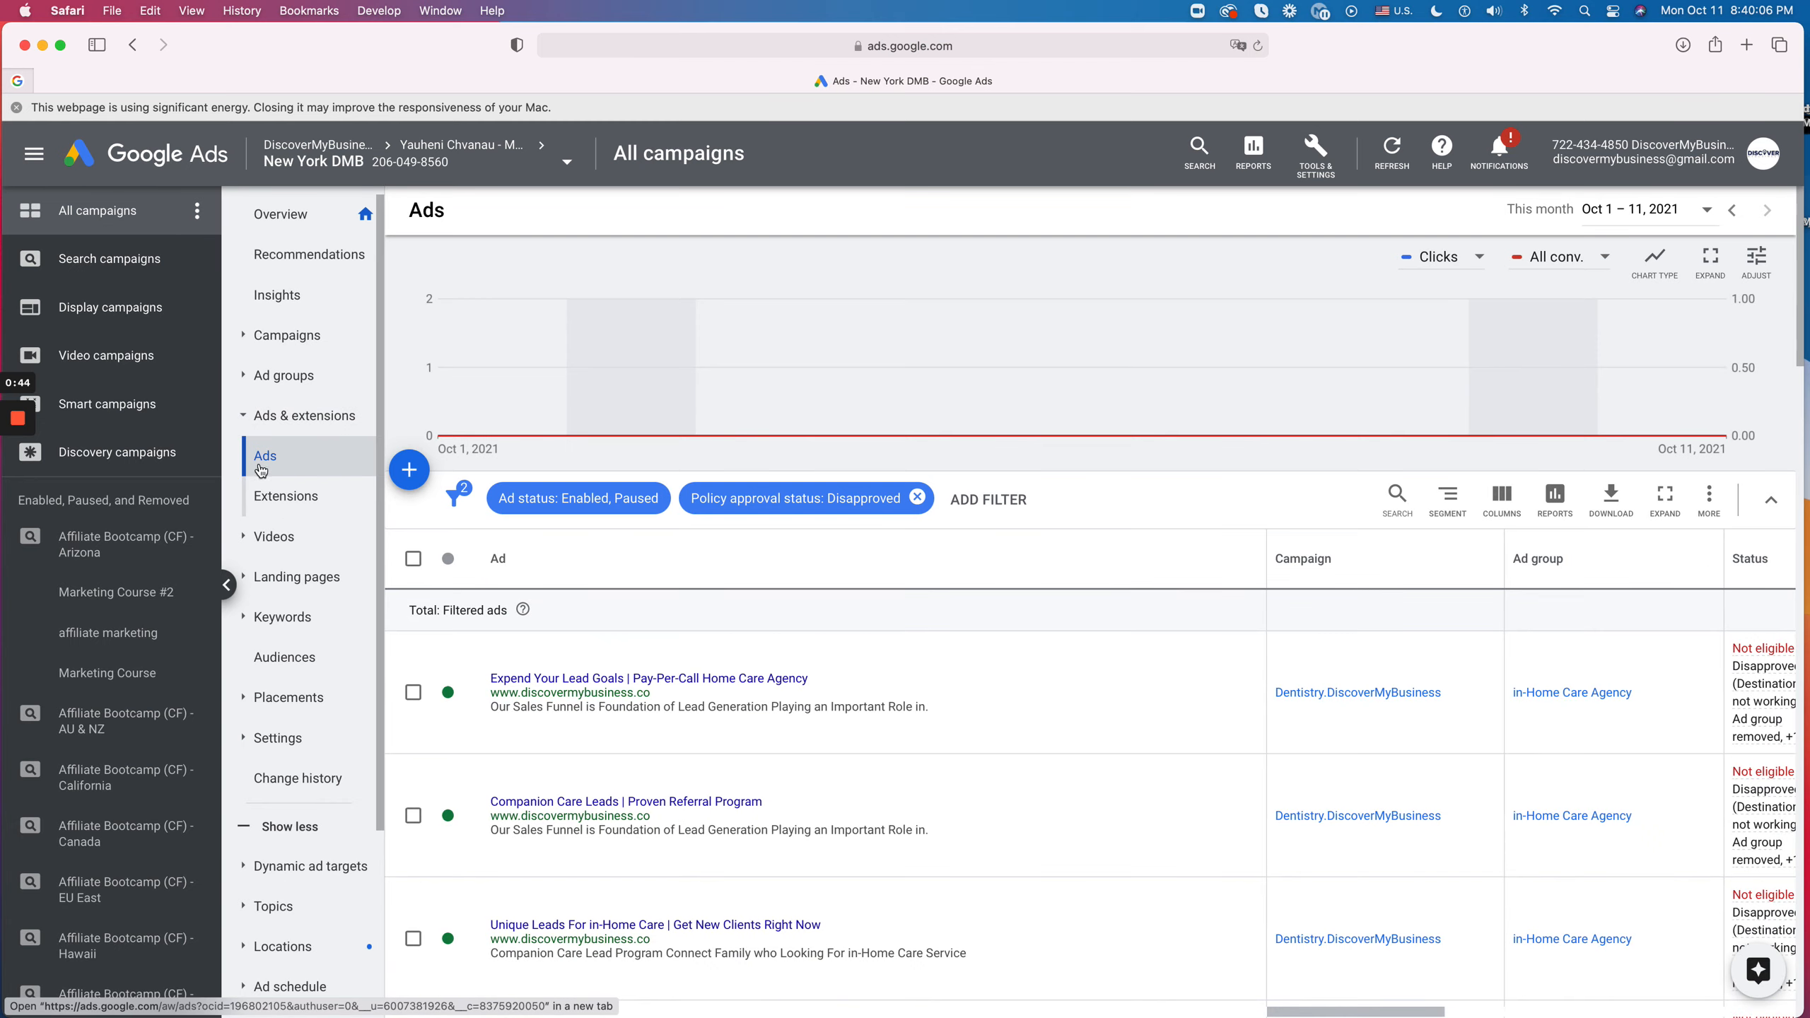
Step: Show the sitelink extensions table and bring up the extension-type dropdown to switch views
{"action": "left_click", "coordinate": [286, 496]}
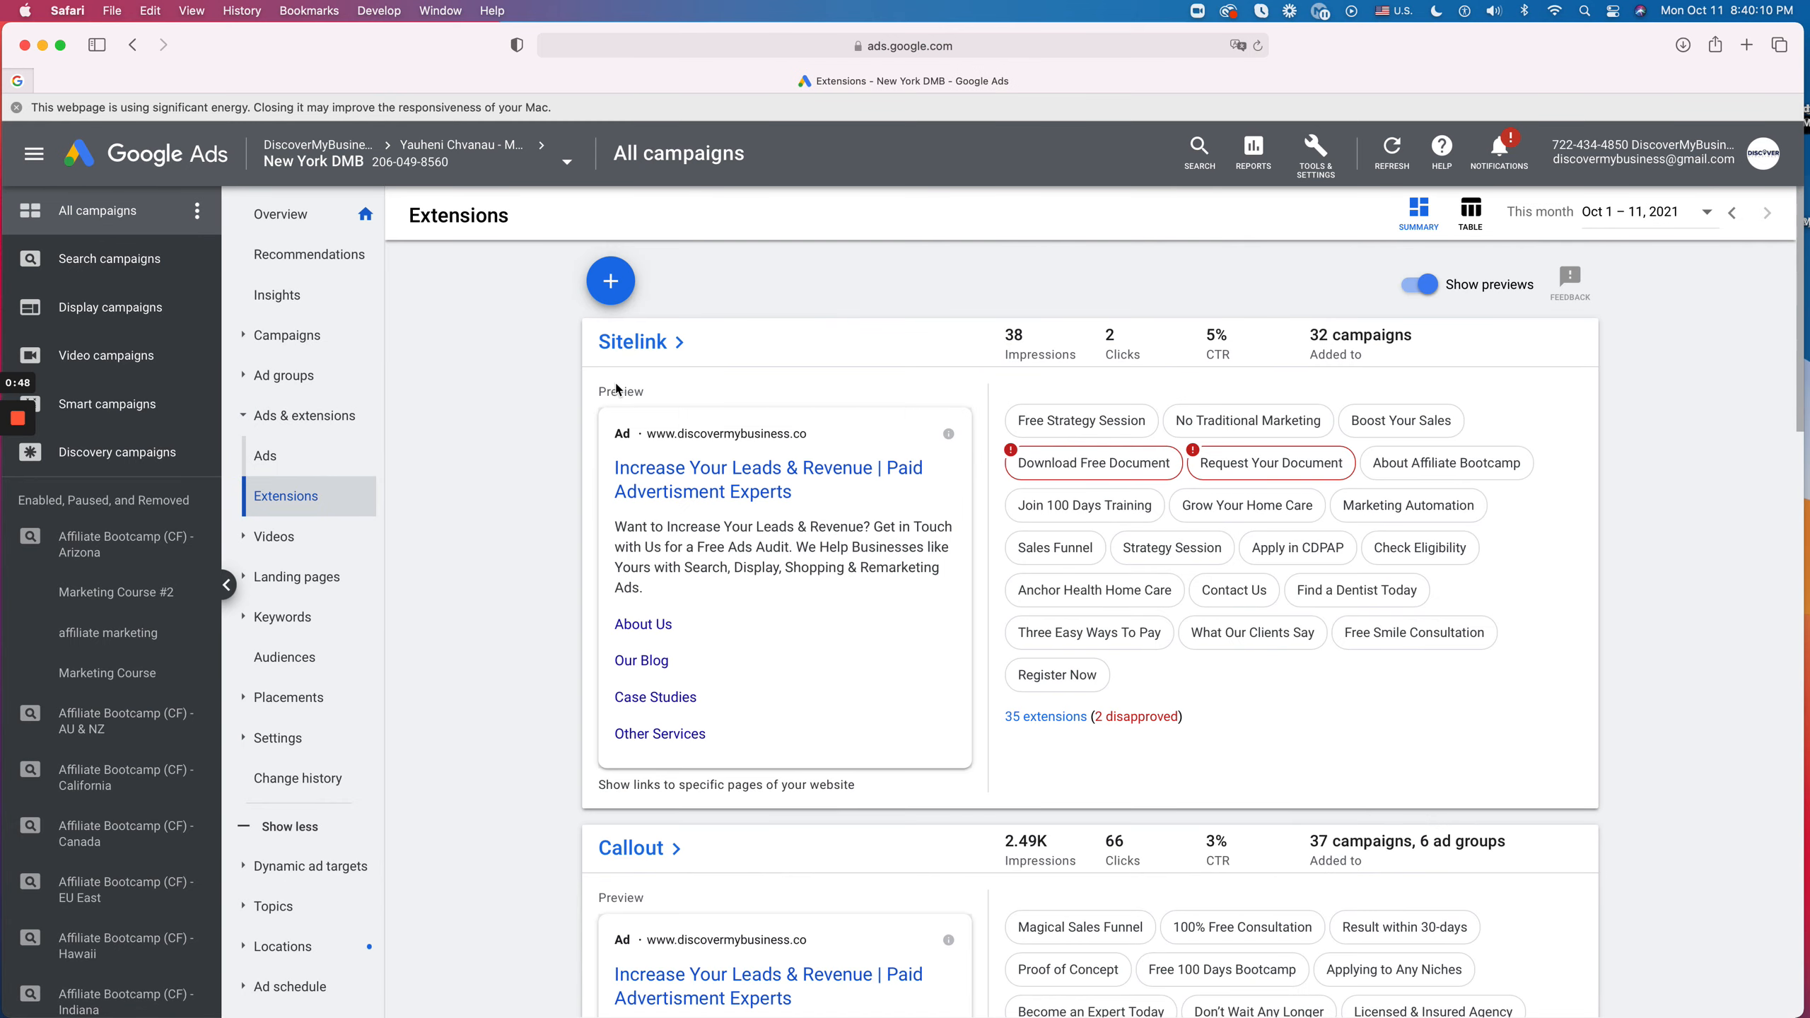
{"action": "left_click", "coordinate": [632, 342]}
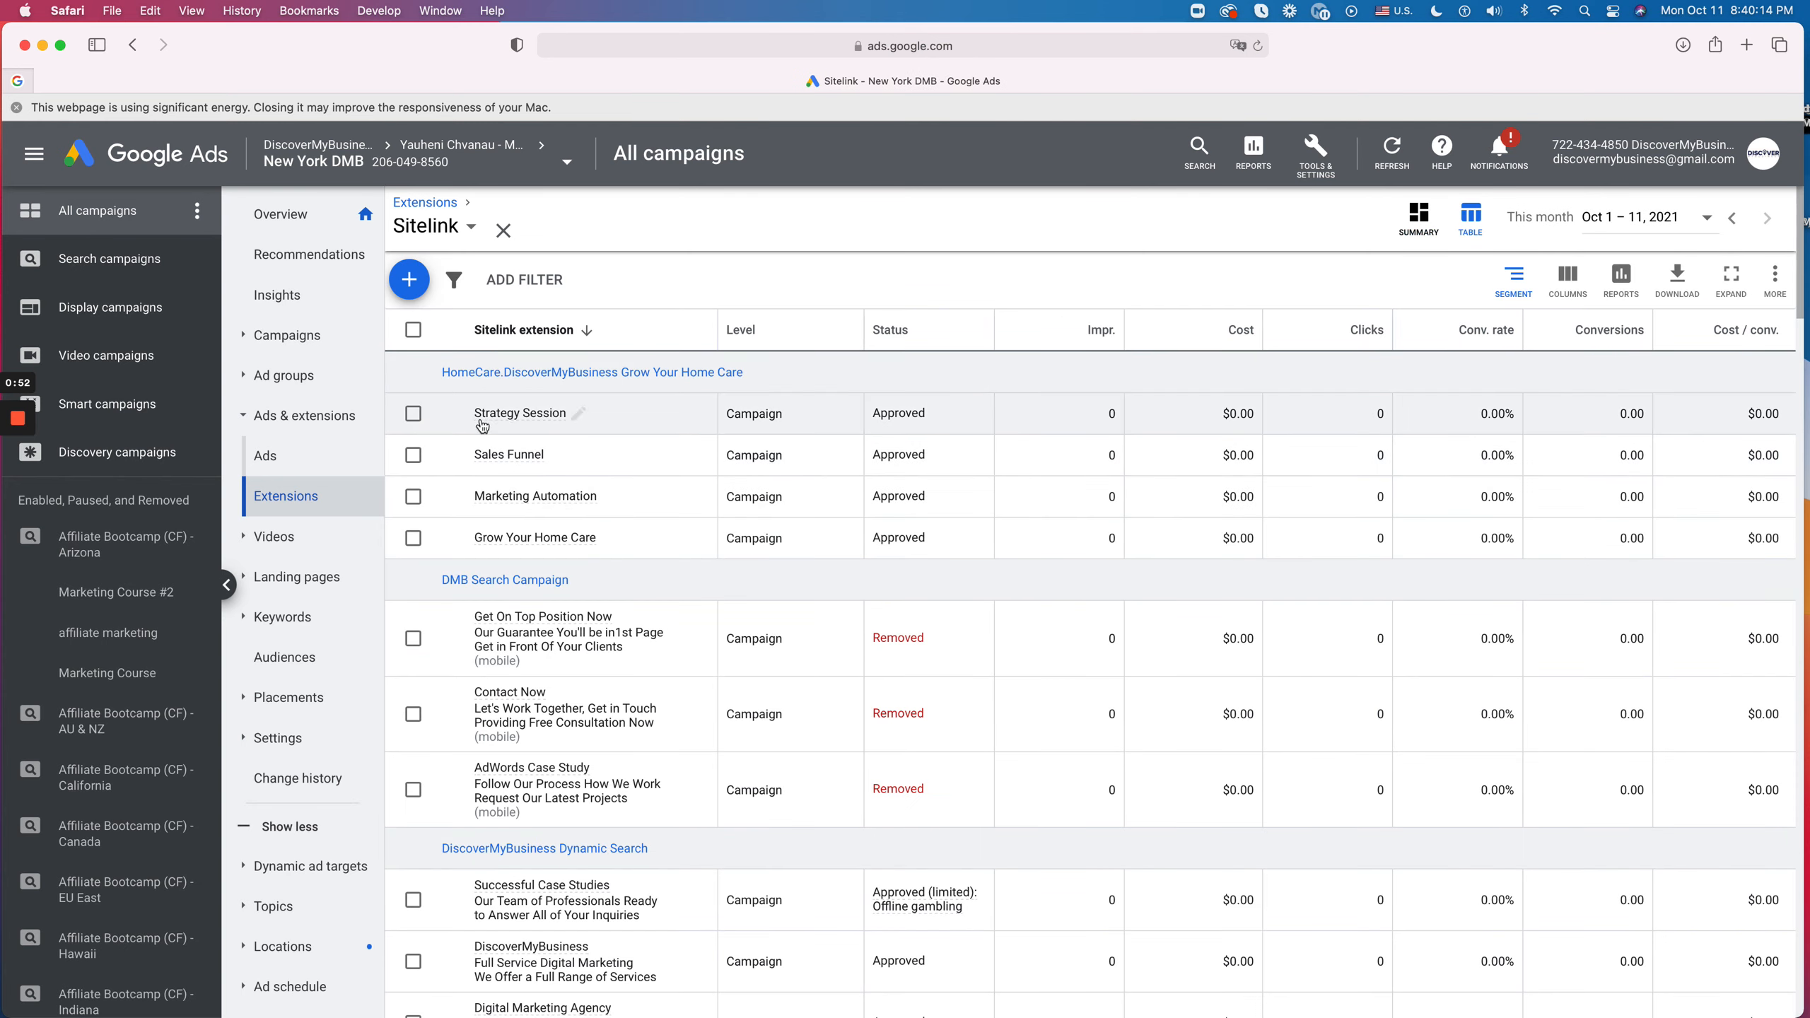
{"action": "left_click", "coordinate": [413, 413]}
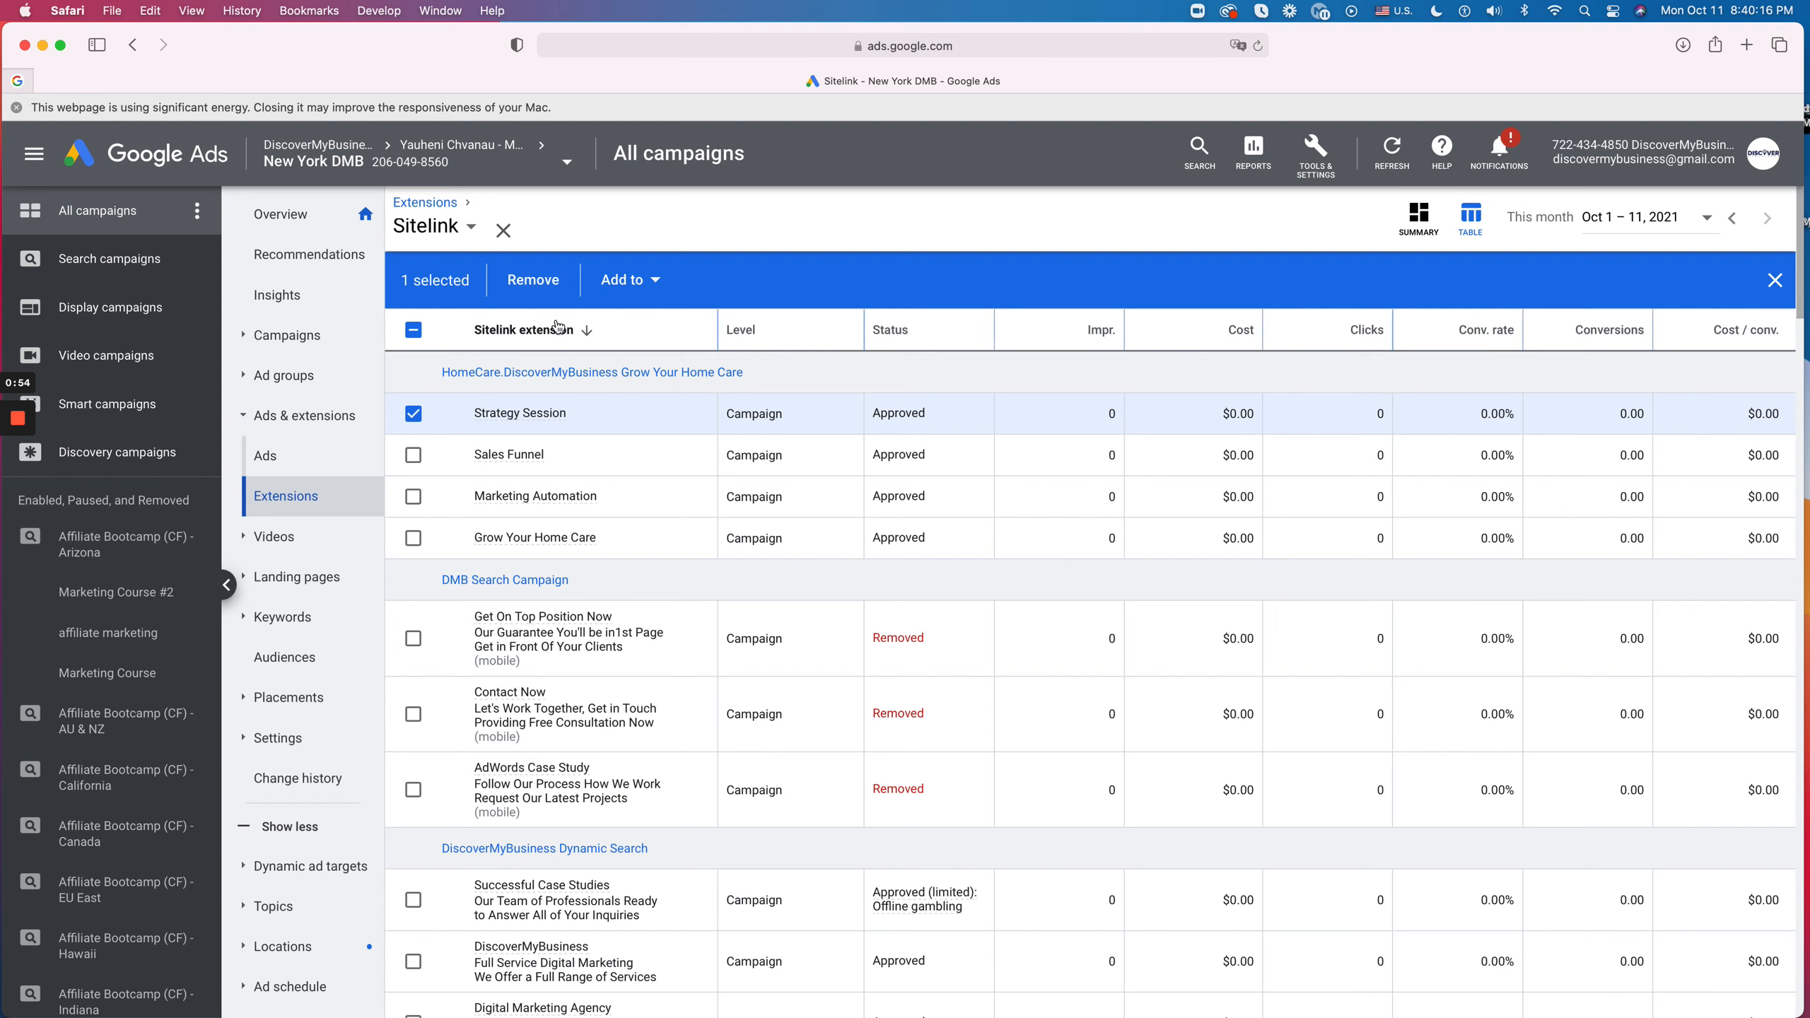
{"action": "left_click", "coordinate": [413, 413]}
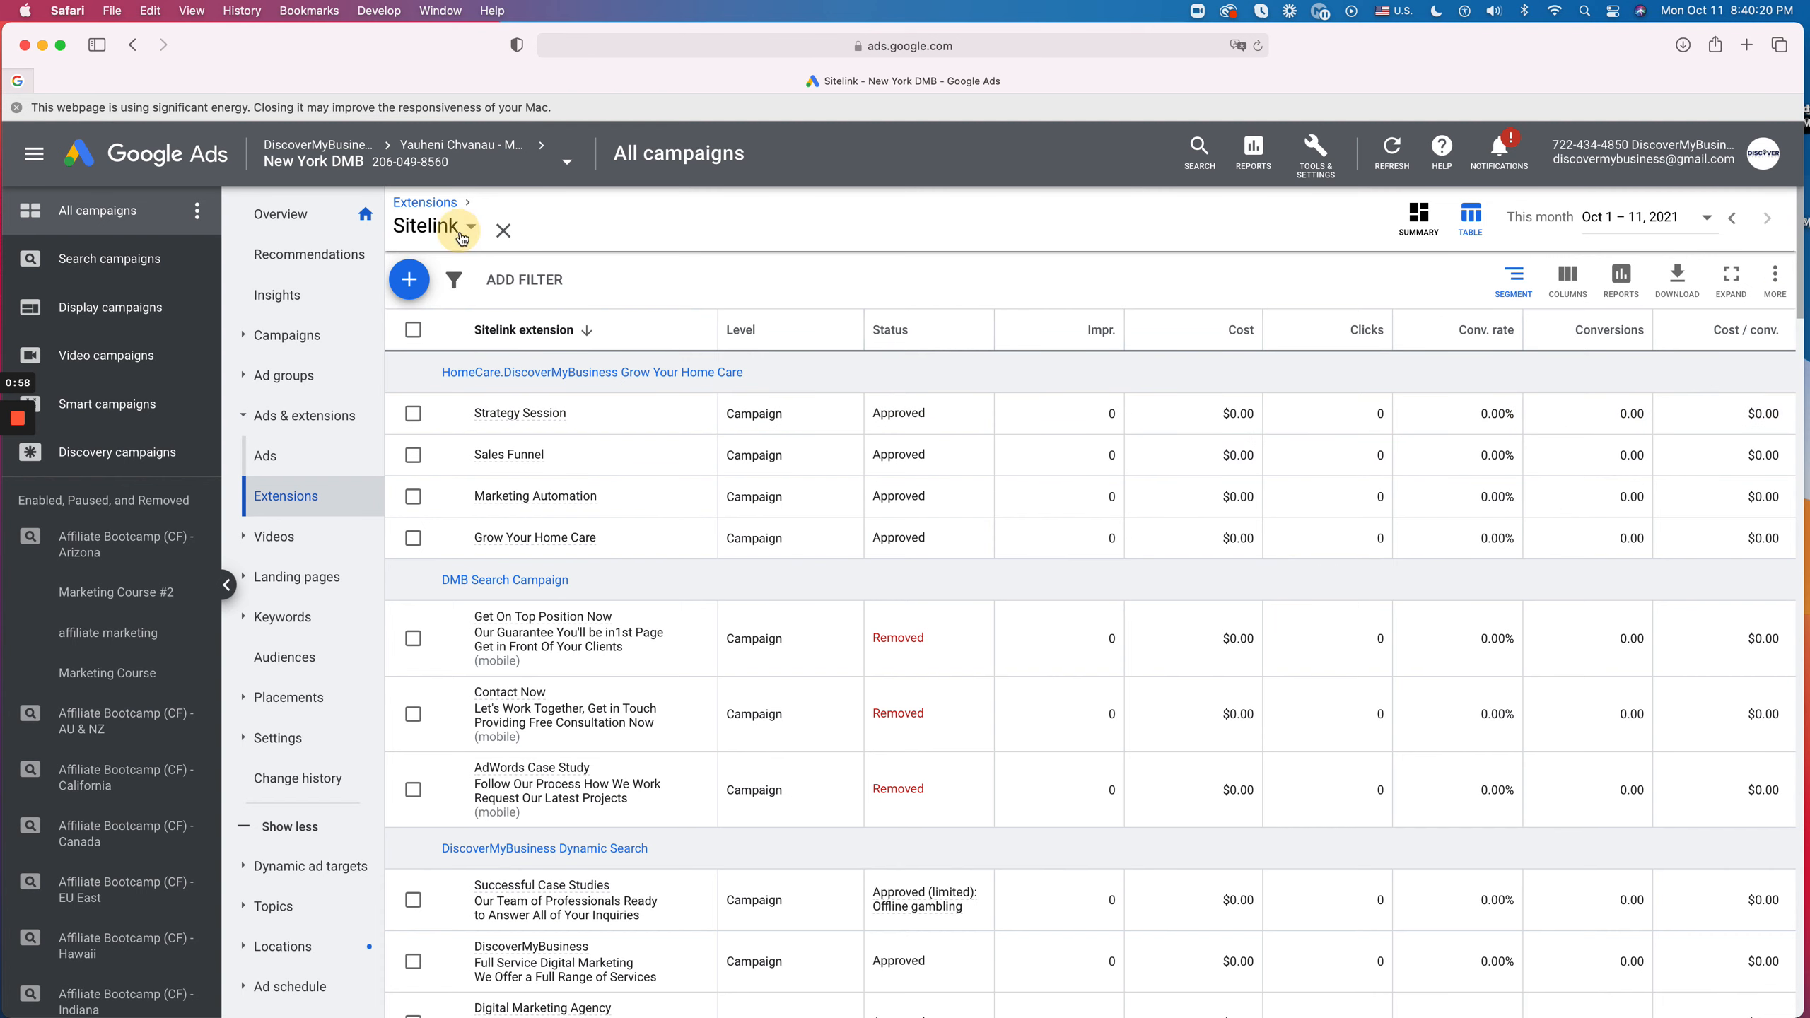
{"action": "left_click", "coordinate": [468, 226]}
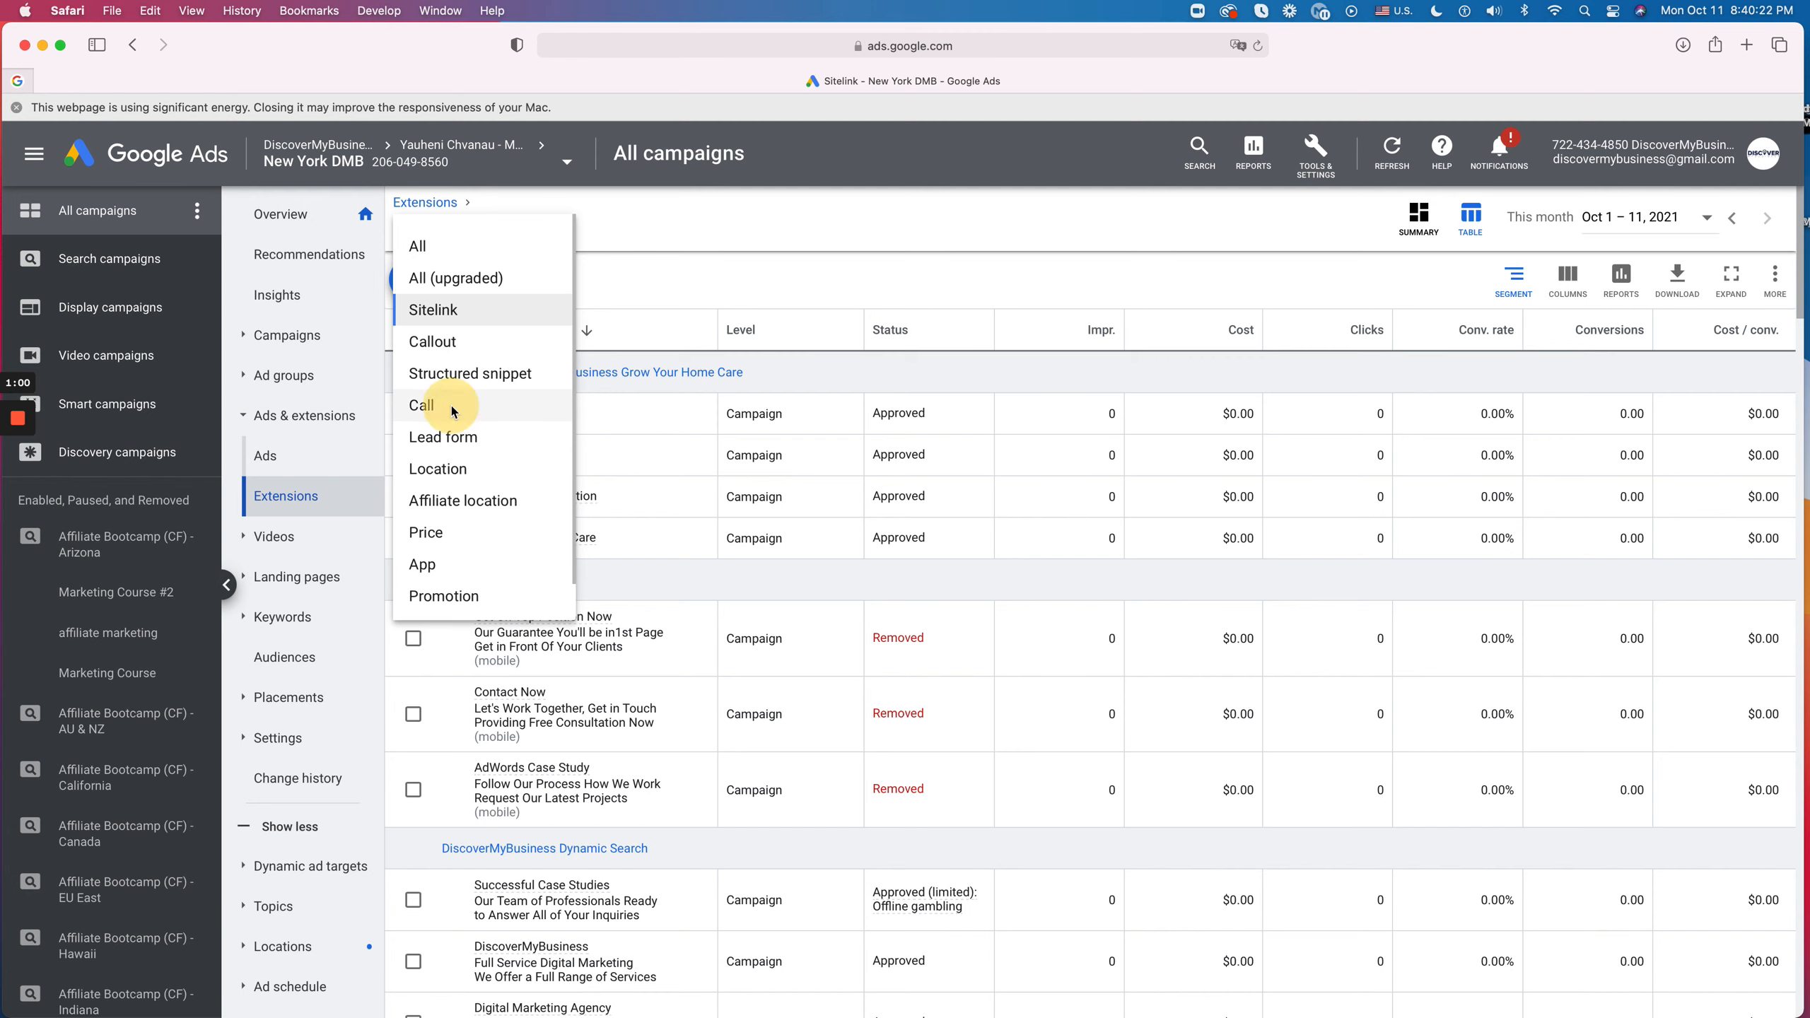
{"action": "left_click", "coordinate": [423, 406]}
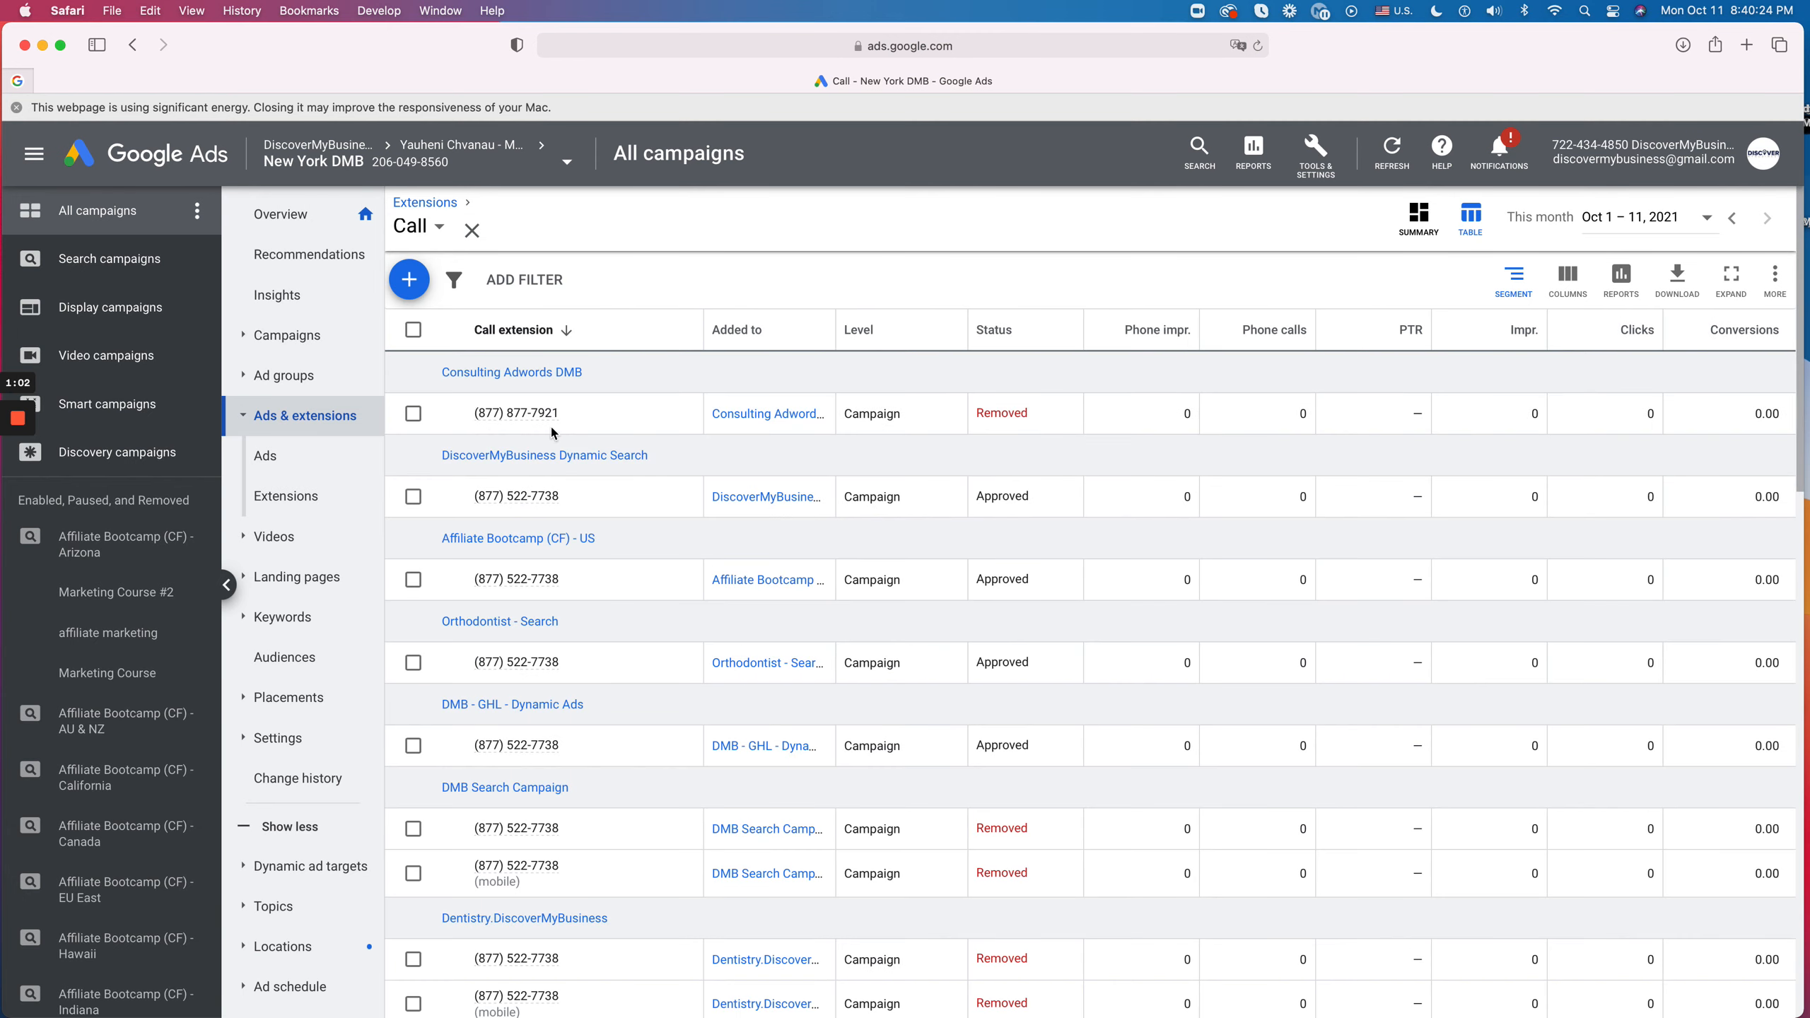
{"action": "left_click", "coordinate": [413, 413]}
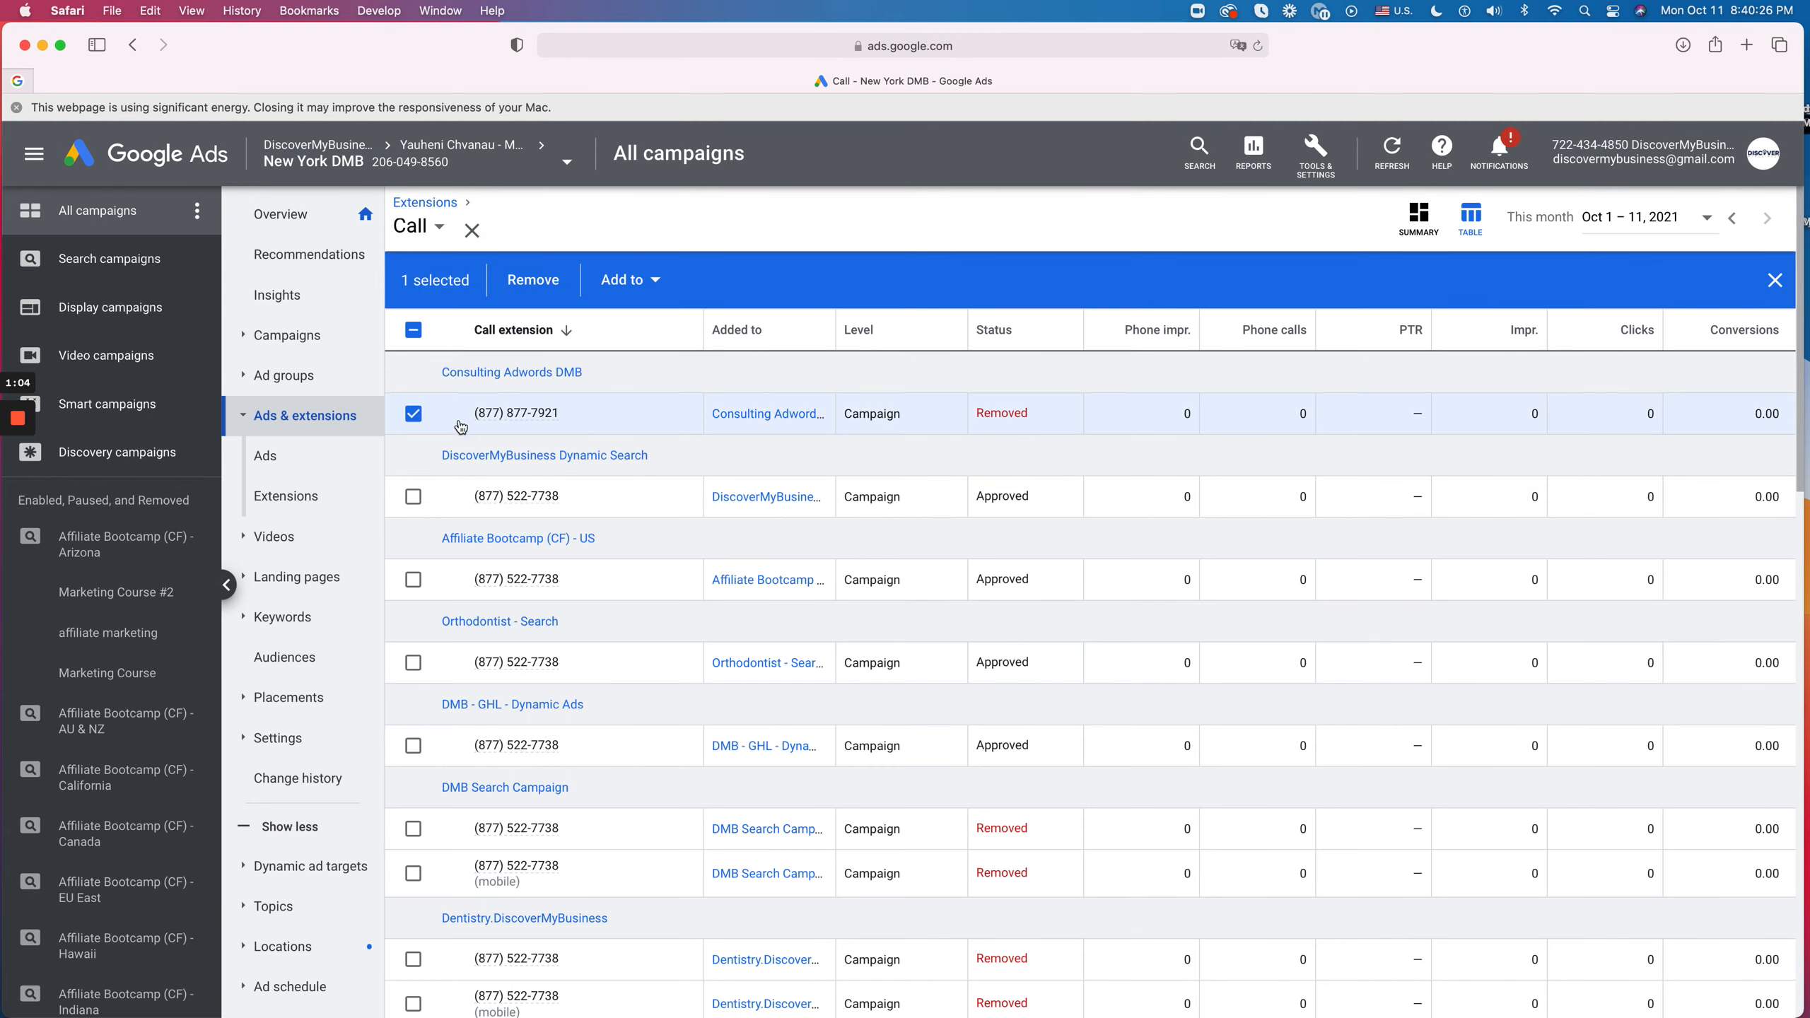
{"action": "double_click", "coordinate": [515, 413]}
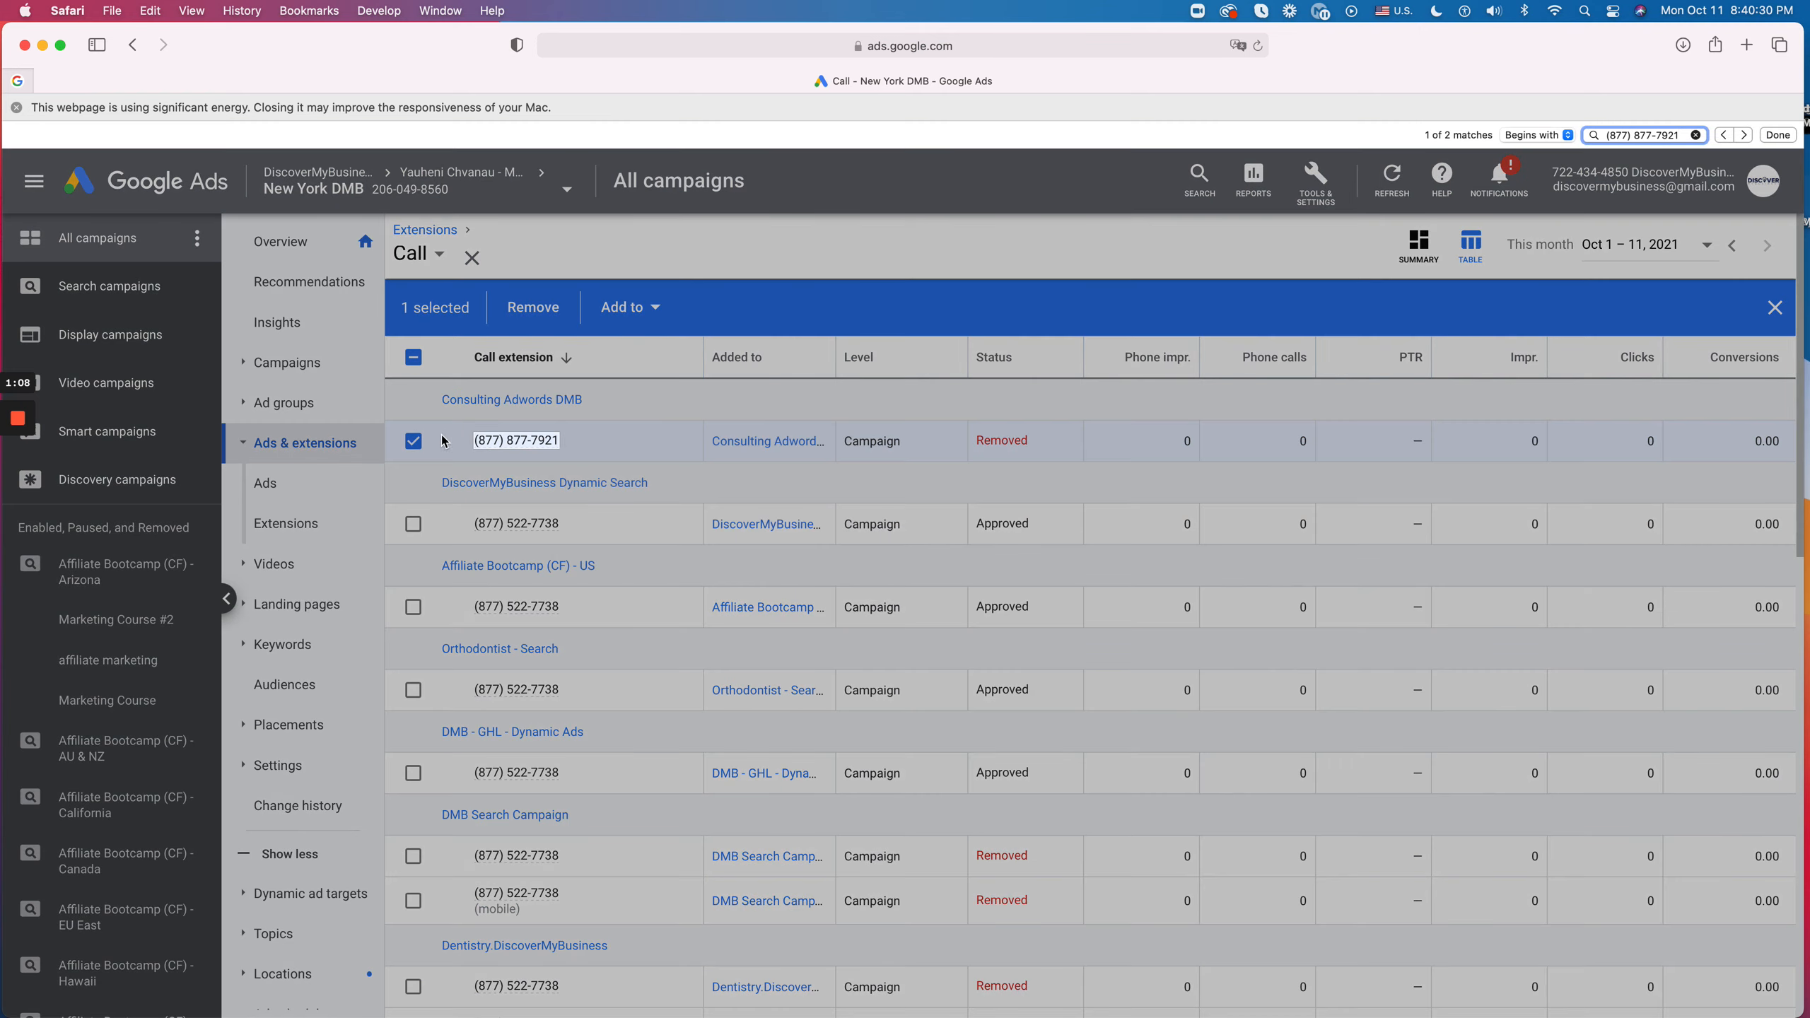
{"action": "left_click", "coordinate": [532, 306]}
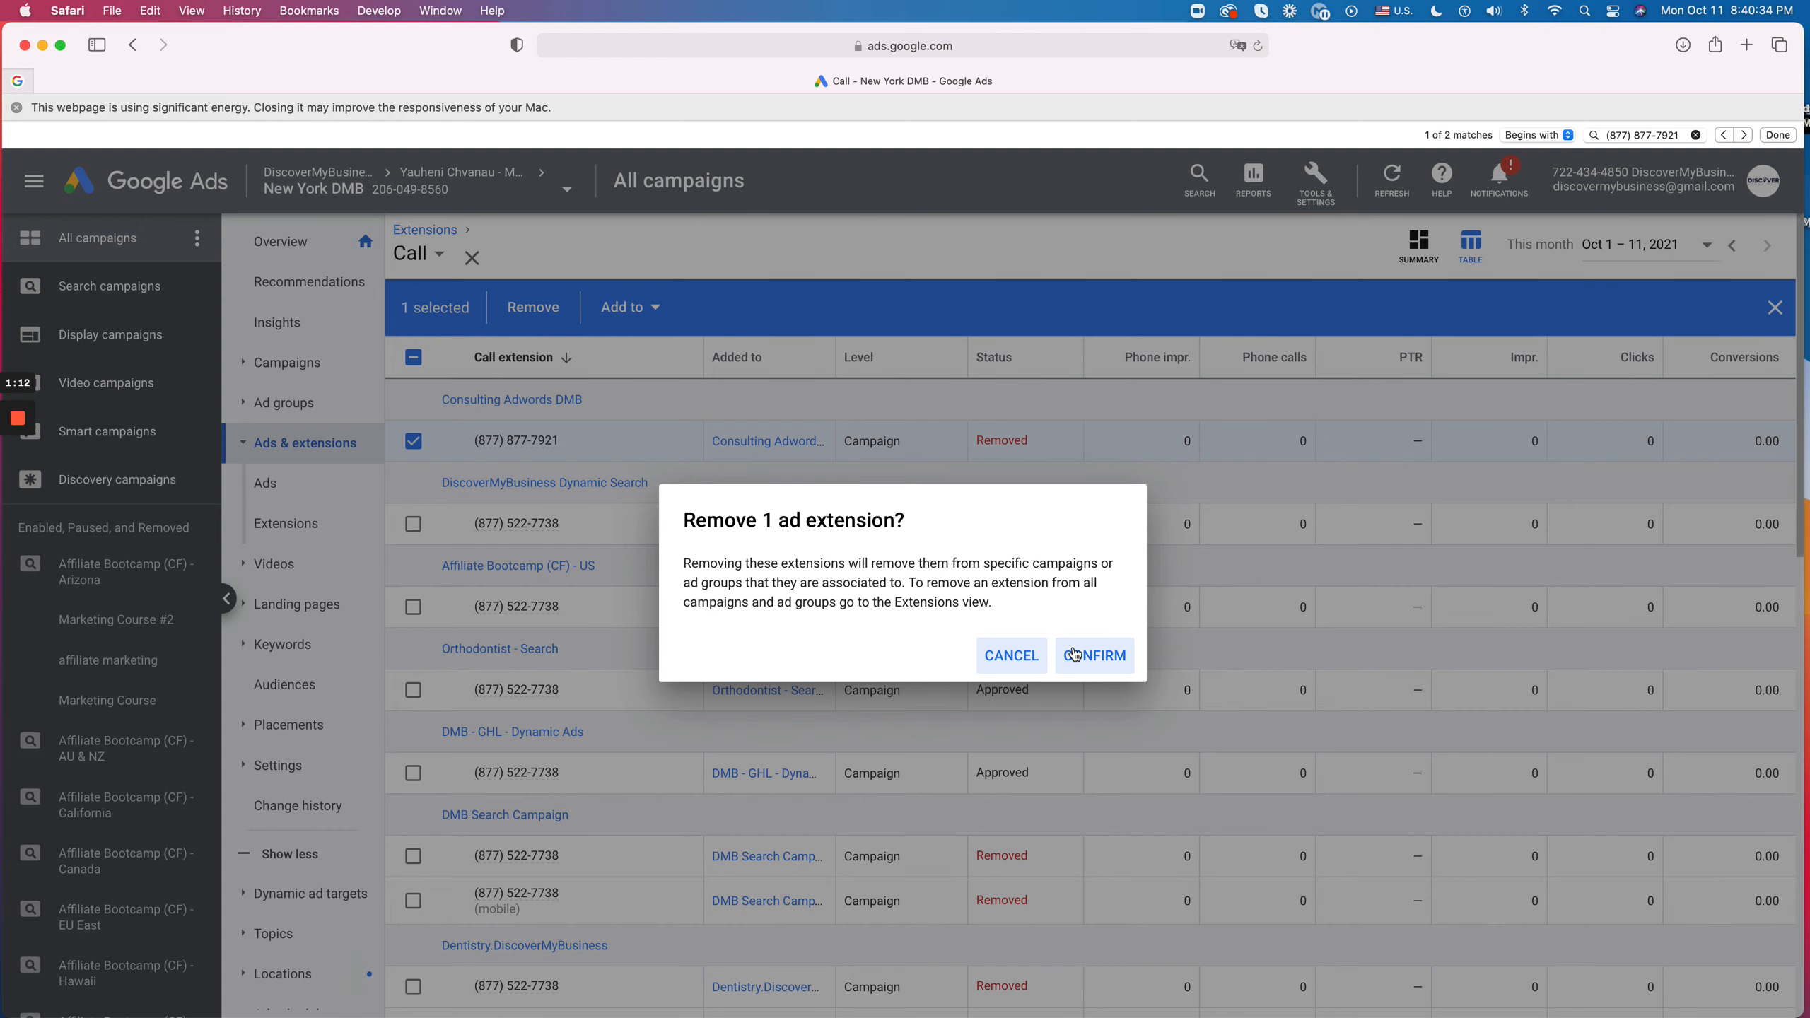
{"action": "left_click", "coordinate": [1092, 655]}
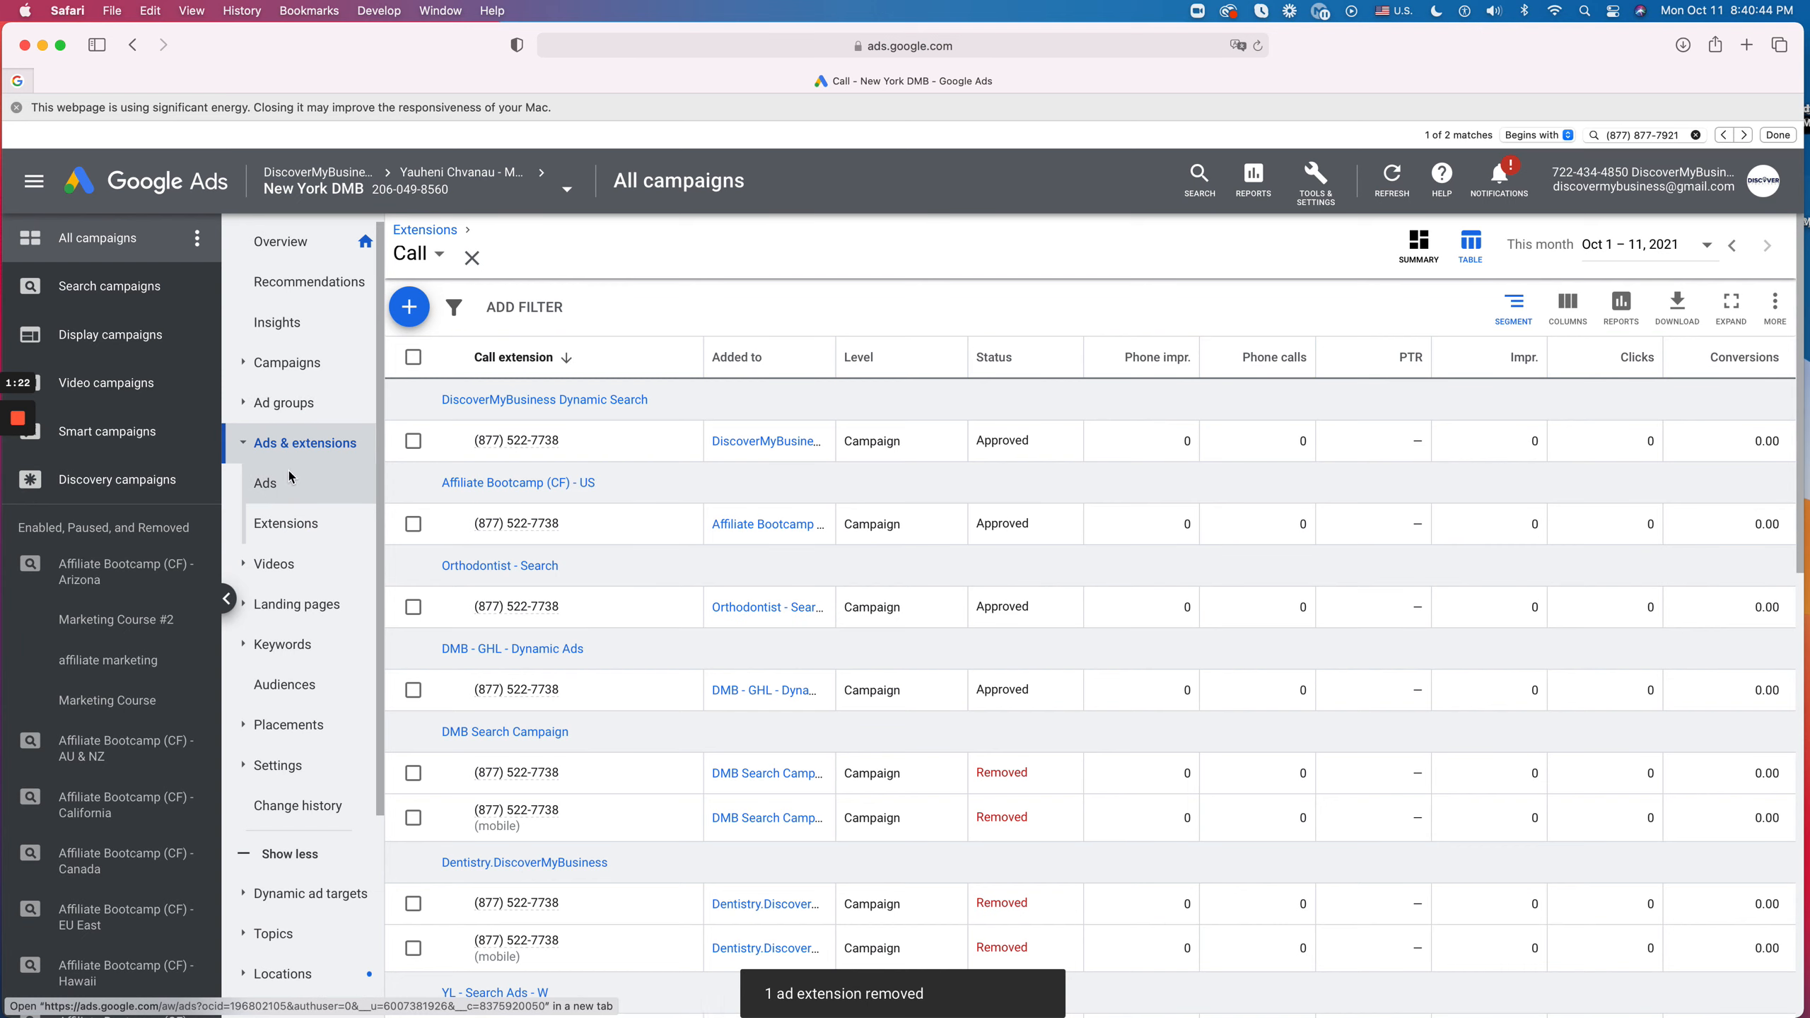
Step: Show the account-wide Extensions view as a table filtered to Call extension only
{"action": "left_click", "coordinate": [285, 523]}
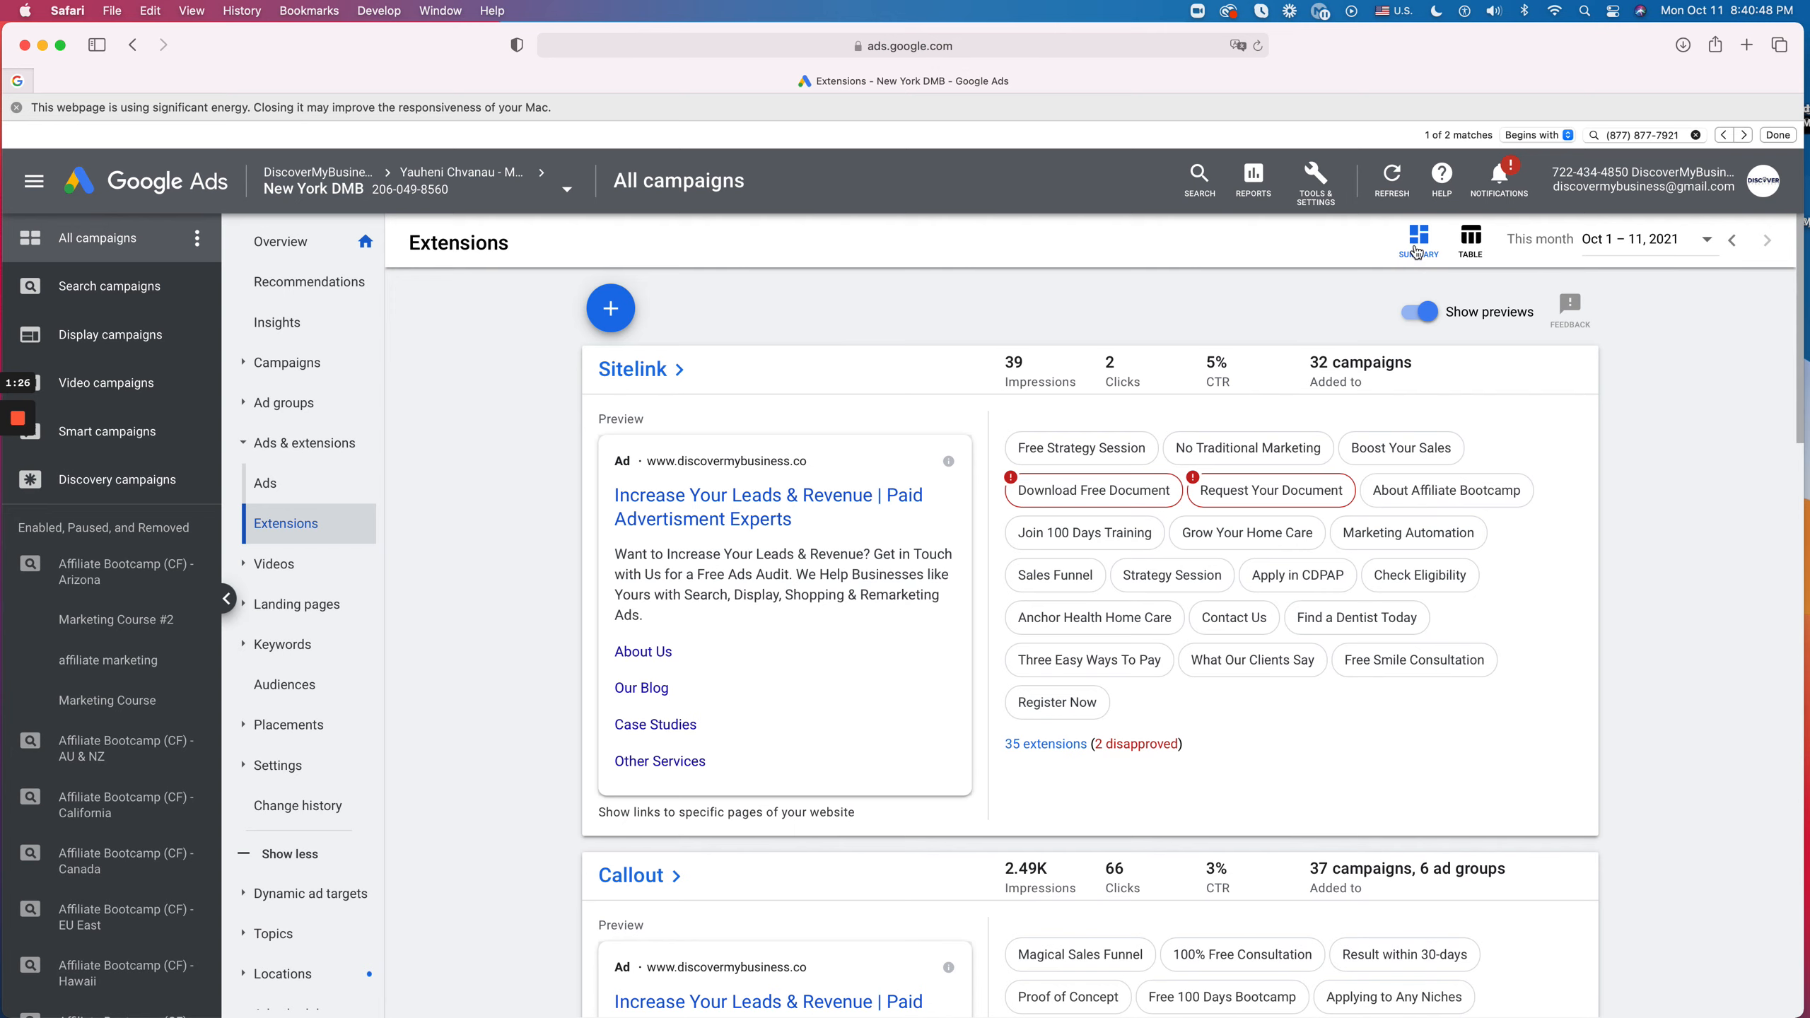
{"action": "left_click", "coordinate": [1469, 242]}
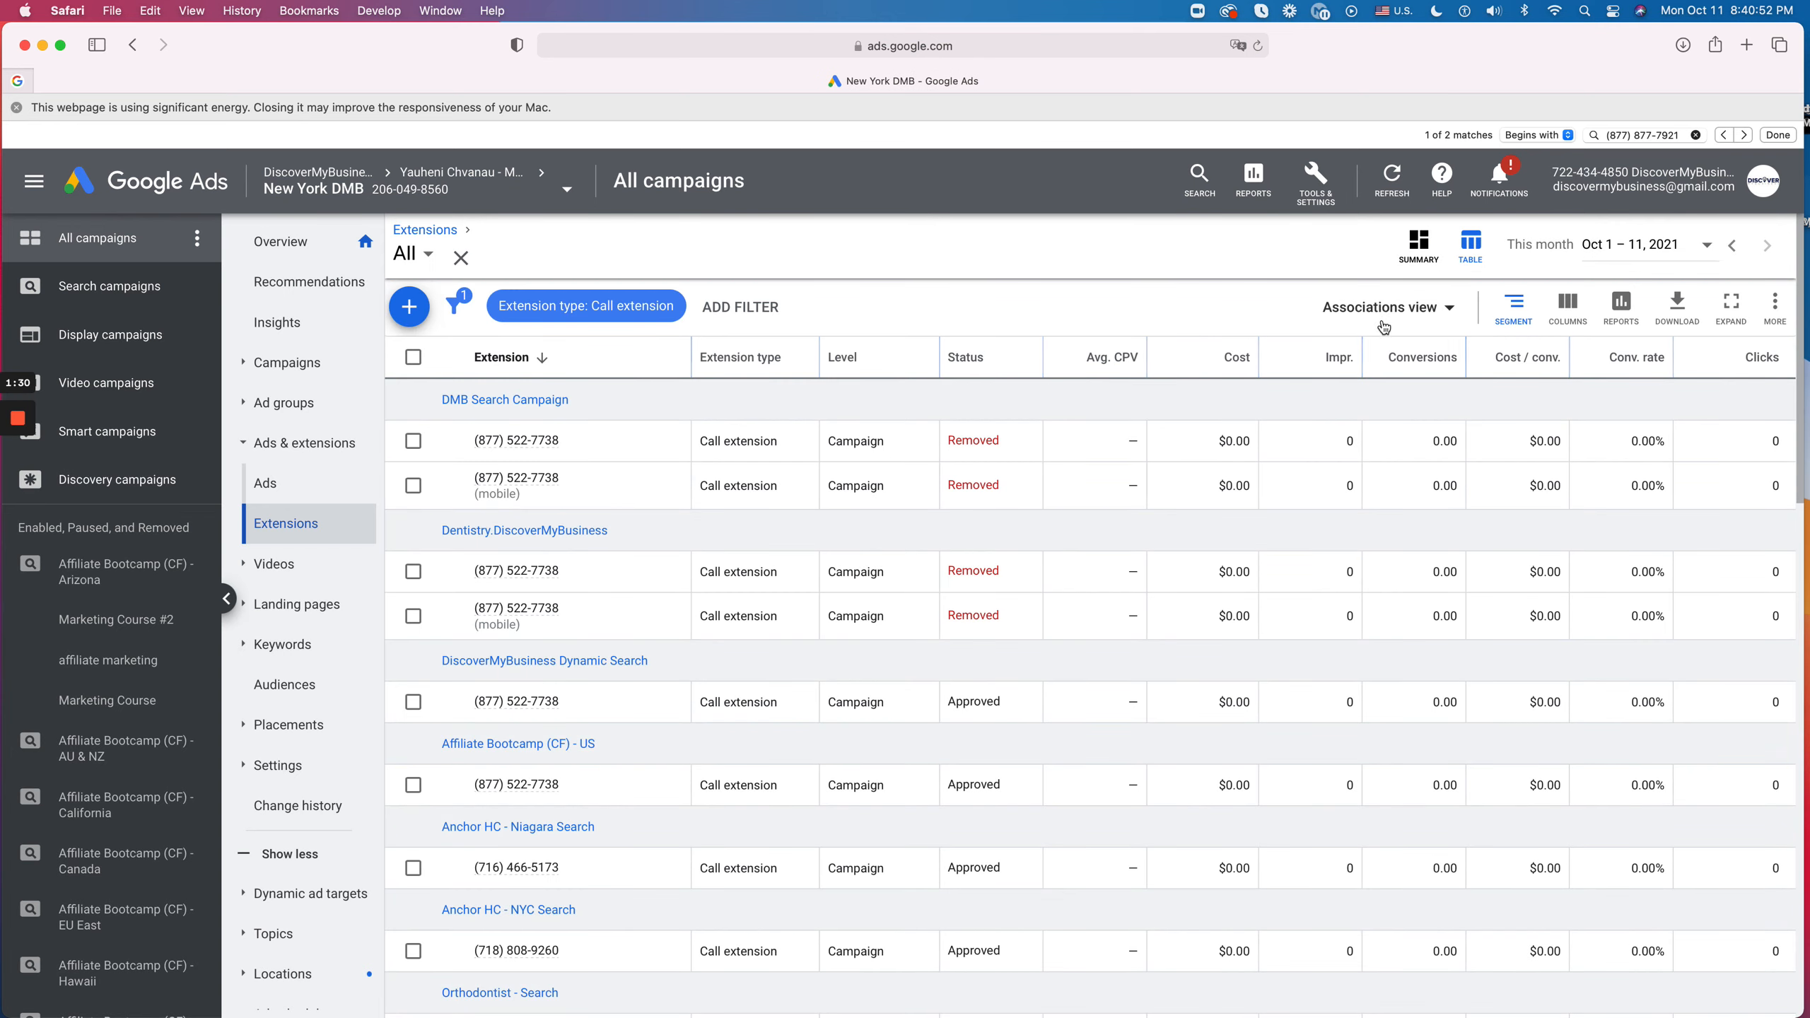
{"action": "left_click", "coordinate": [1381, 307]}
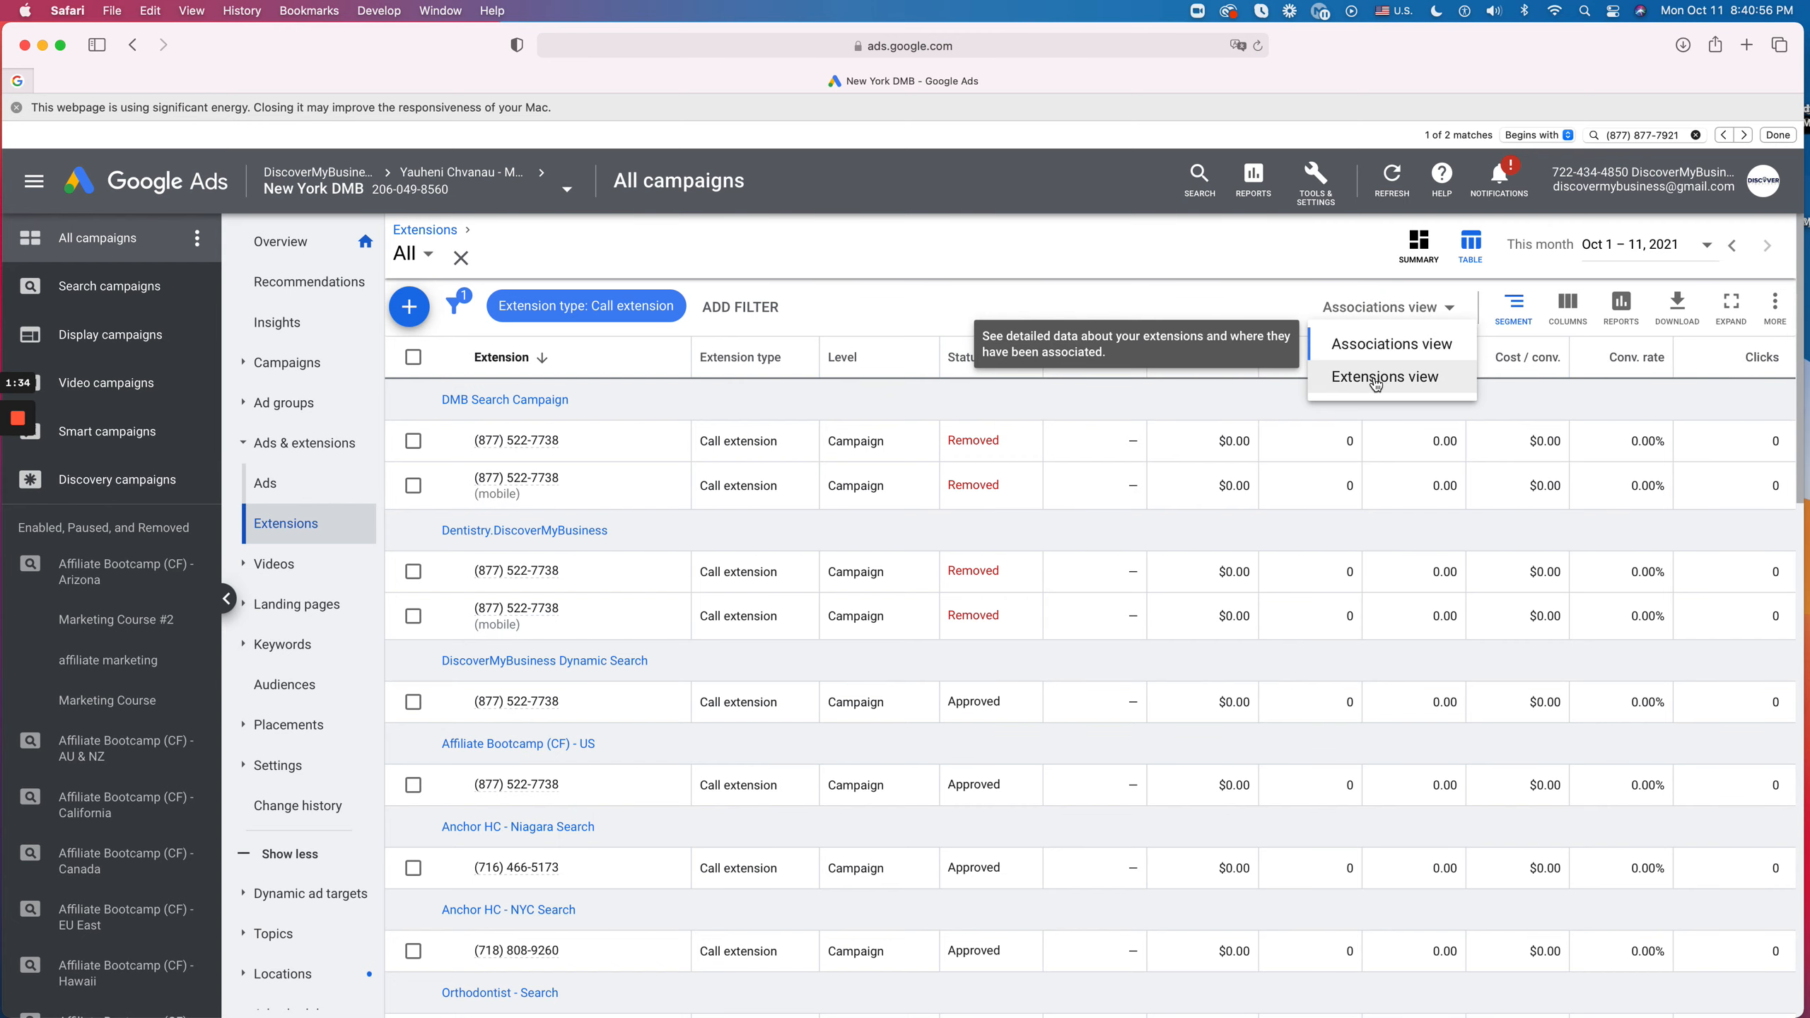
{"action": "left_click", "coordinate": [1385, 378]}
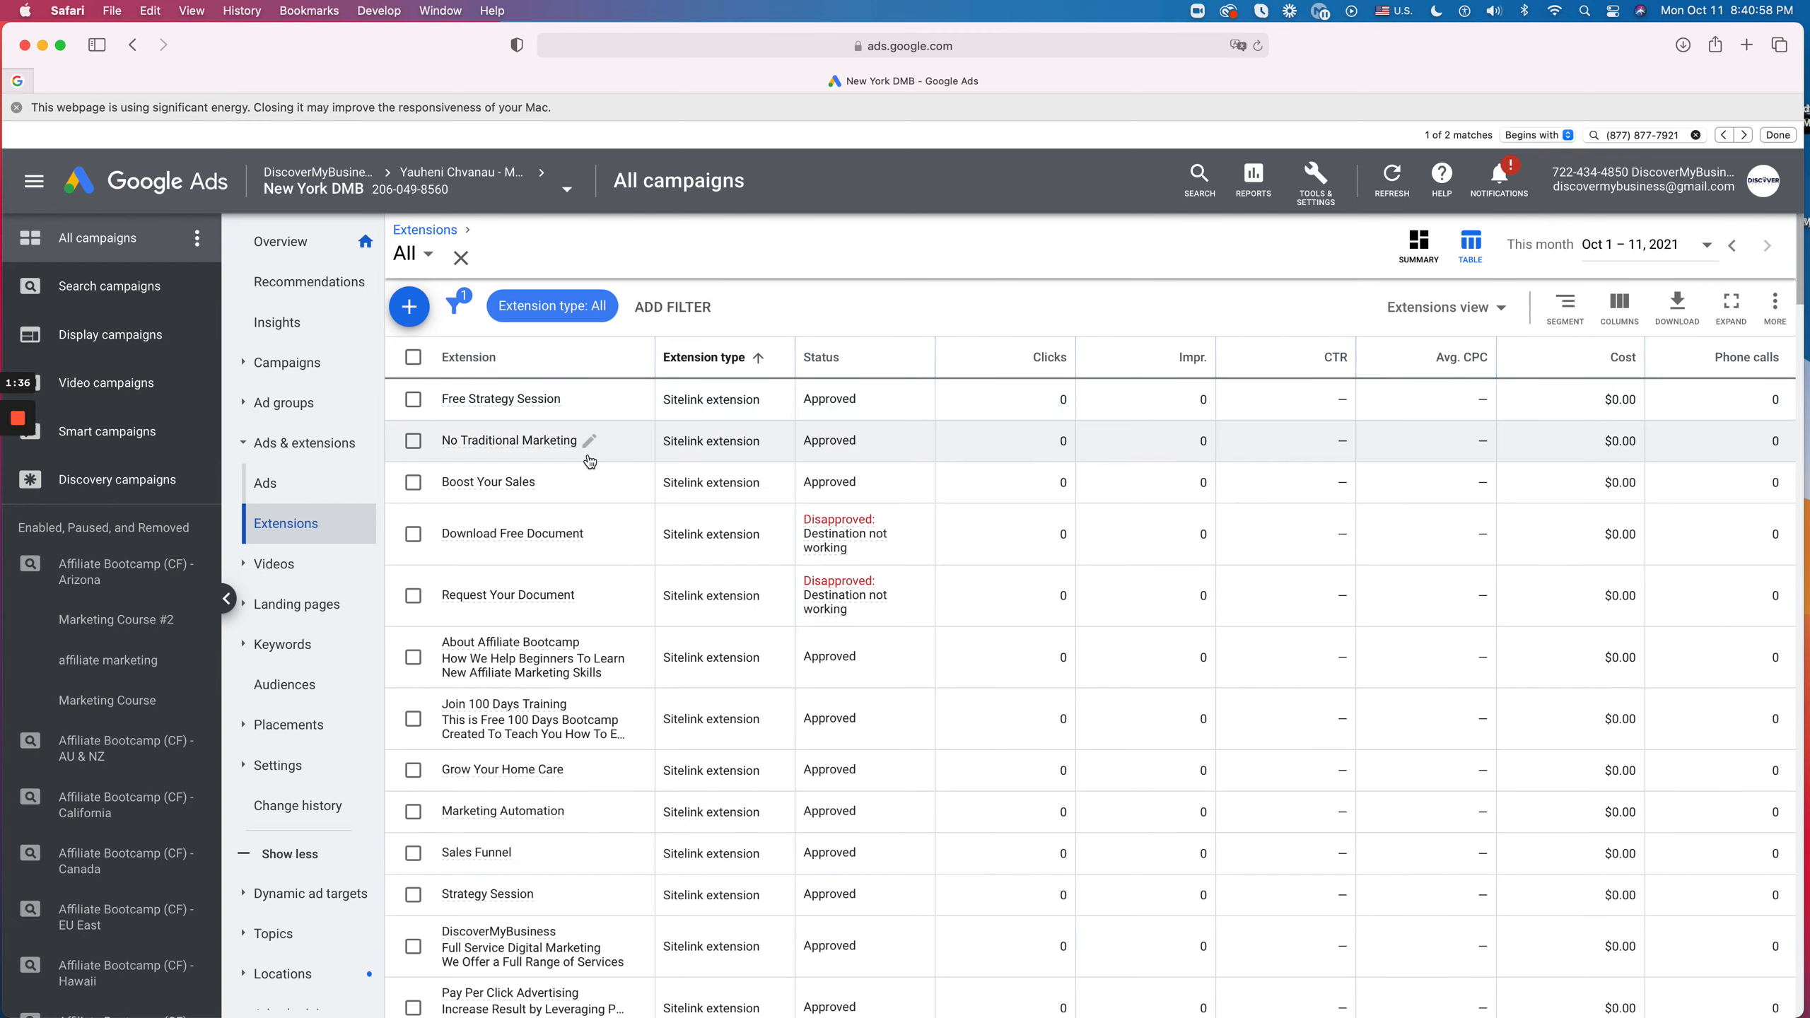
{"action": "left_click", "coordinate": [550, 305]}
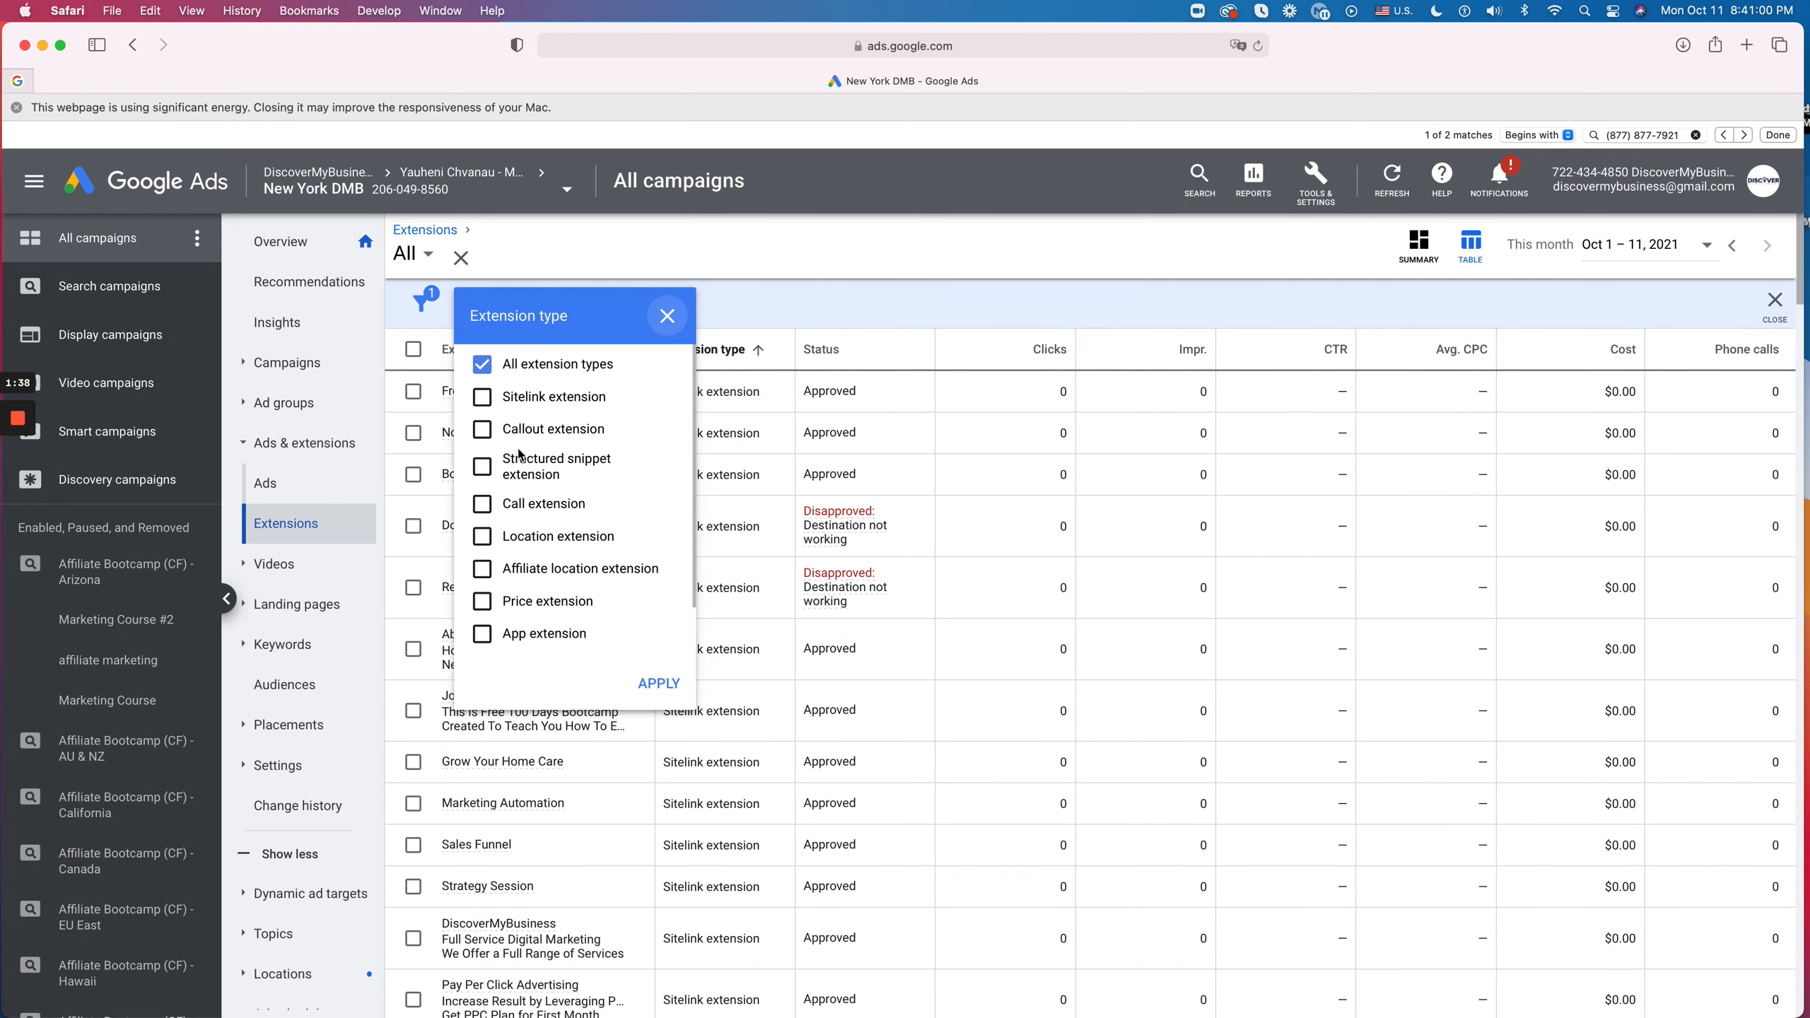
{"action": "left_click", "coordinate": [480, 493]}
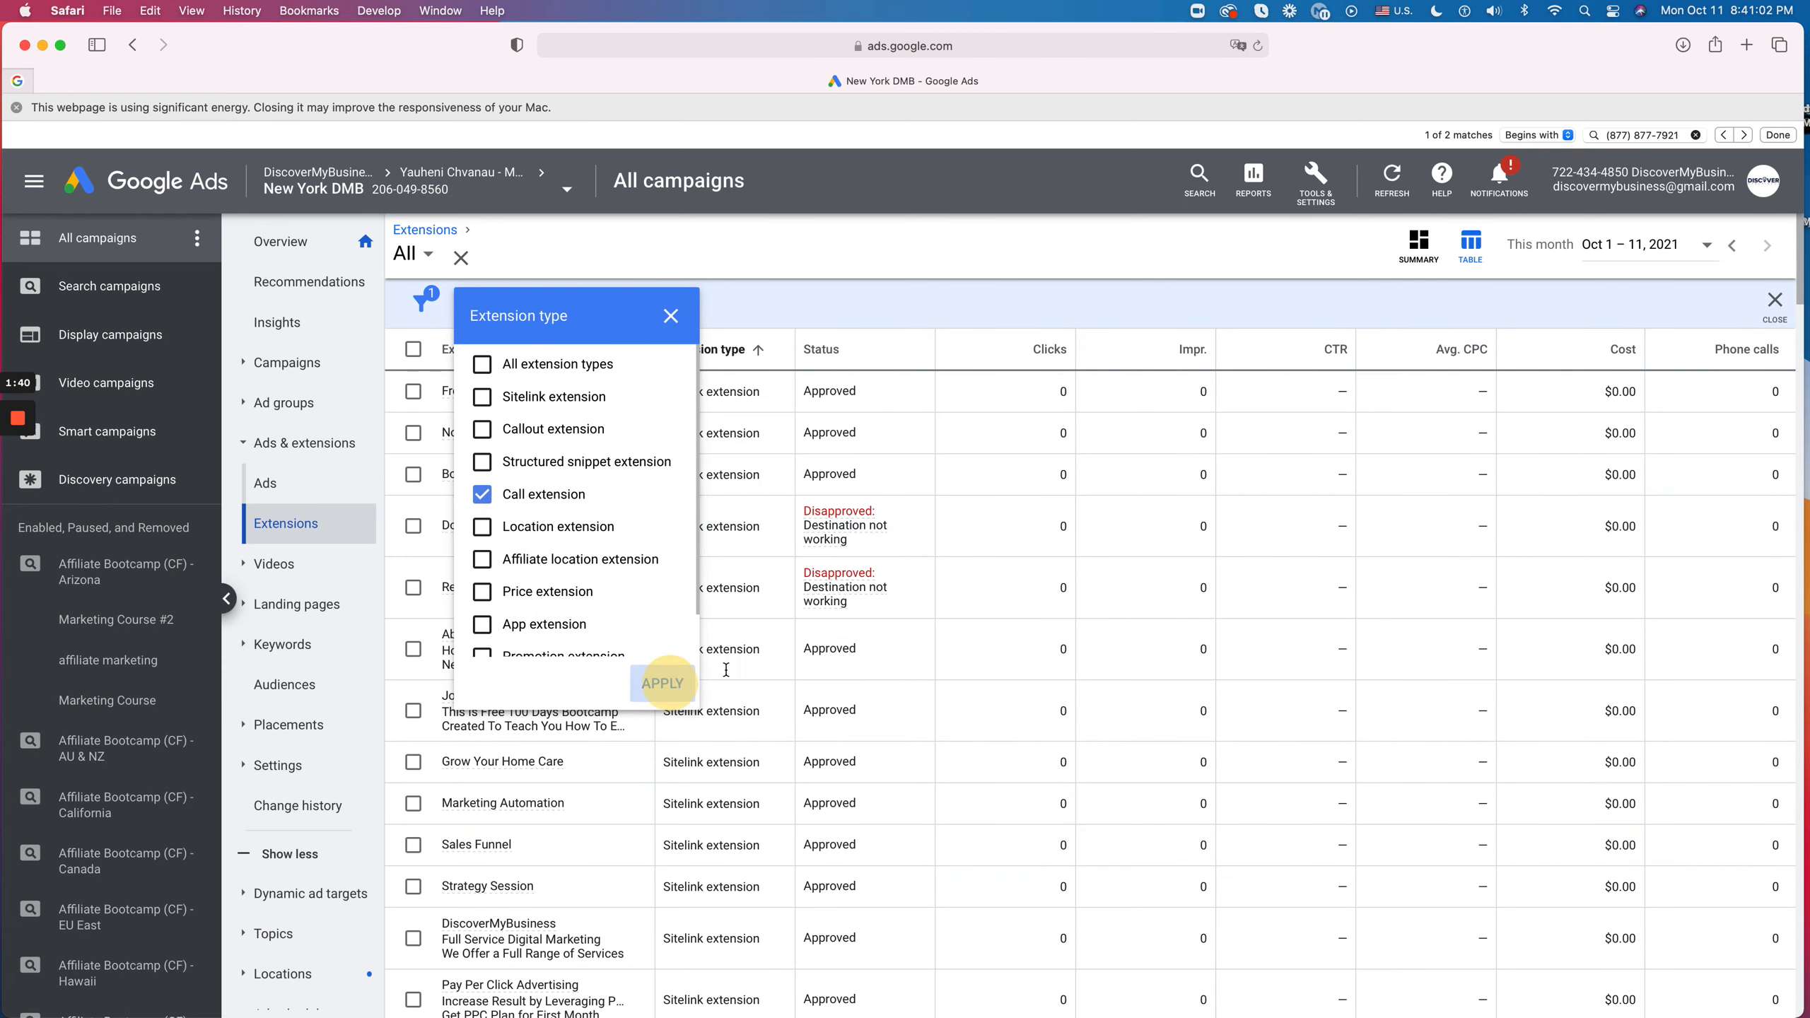
{"action": "left_click", "coordinate": [663, 682]}
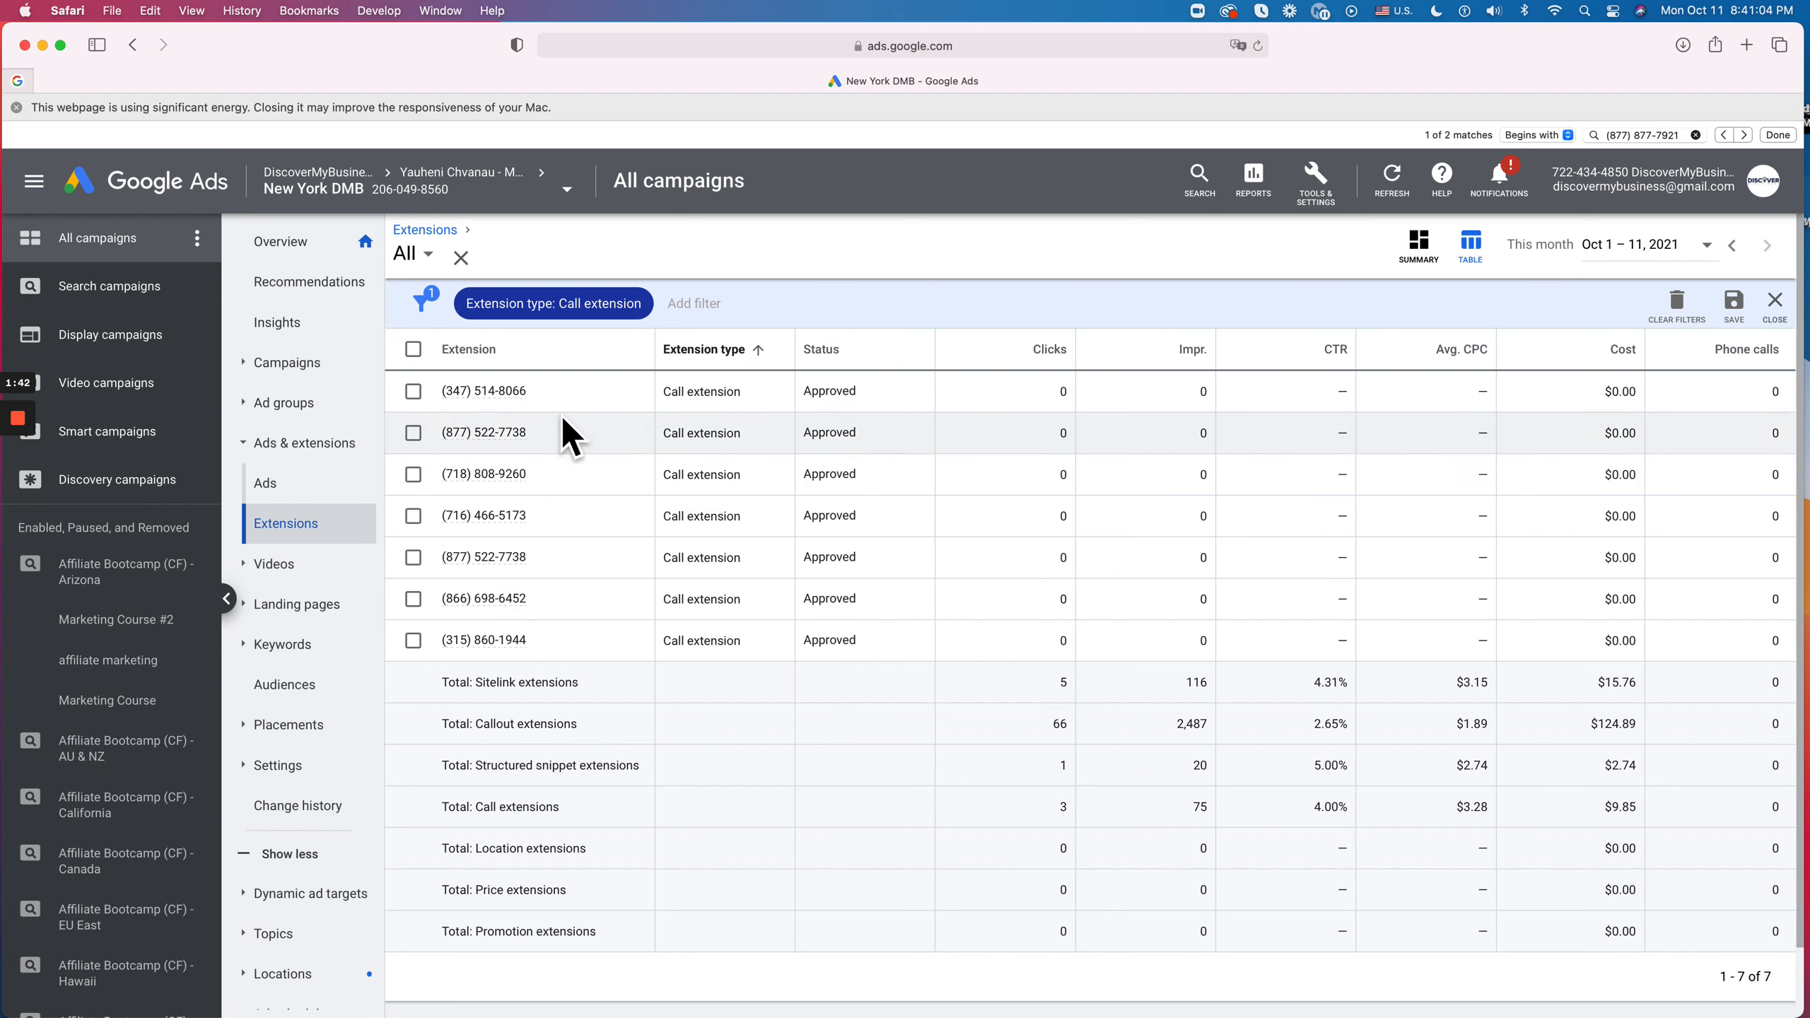
{"action": "mouse_move", "coordinate": [437, 621]}
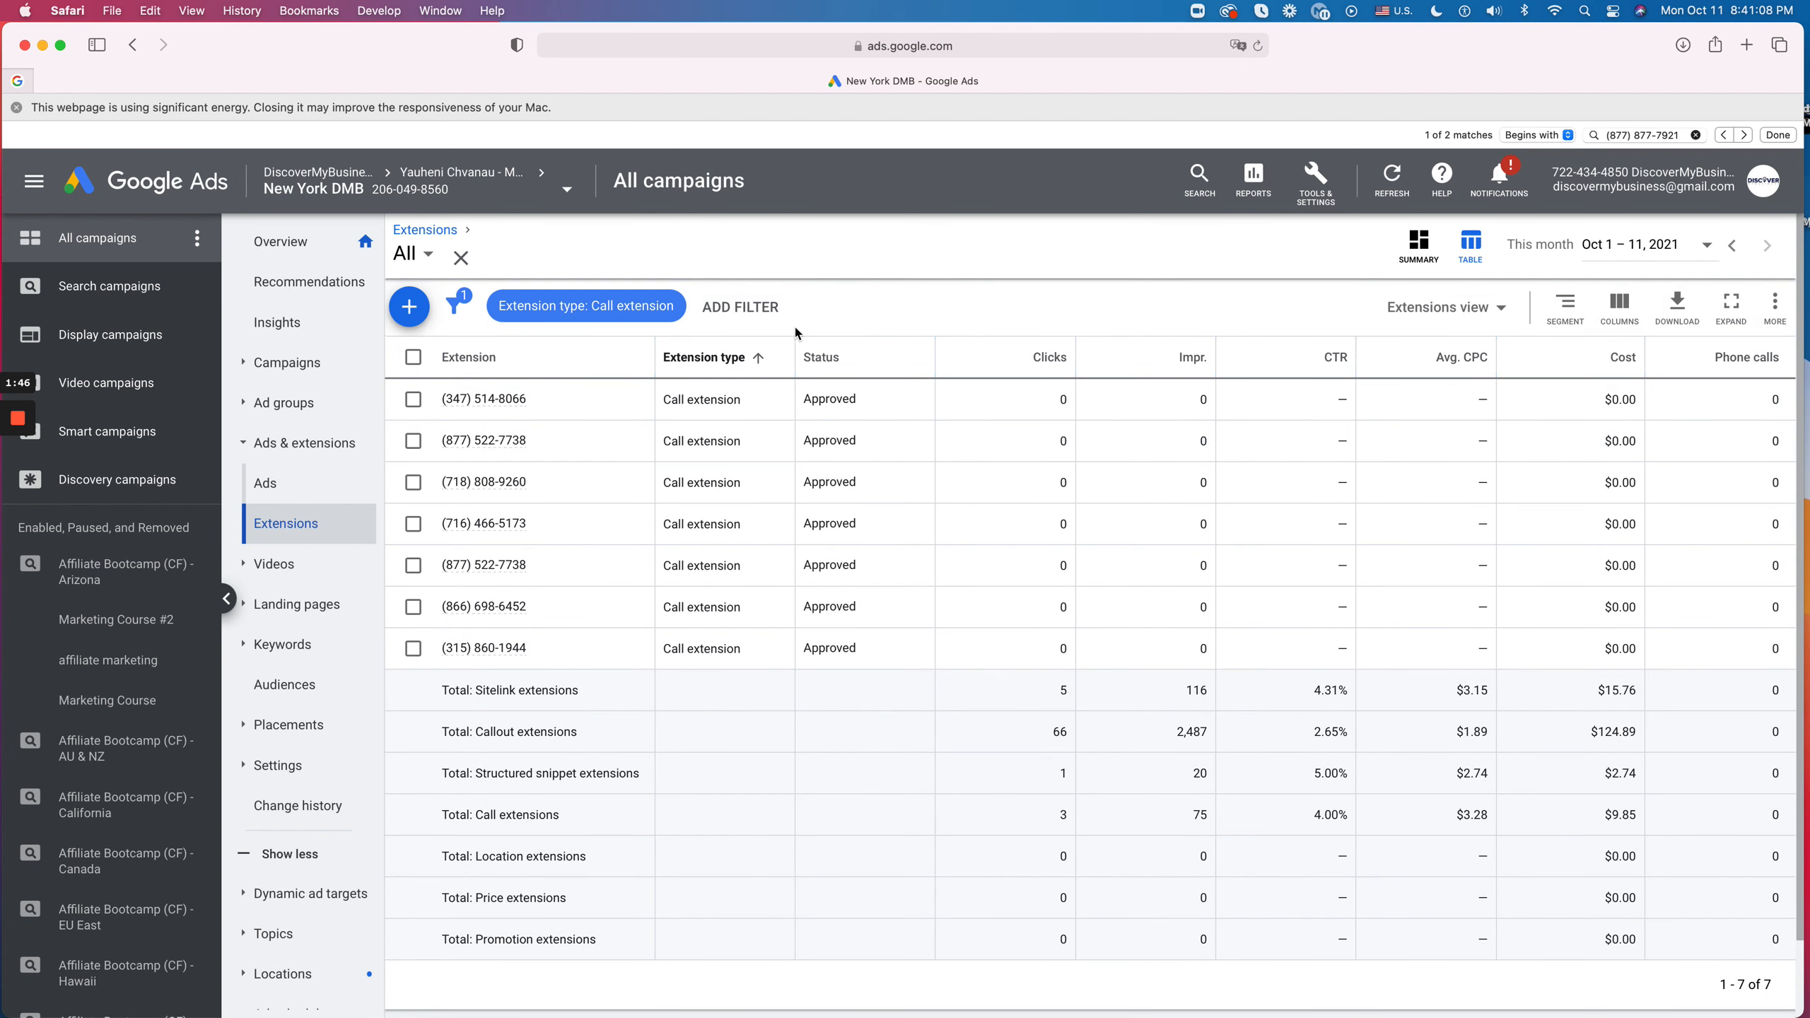
{"action": "left_click", "coordinate": [411, 440]}
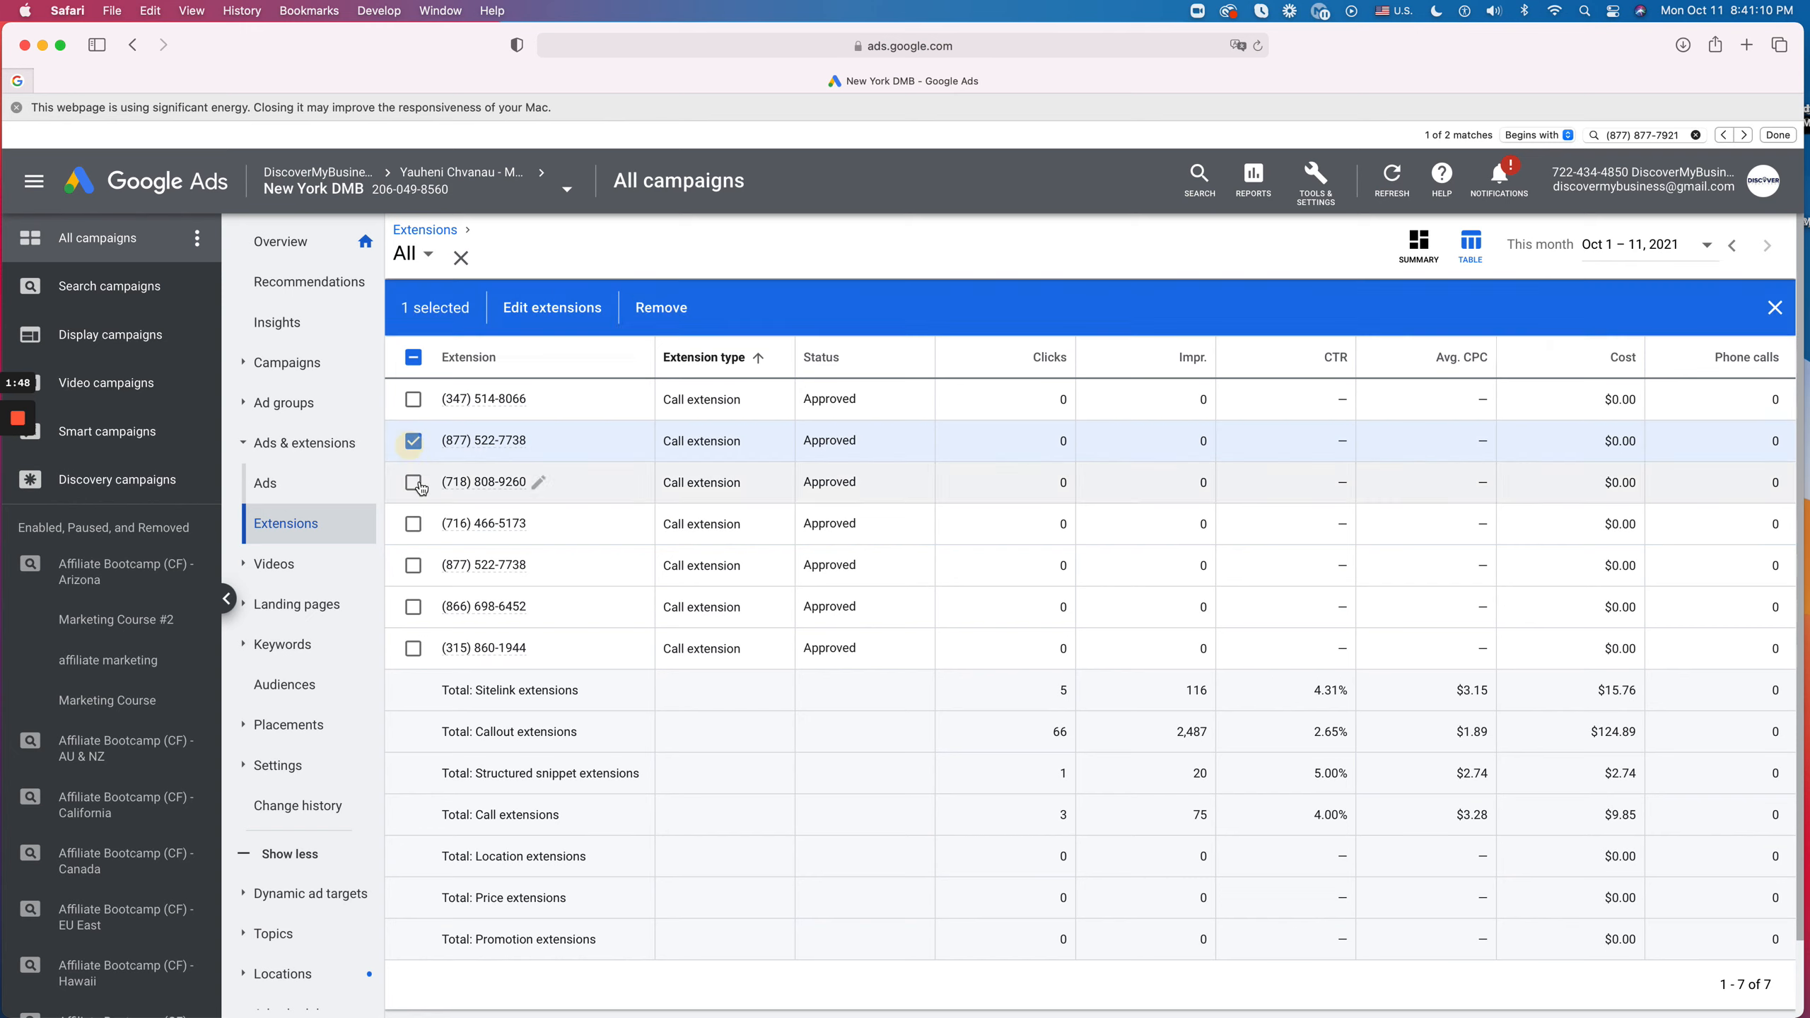
{"action": "left_click", "coordinate": [660, 307]}
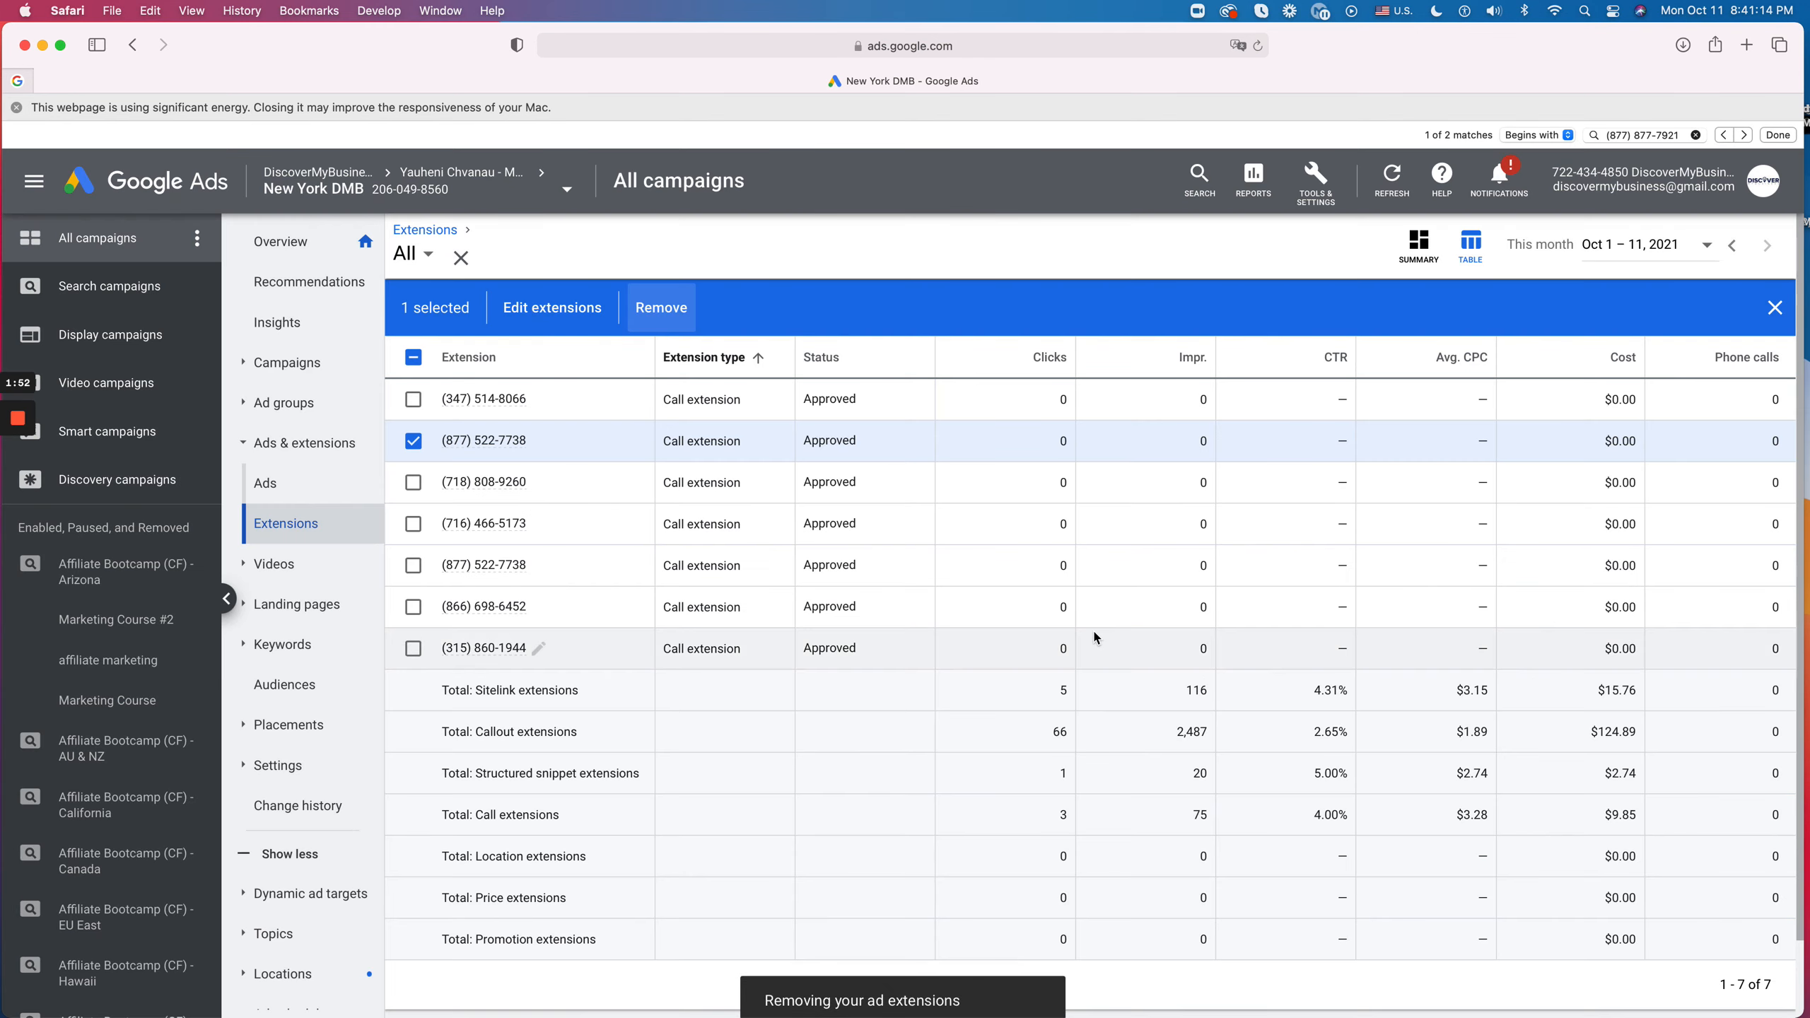
{"action": "left_click", "coordinate": [660, 307]}
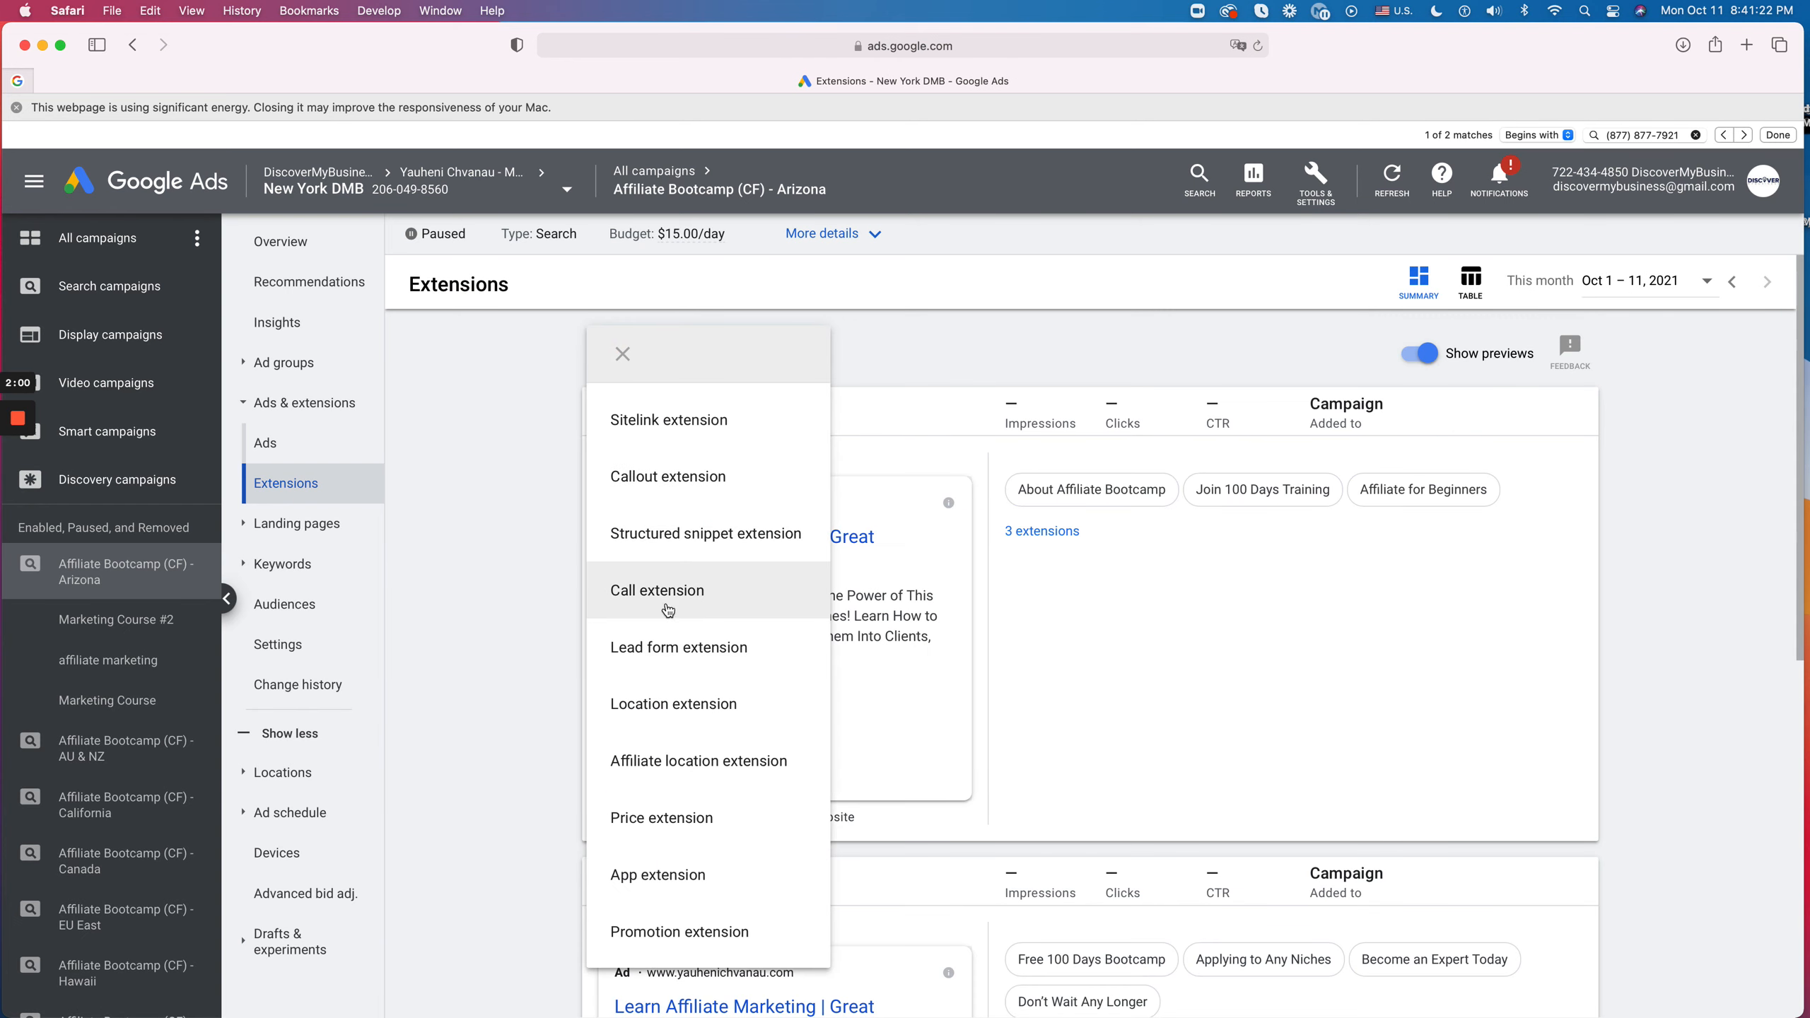
{"action": "left_click", "coordinate": [656, 589]}
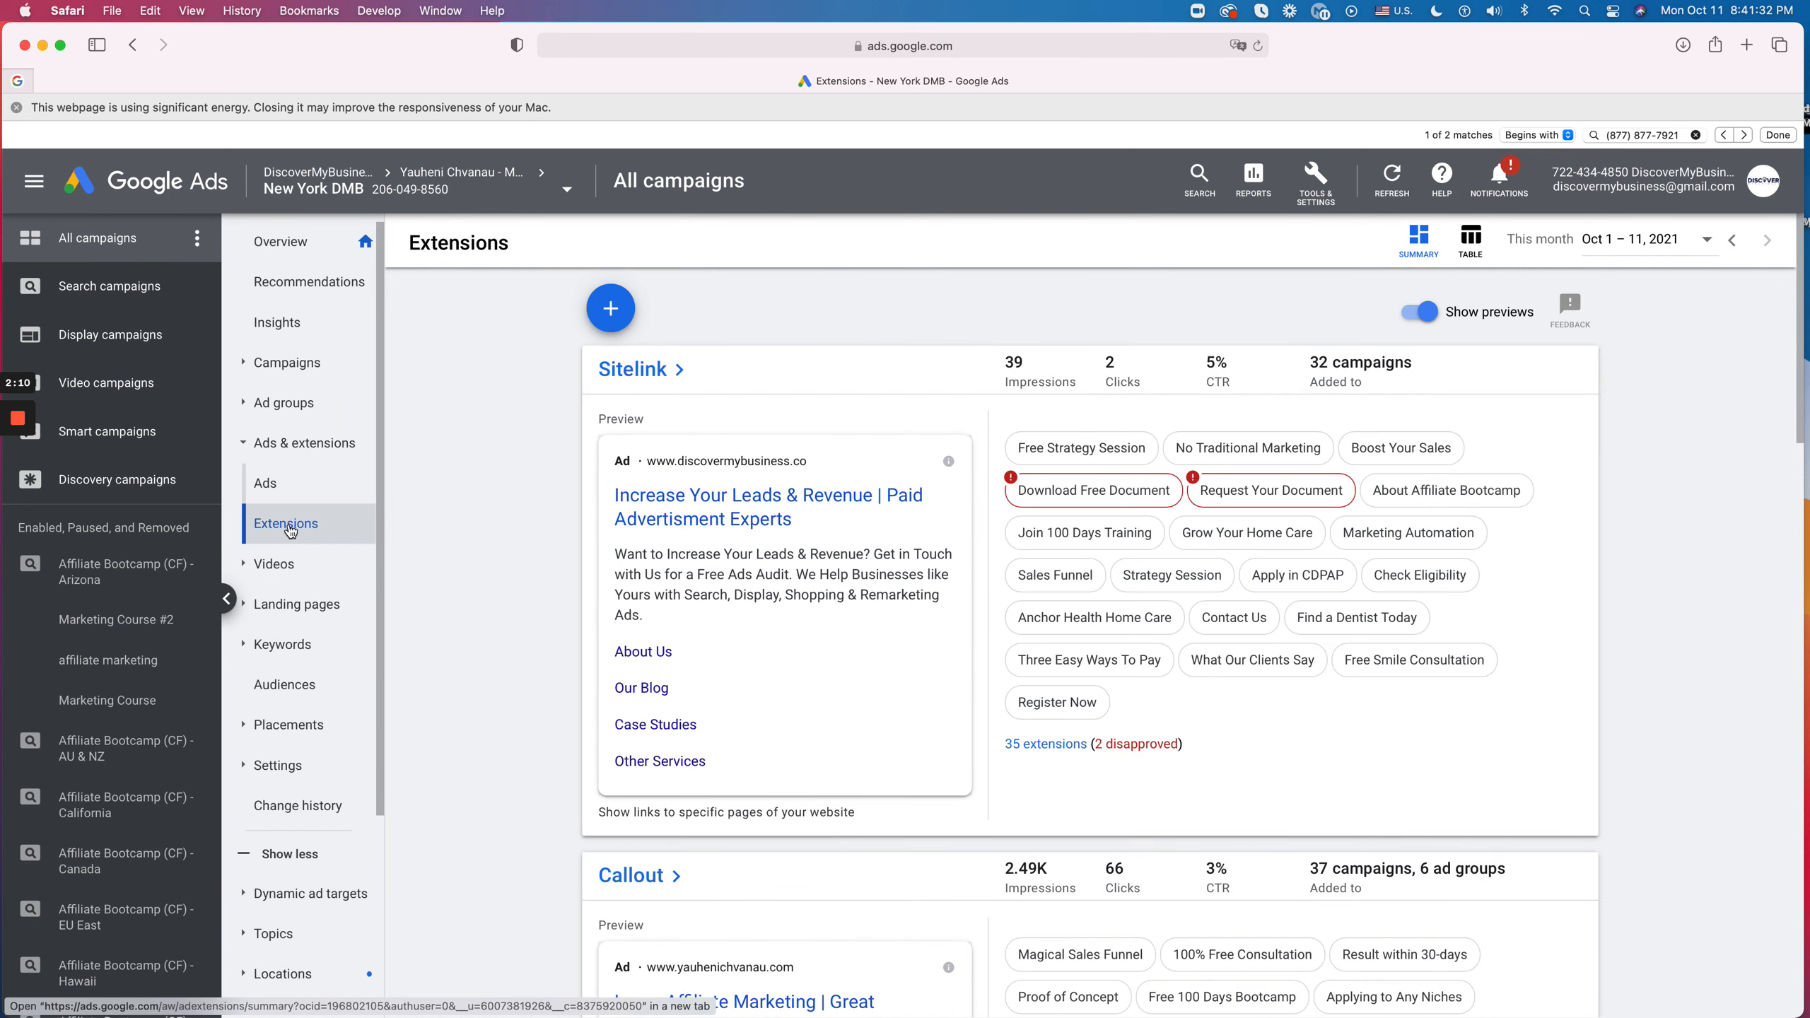
Step: Switch to the Associations table view filtered to Call extension
{"action": "left_click", "coordinate": [1467, 241]}
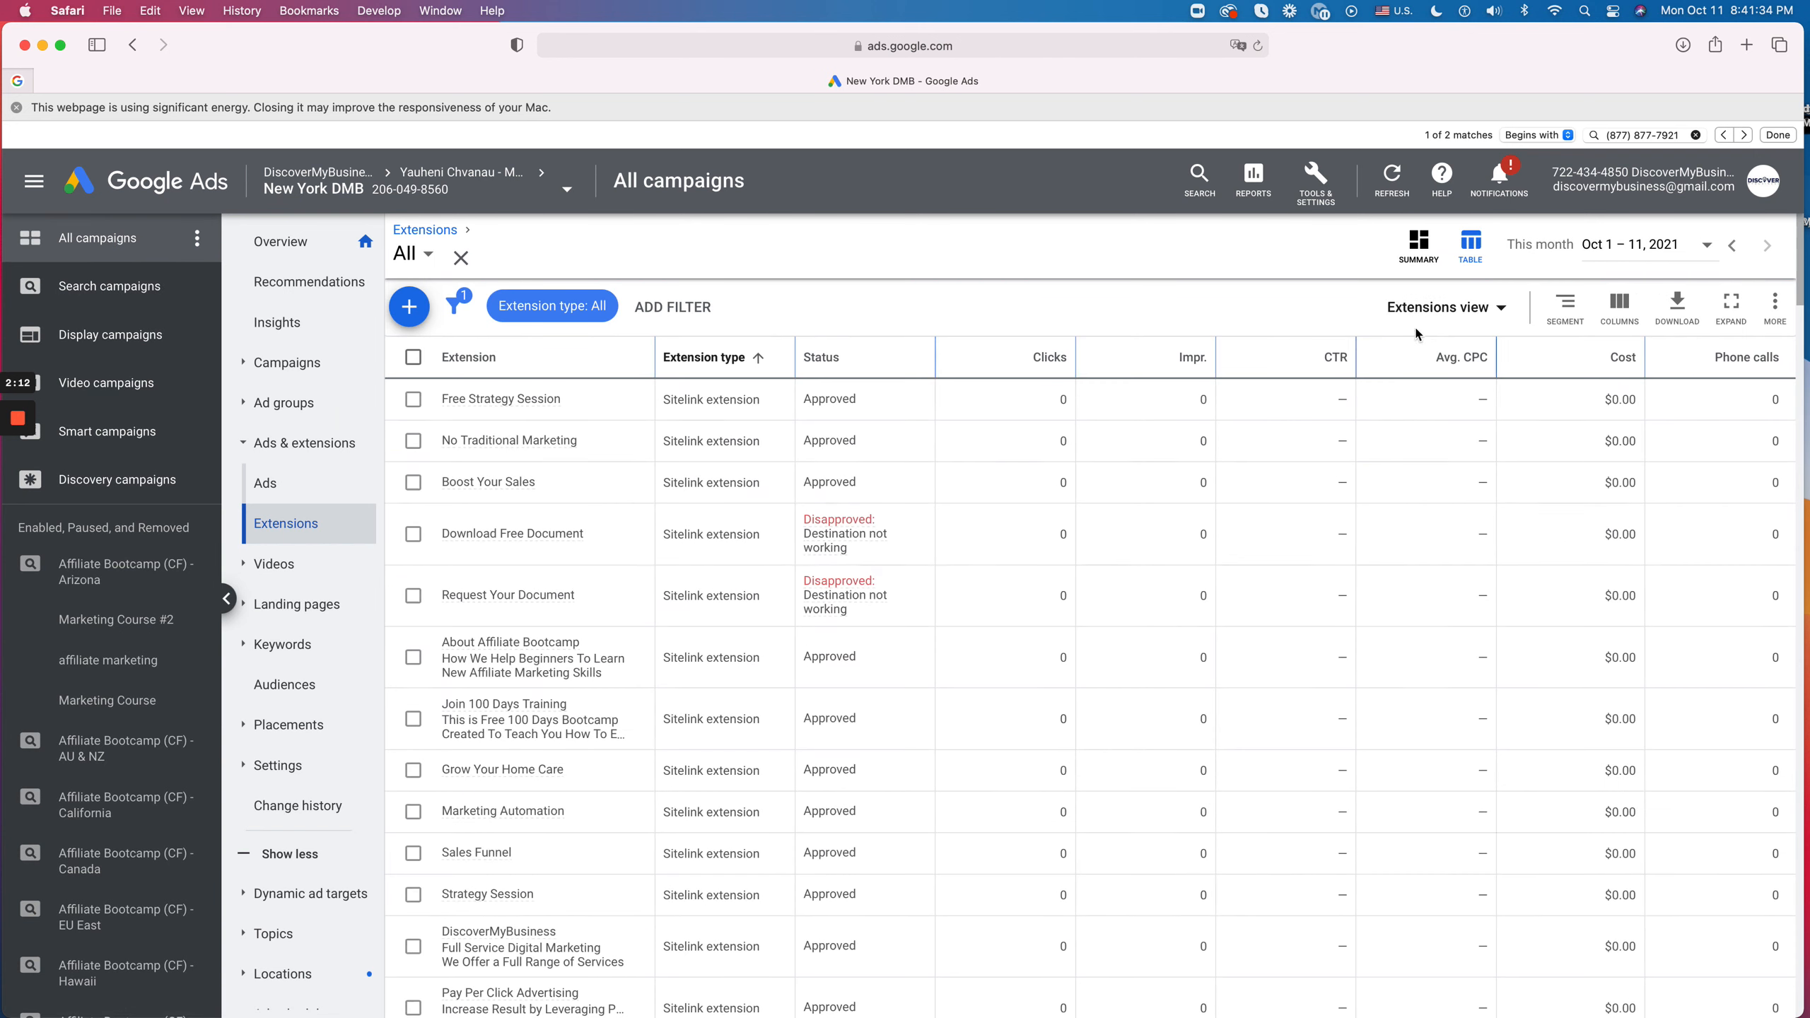
{"action": "left_click", "coordinate": [550, 306]}
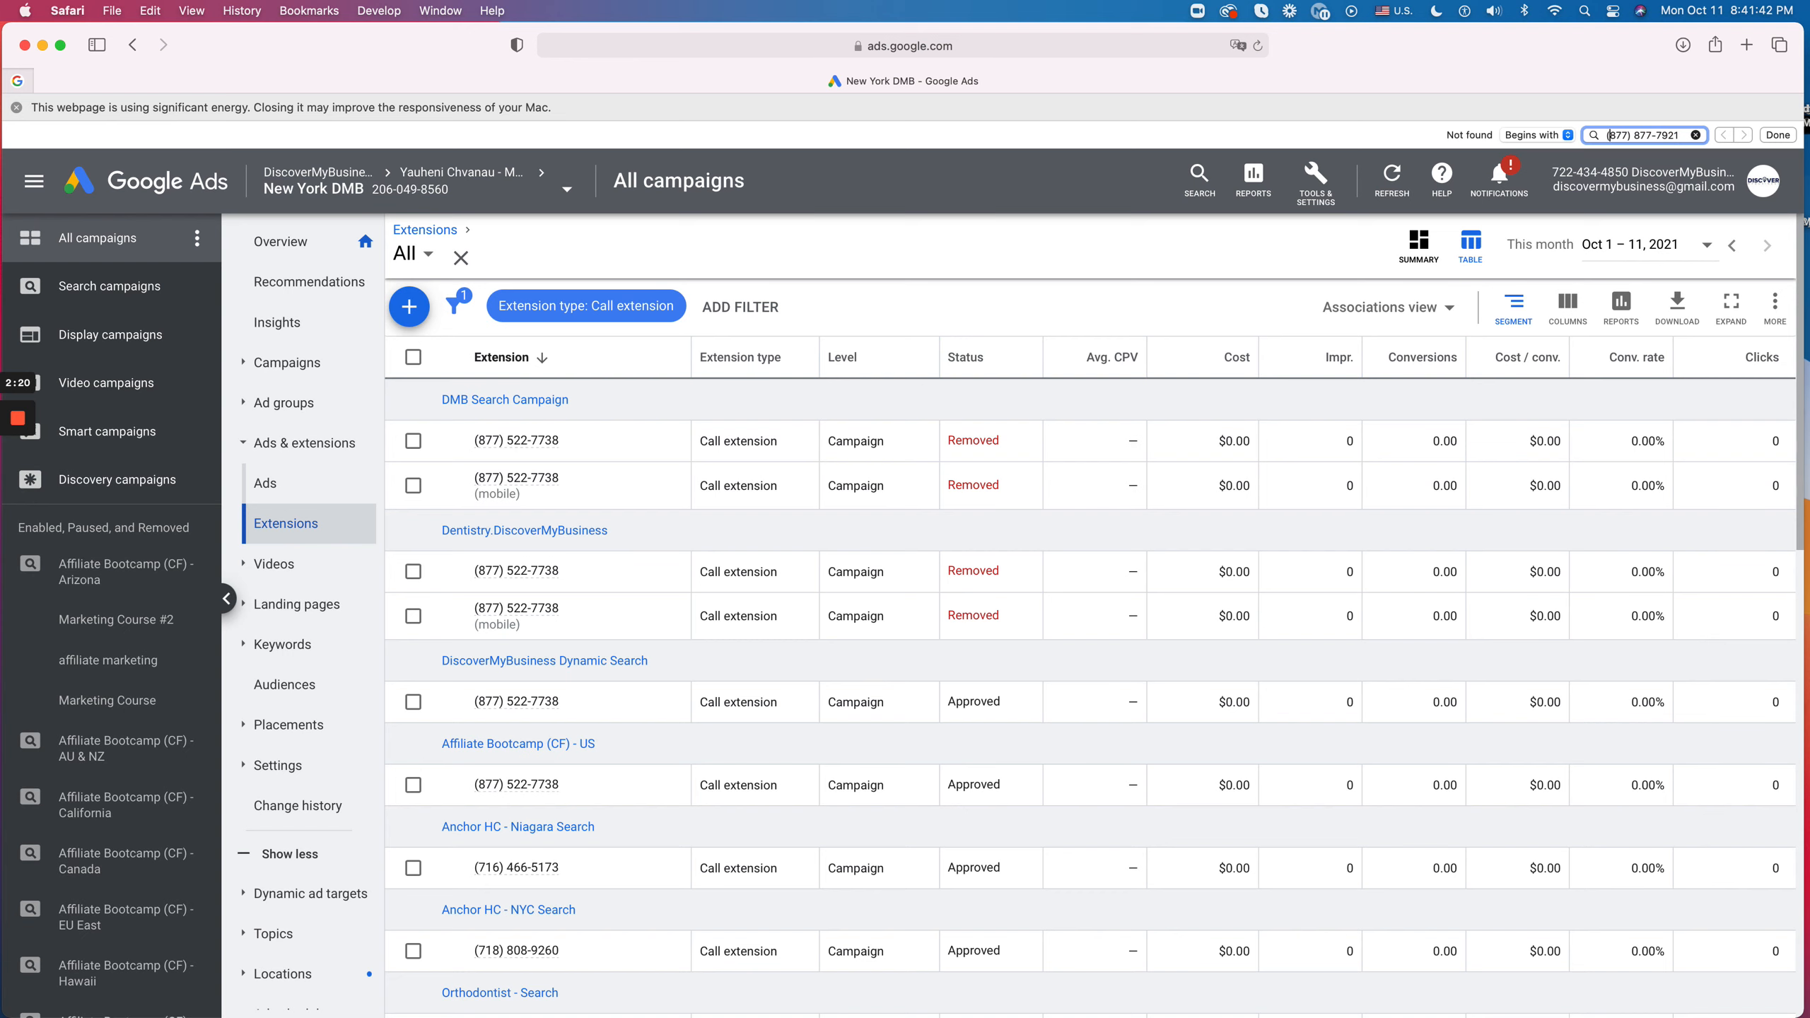
{"action": "mouse_move", "coordinate": [553, 593]}
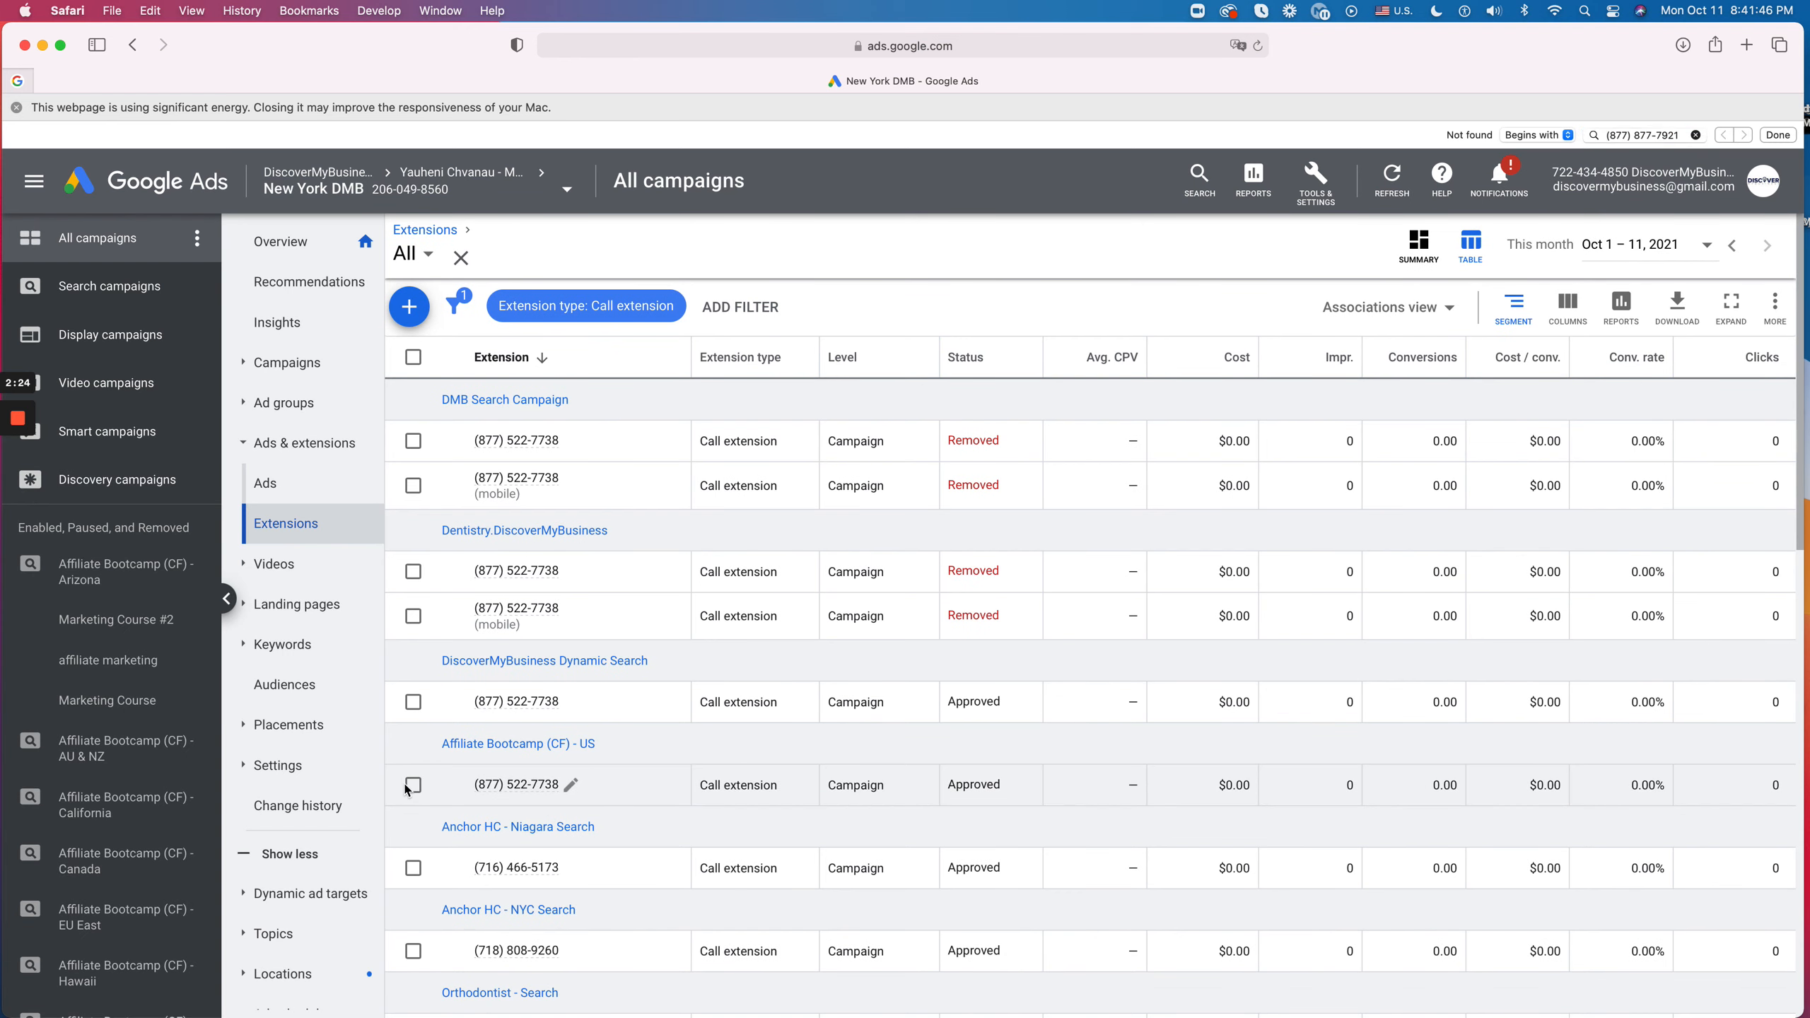
{"action": "left_click", "coordinate": [413, 785]}
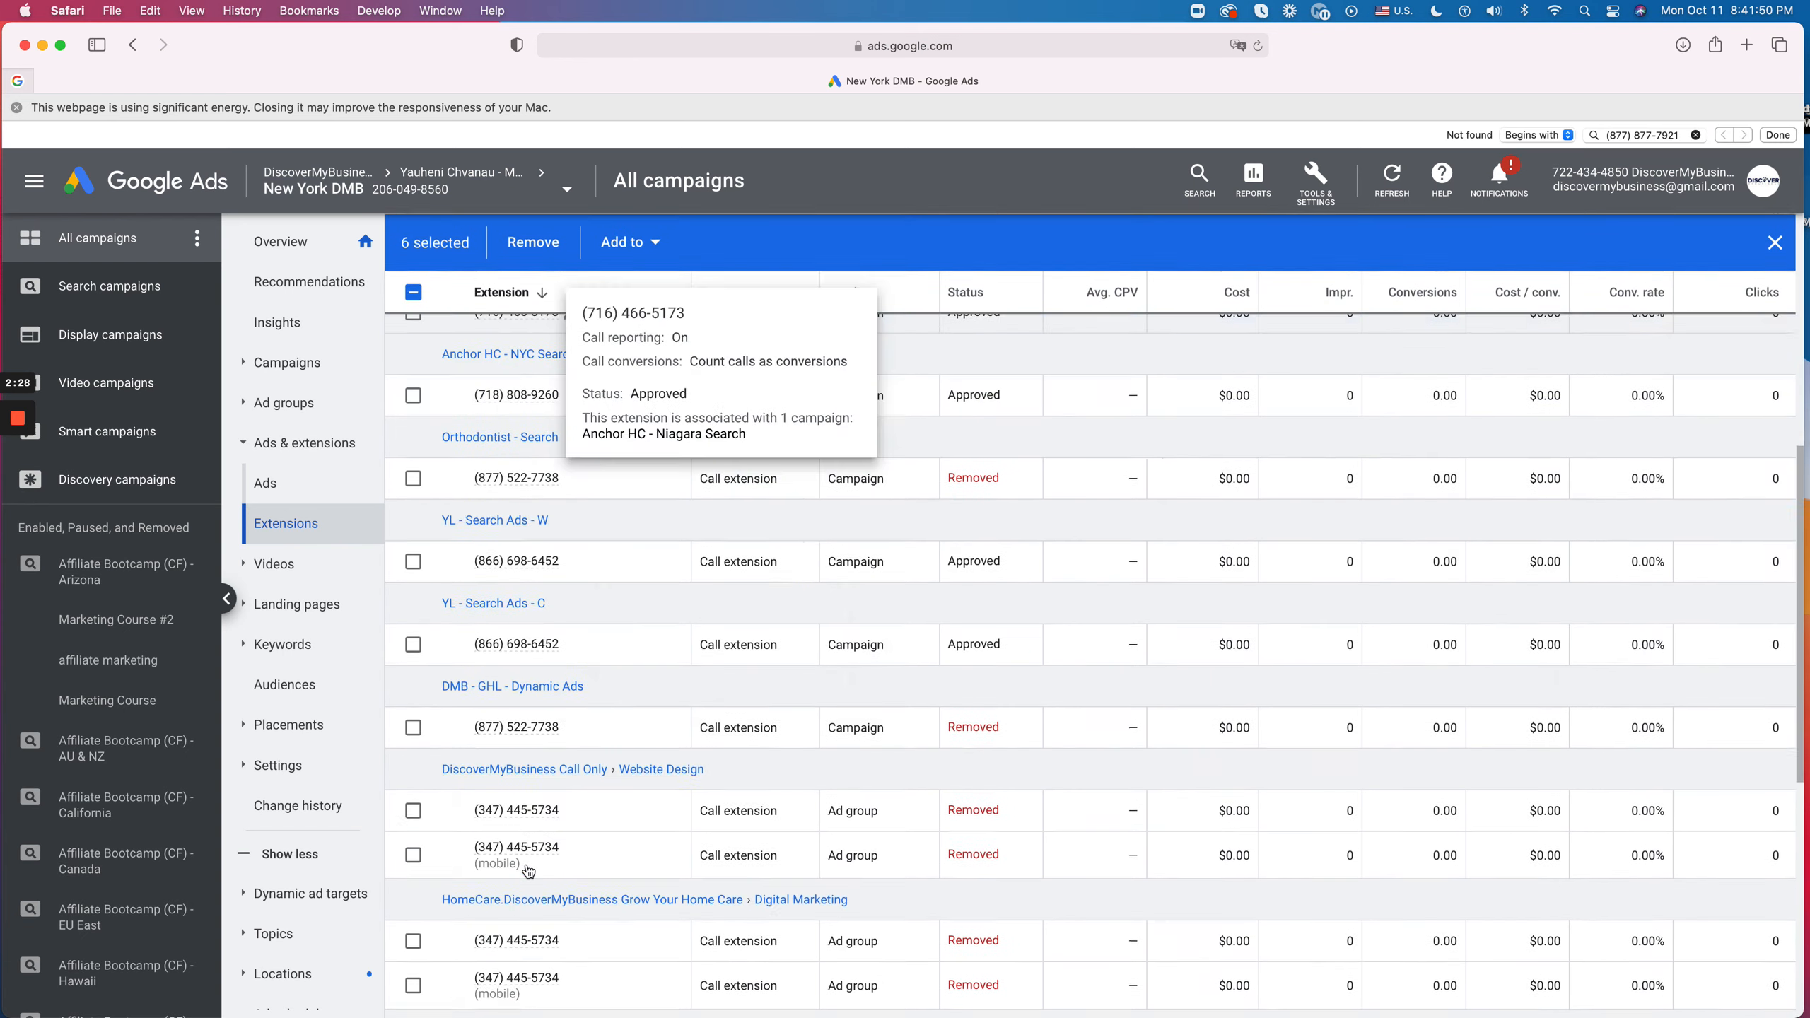
{"action": "scroll", "scroll_direction": "down", "scroll_amount": 3}
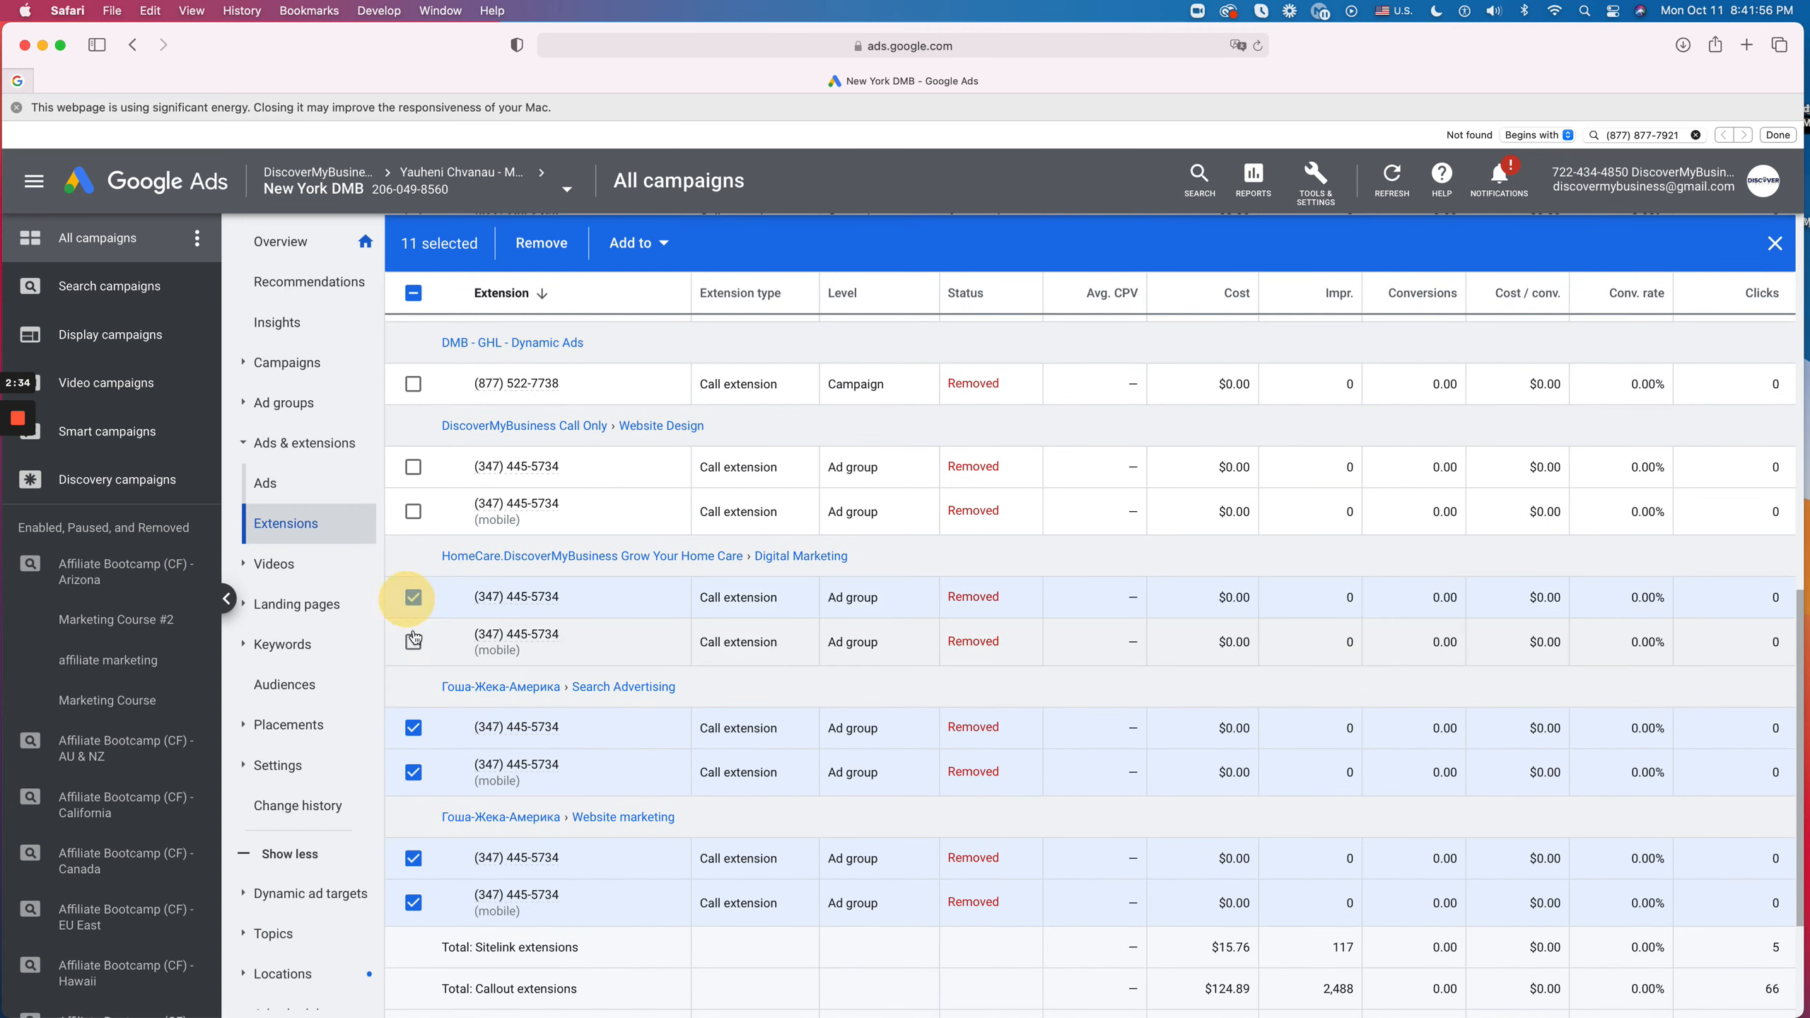
{"action": "left_click", "coordinate": [540, 242]}
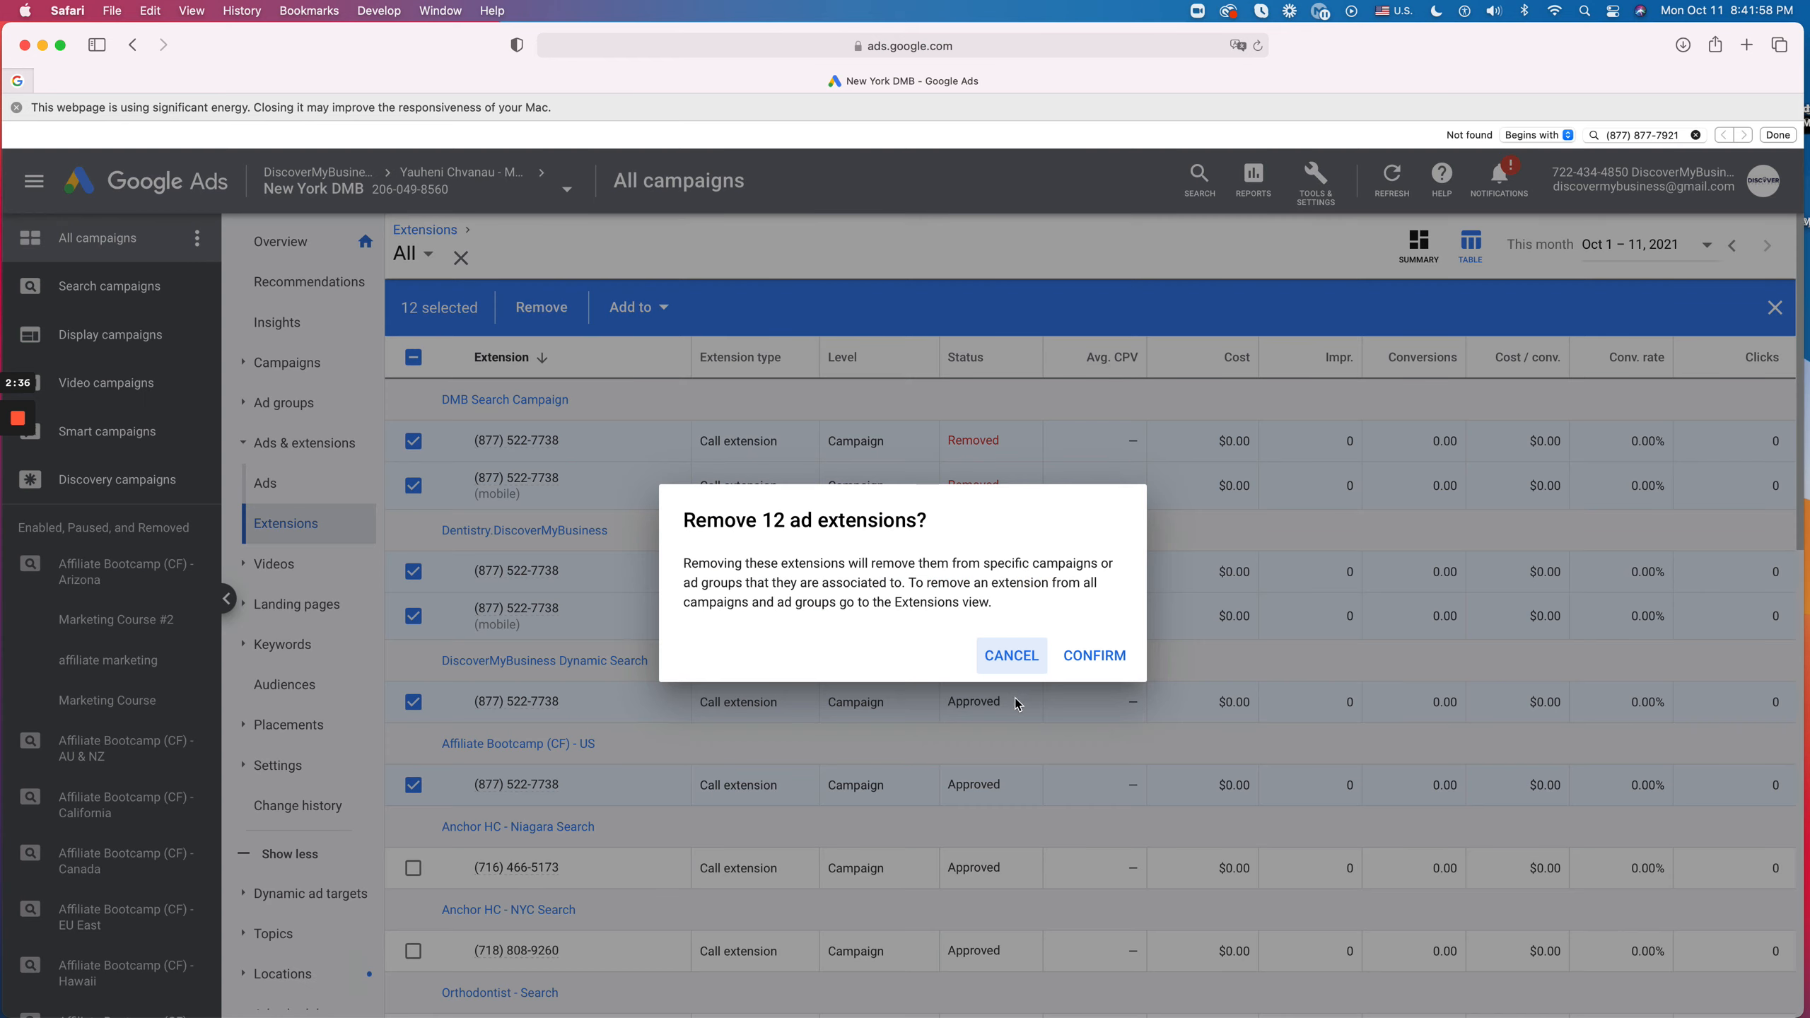
{"action": "left_click", "coordinate": [1093, 654]}
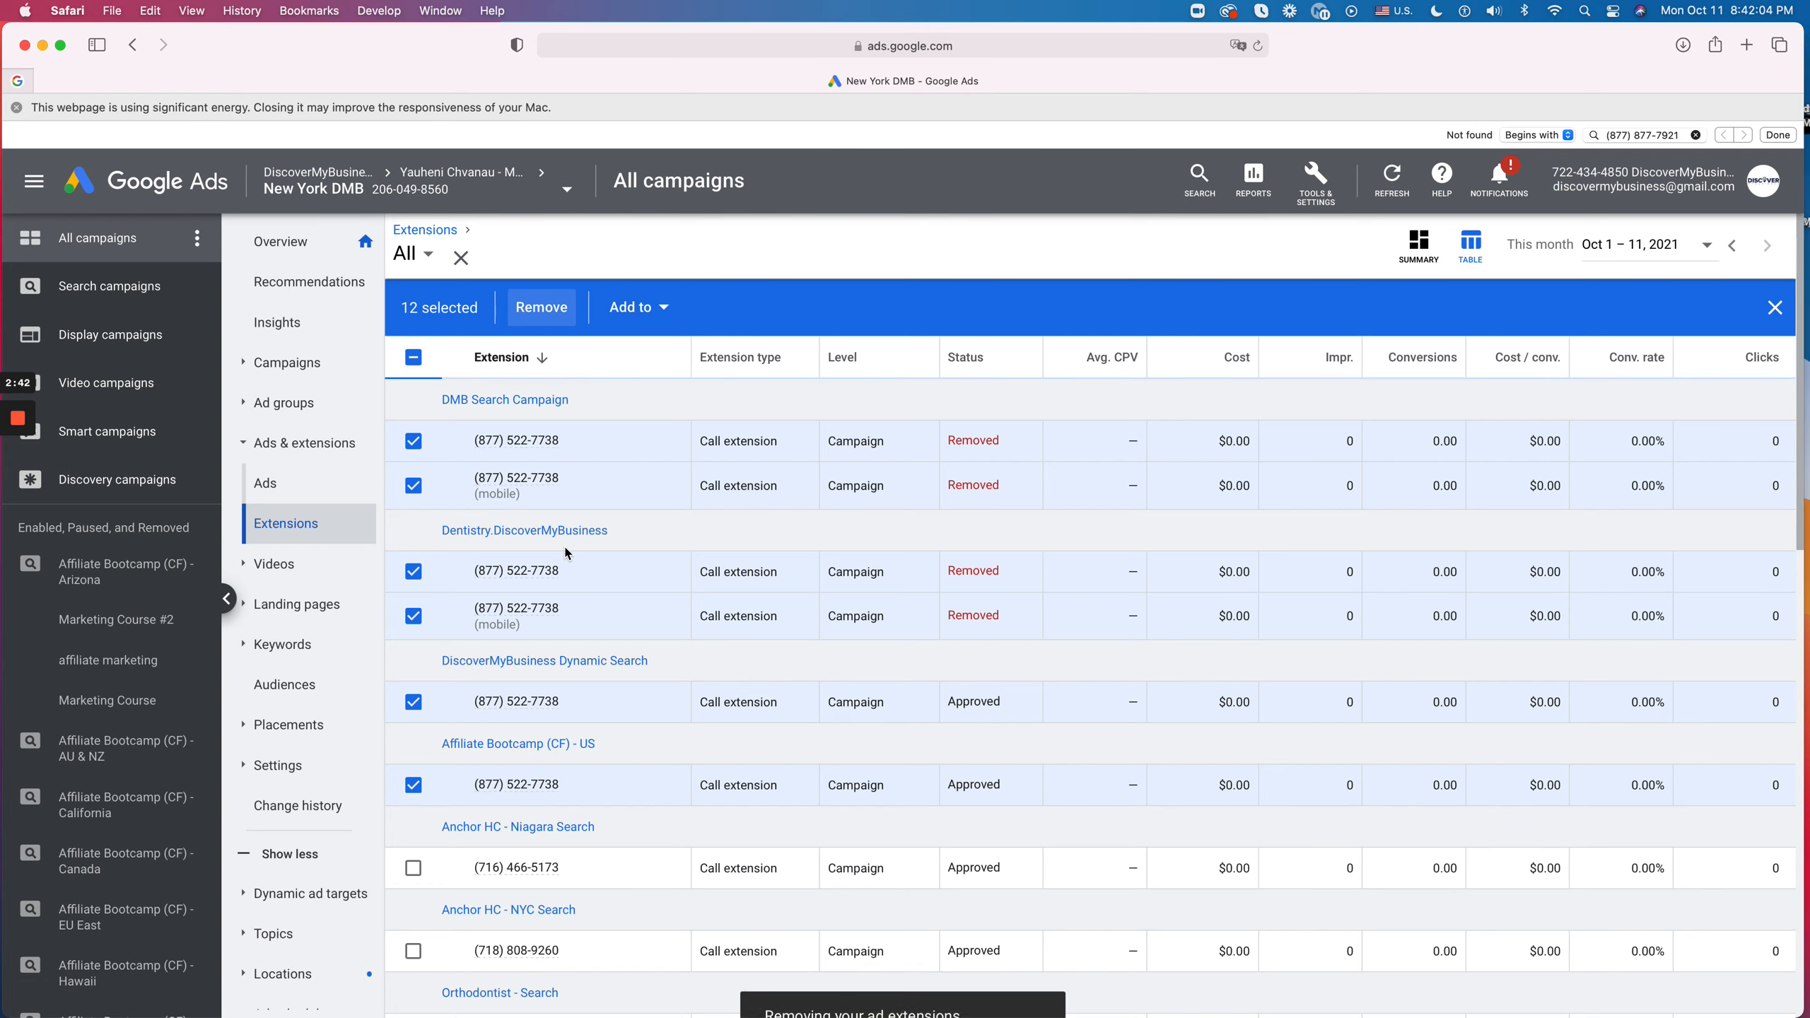
{"action": "left_click", "coordinate": [540, 307]}
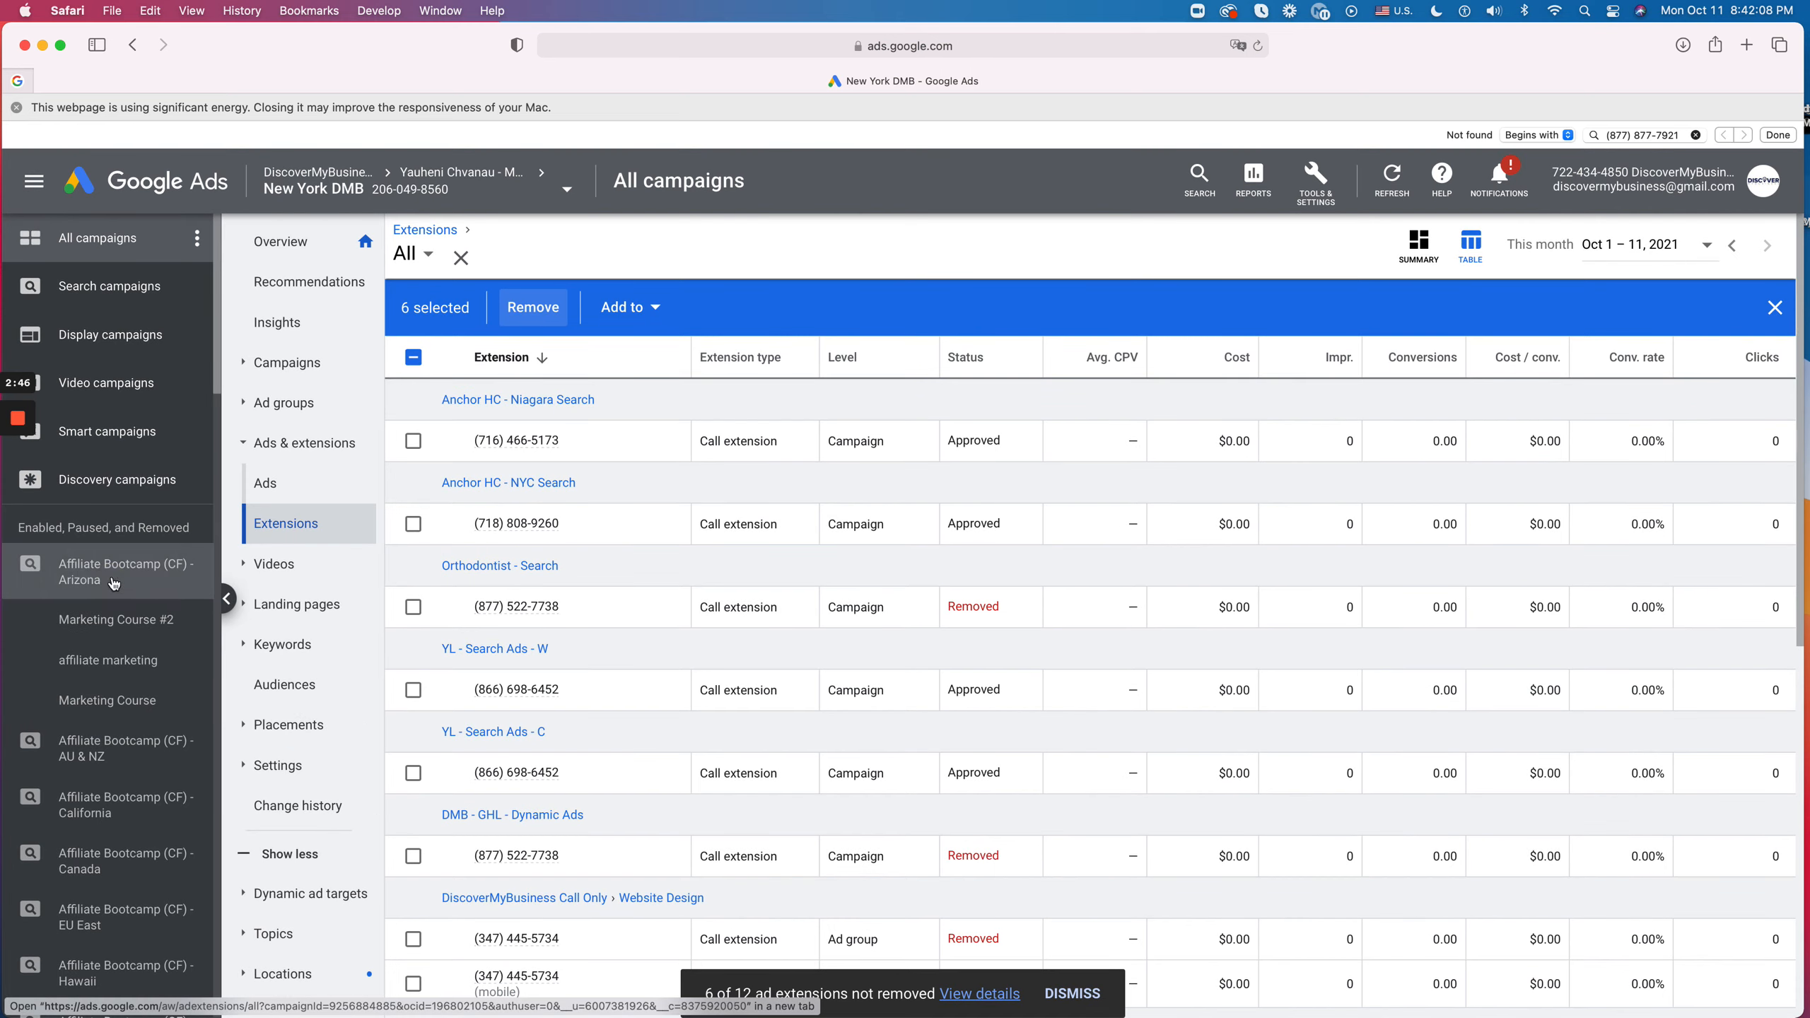
Step: In the Affiliate Bootcamp (CF) - Arizona campaign, start adding a call extension to review existing numbers
{"action": "left_click", "coordinate": [124, 572]}
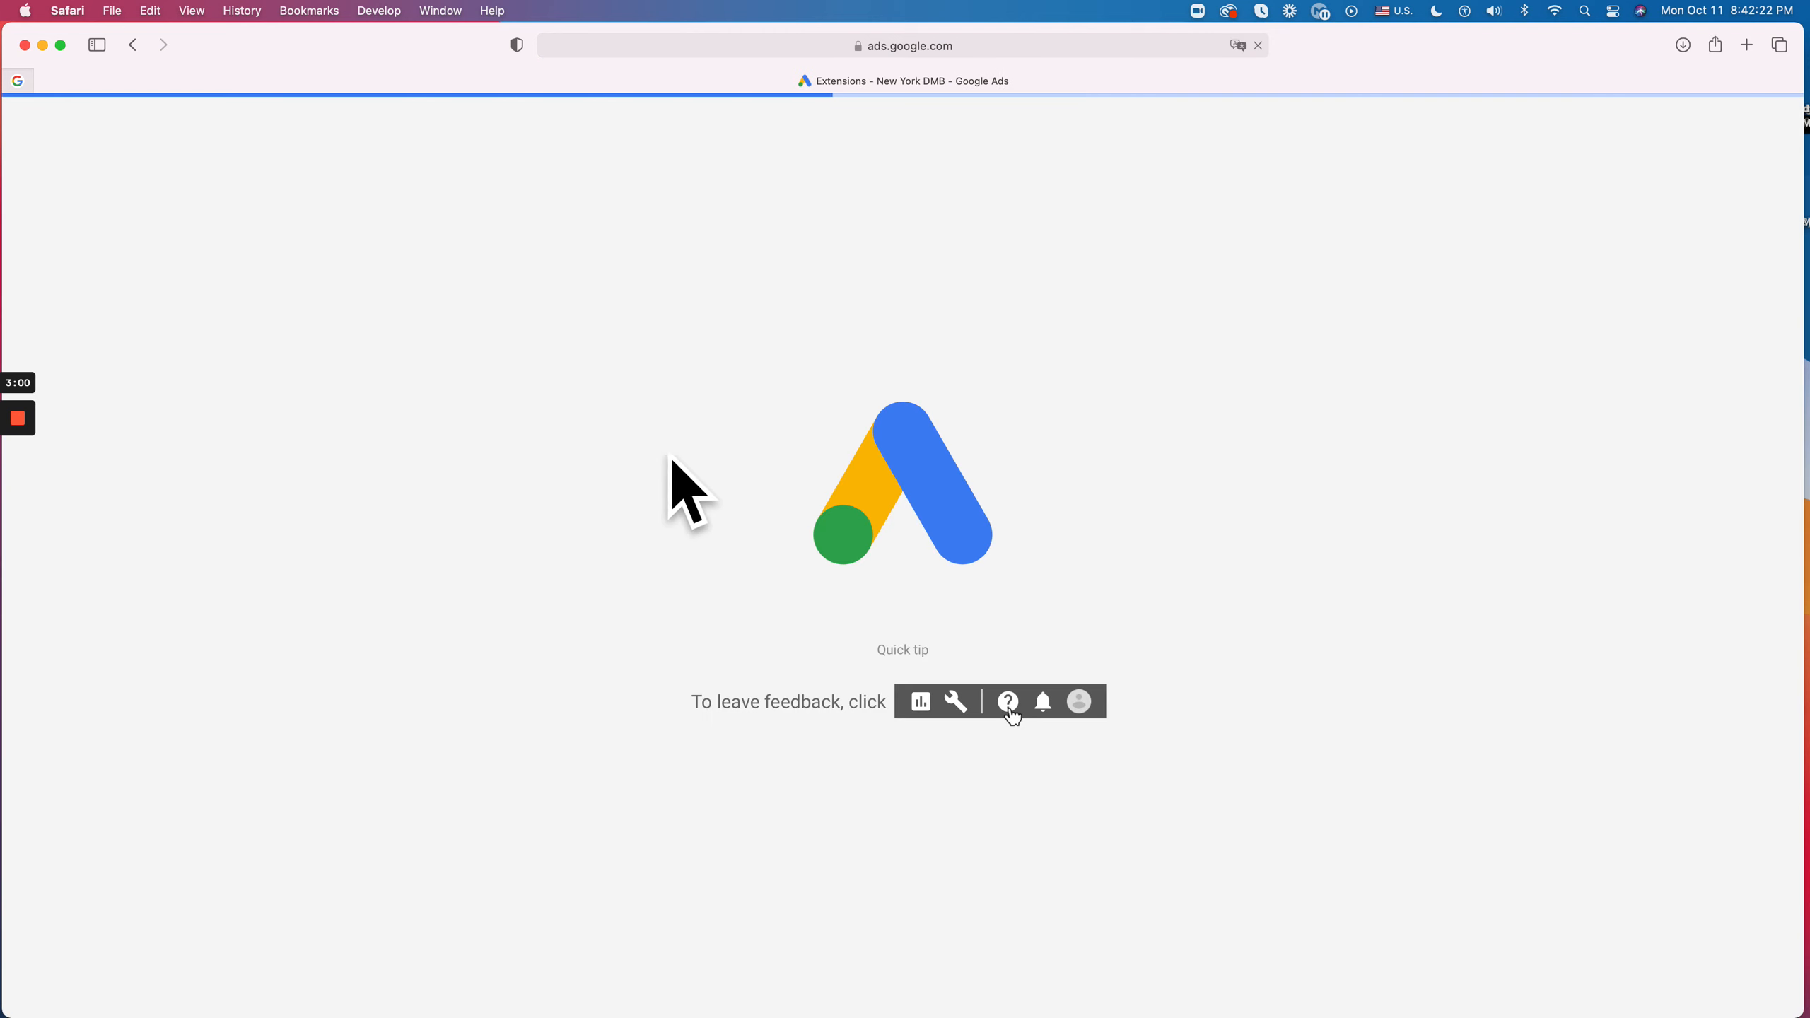
{"action": "mouse_move", "coordinate": [663, 456]}
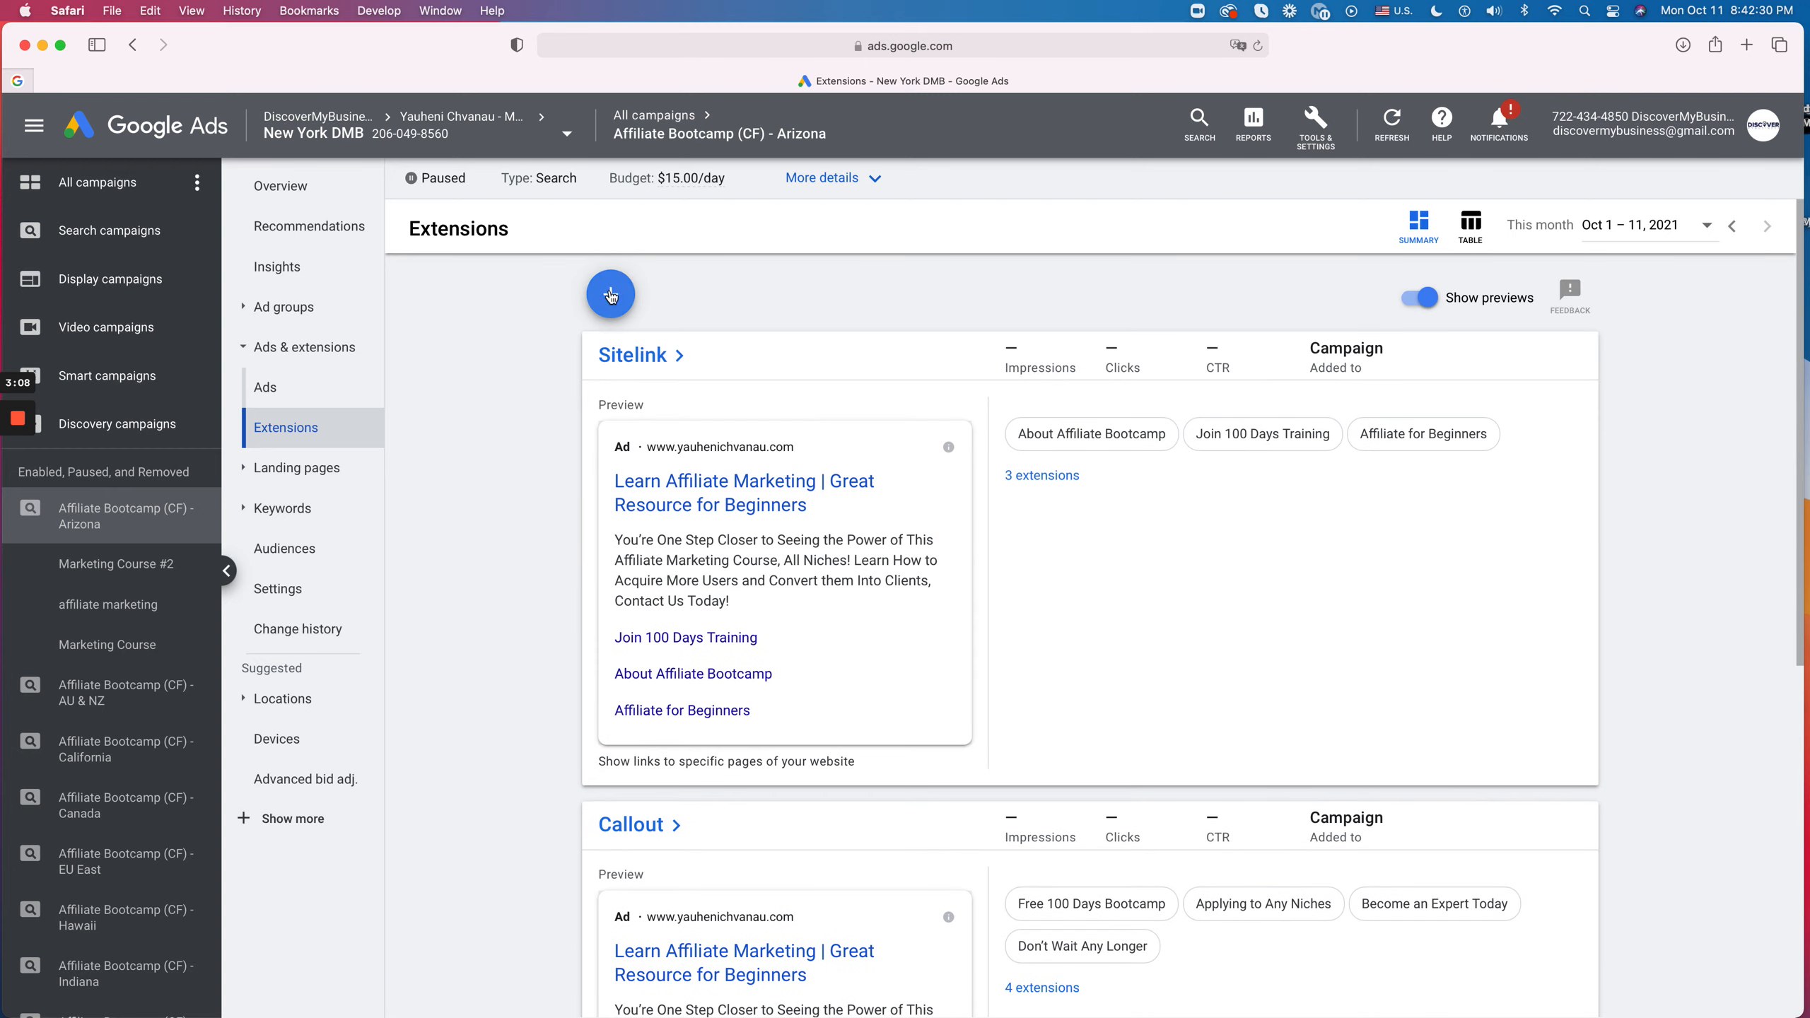
{"action": "left_click", "coordinate": [609, 292]}
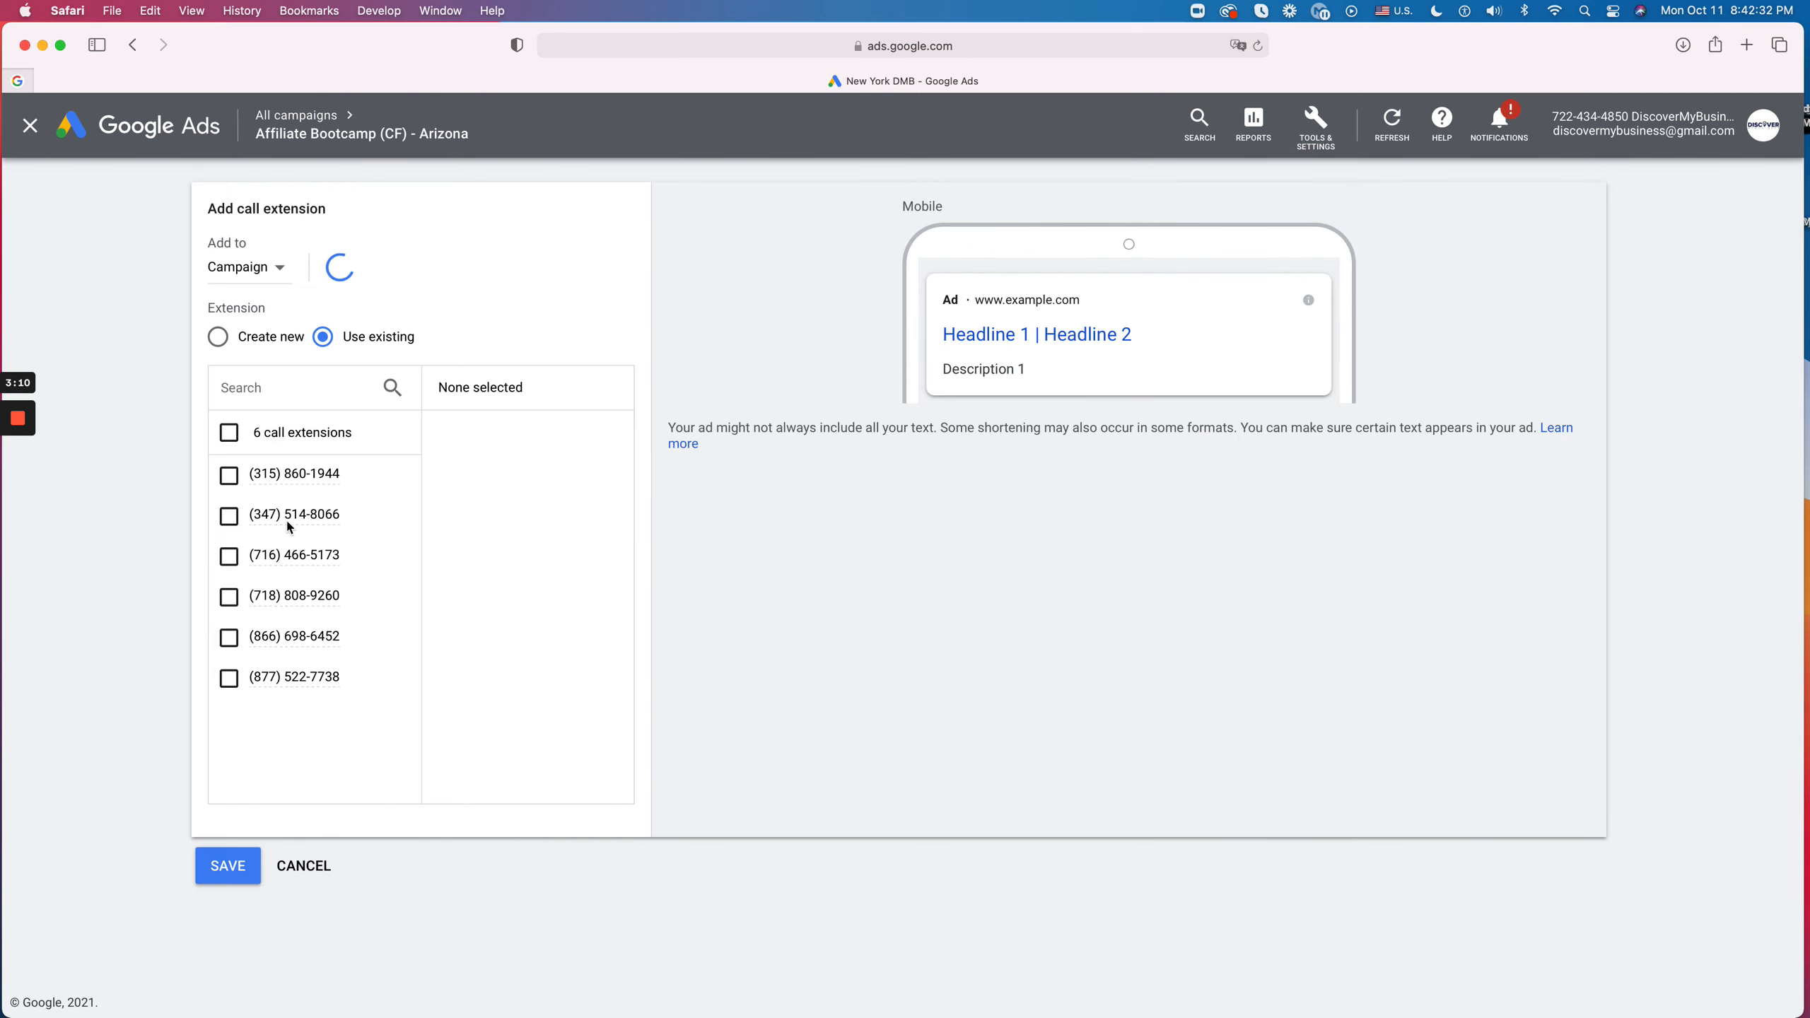
{"action": "left_click", "coordinate": [304, 865]}
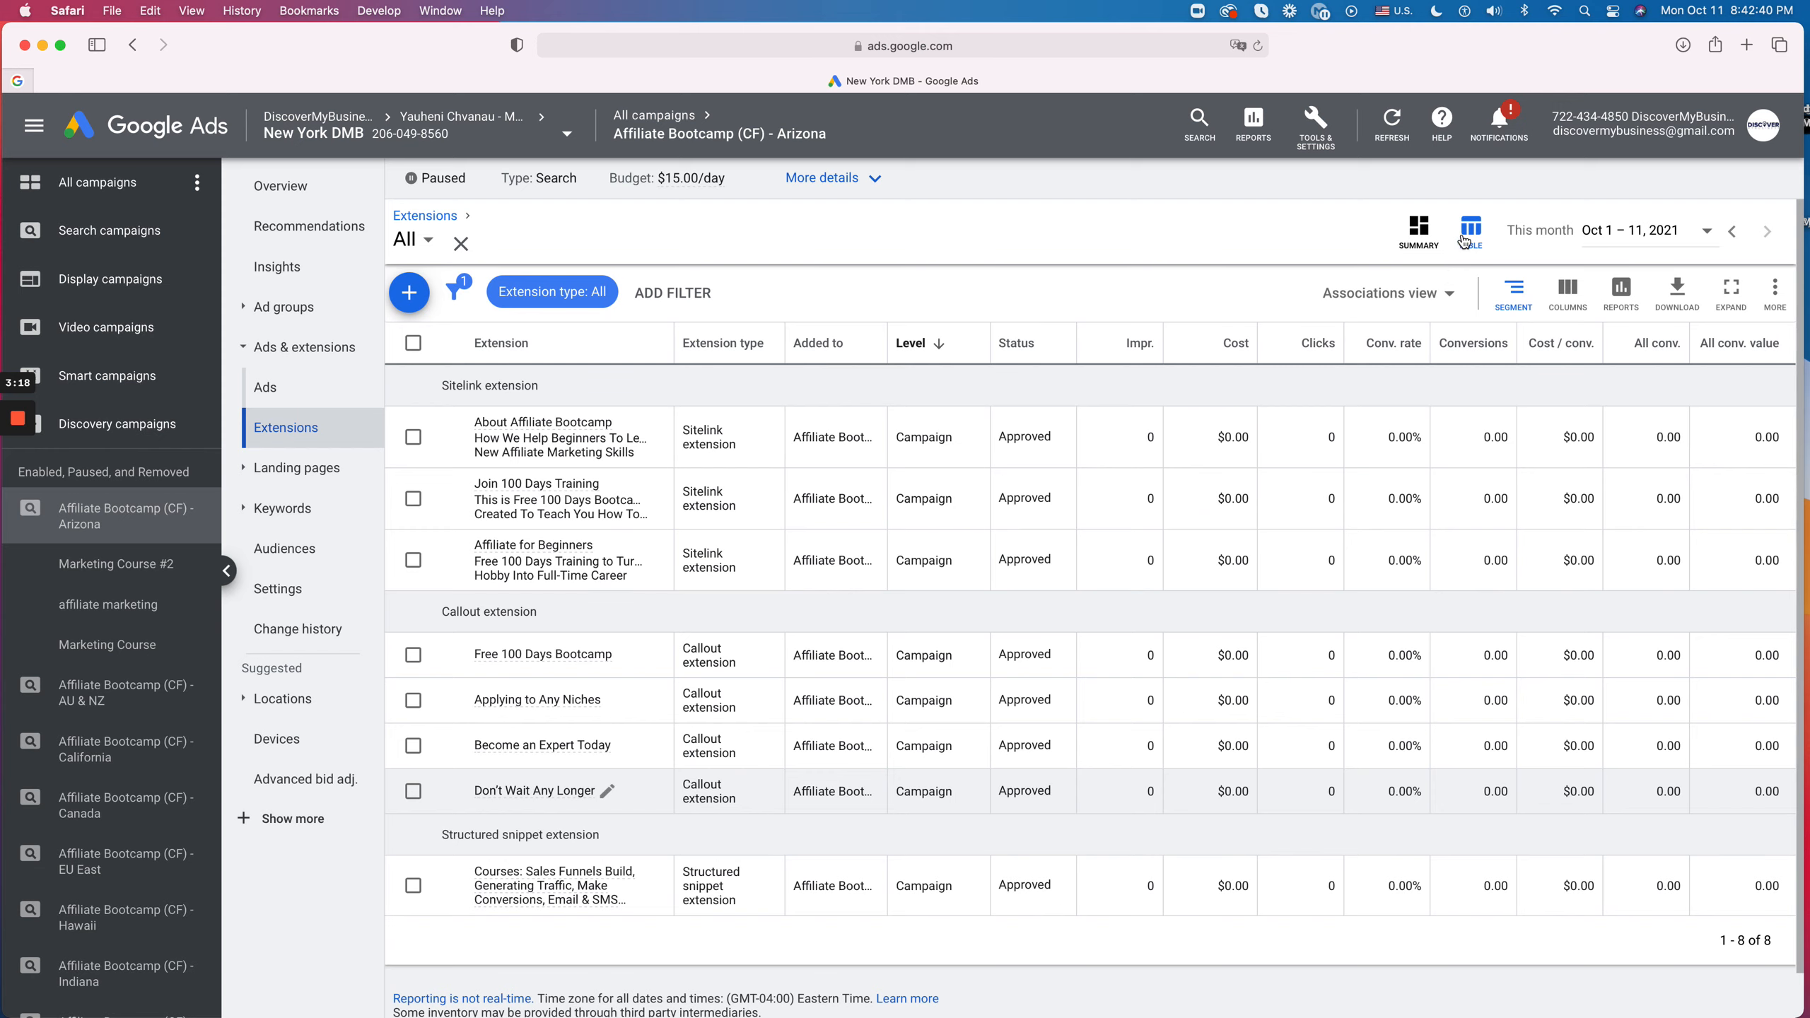
{"action": "left_click", "coordinate": [1385, 292]}
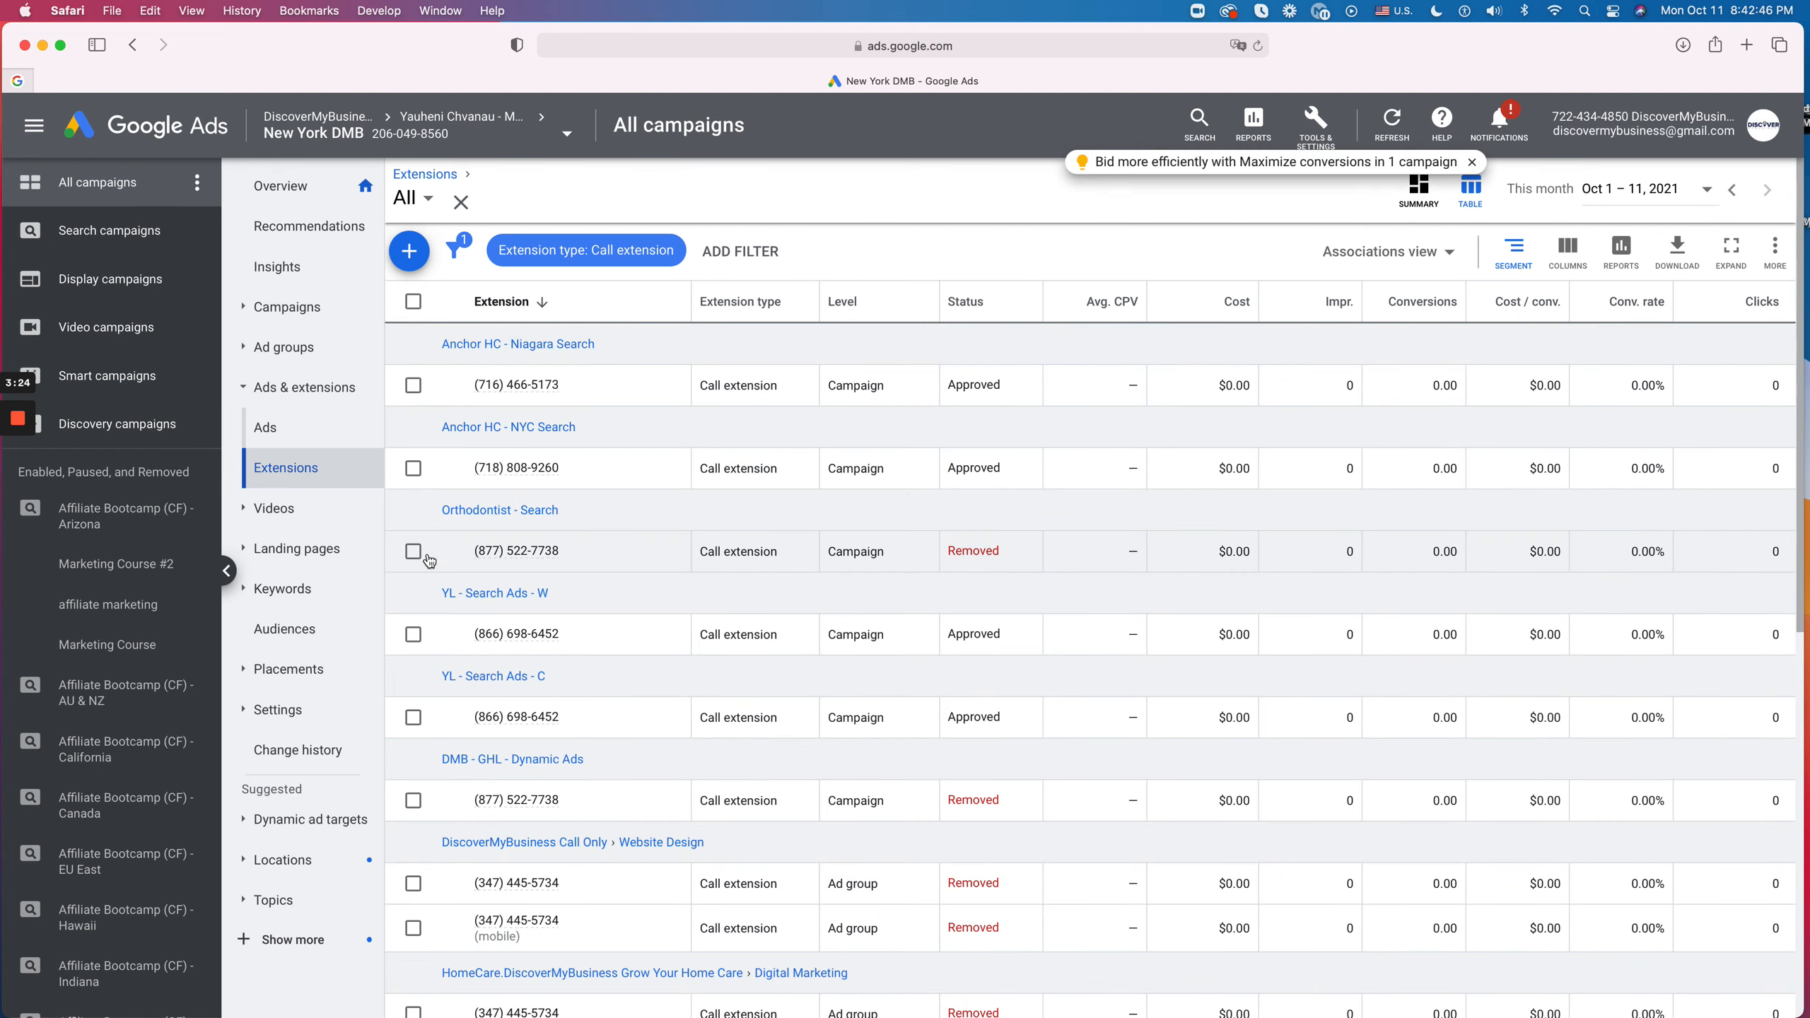
{"action": "left_click", "coordinate": [413, 550]}
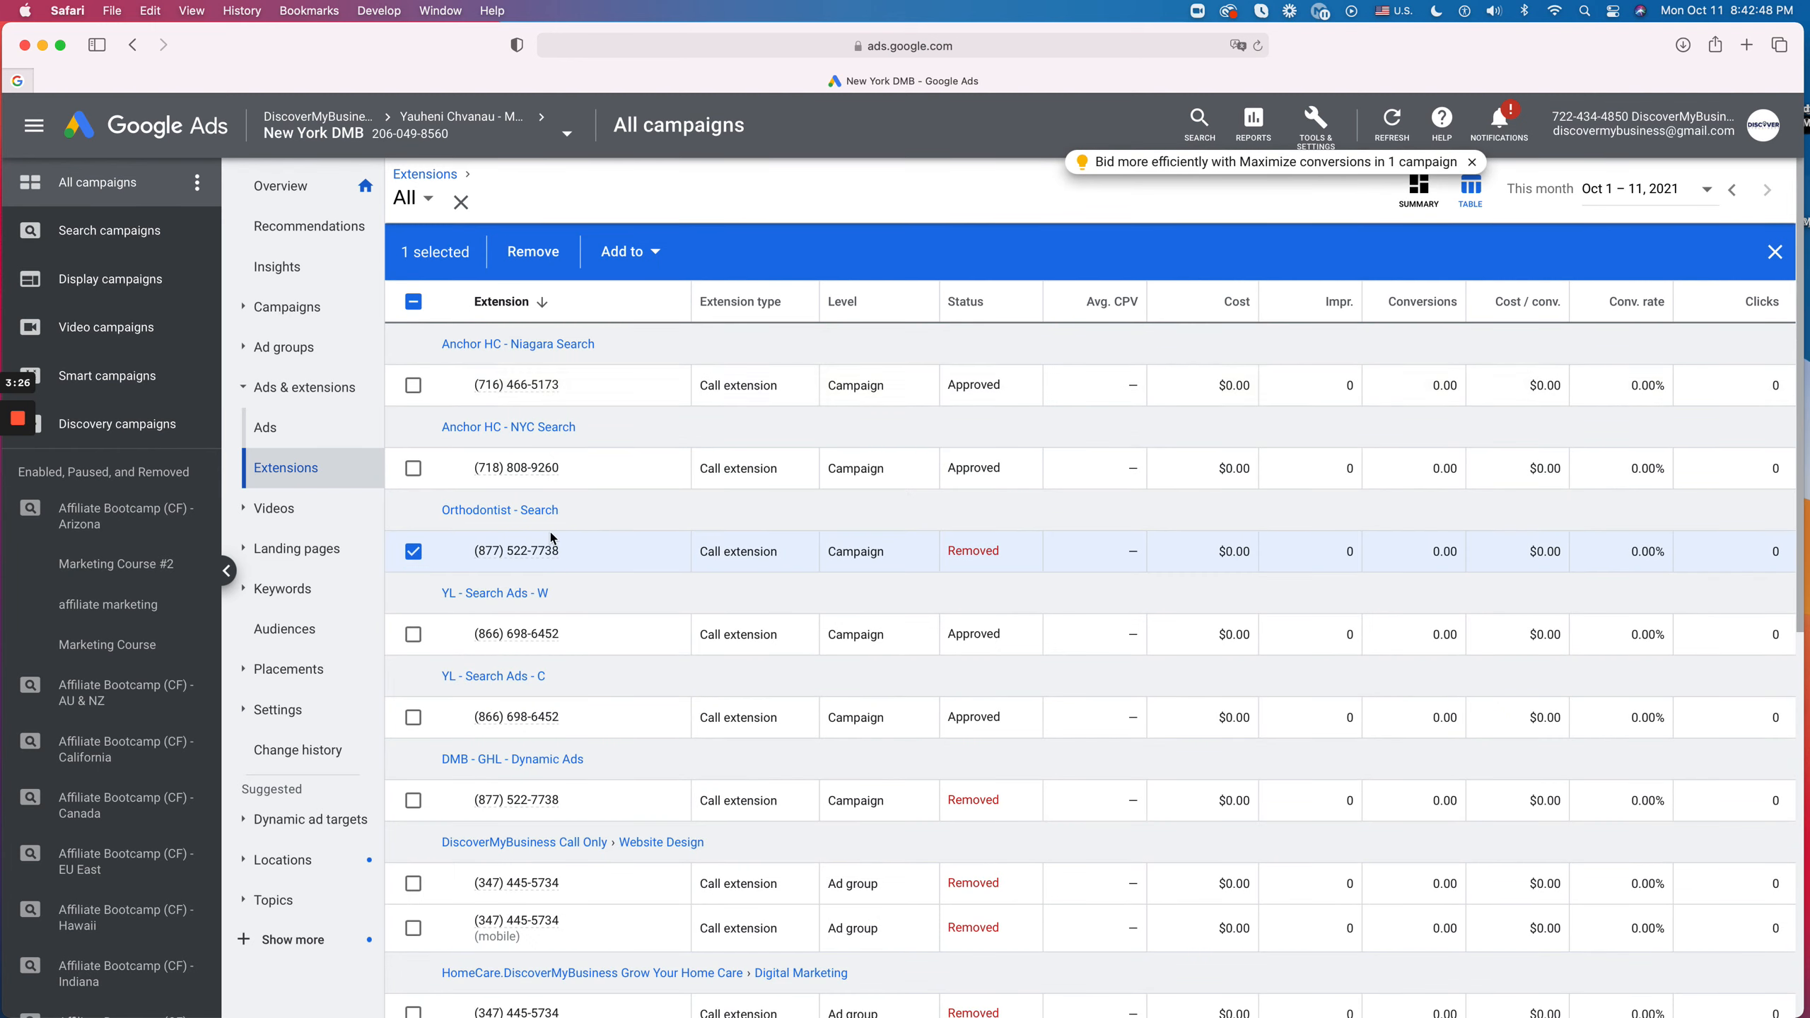
{"action": "left_click", "coordinate": [413, 739]}
{"action": "type", "text": "(877) 522-7738"}
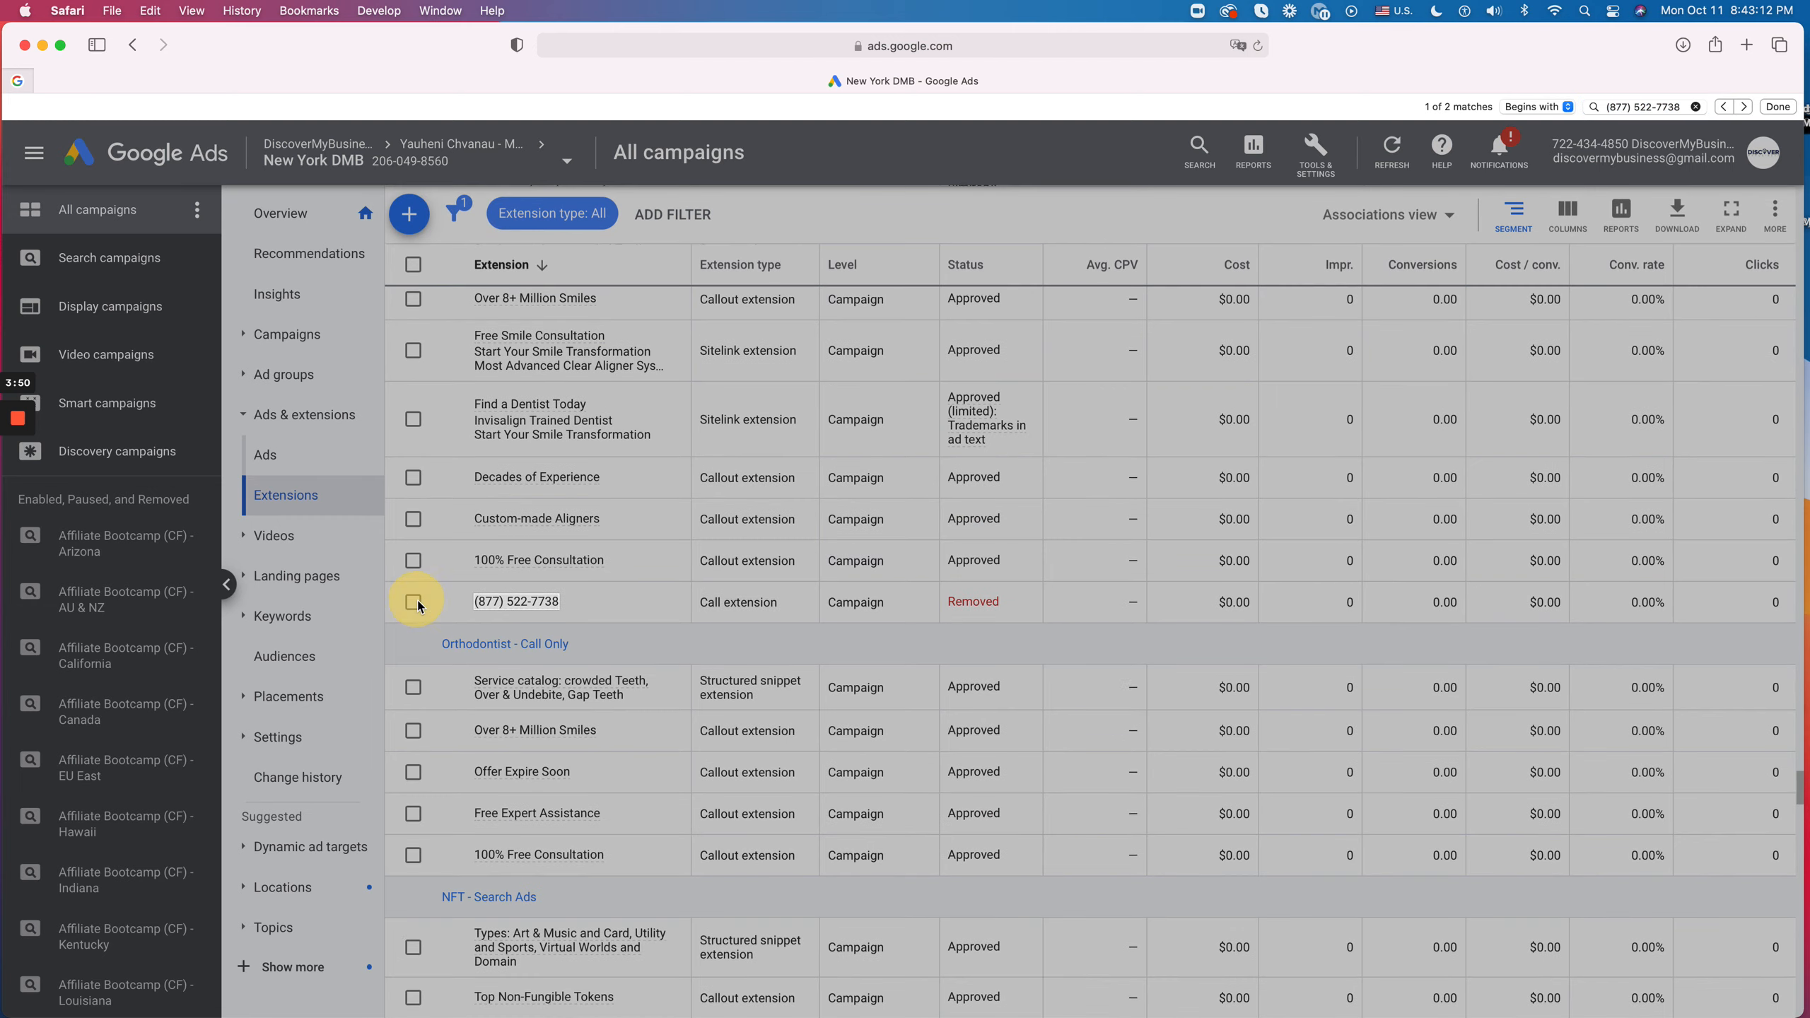
{"action": "left_click", "coordinate": [412, 601]}
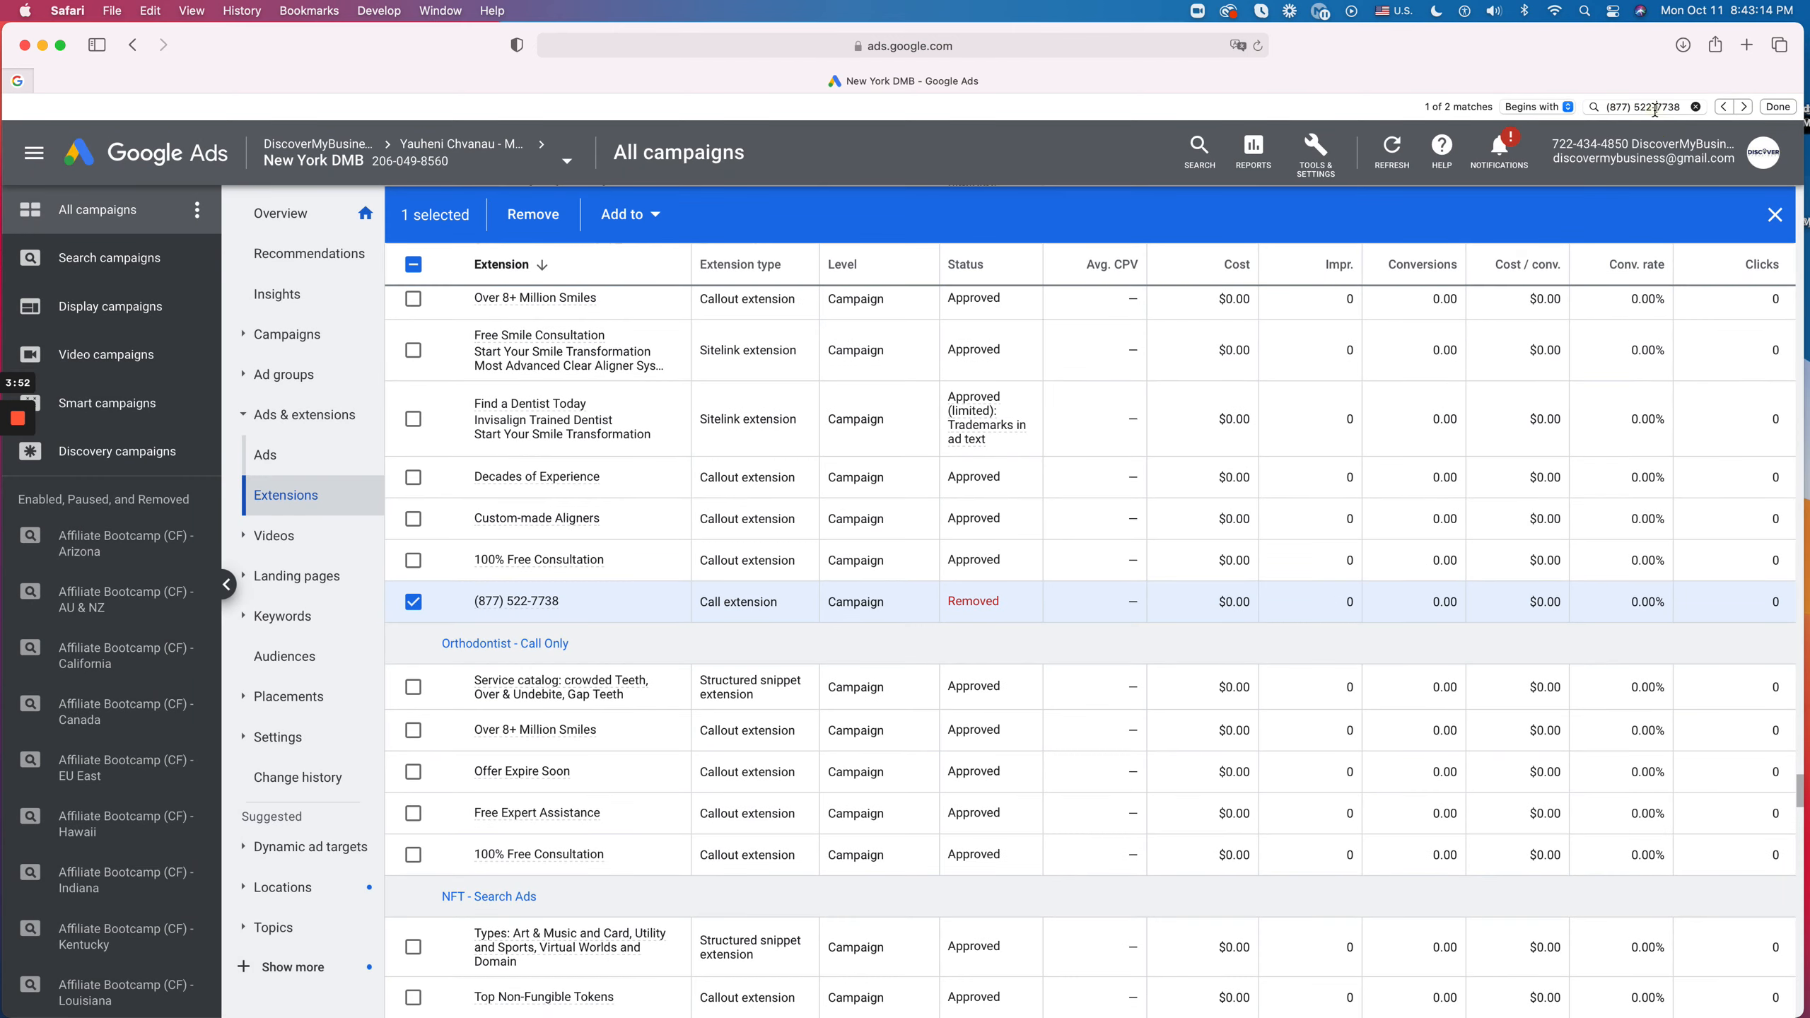
{"action": "left_click", "coordinate": [1744, 106]}
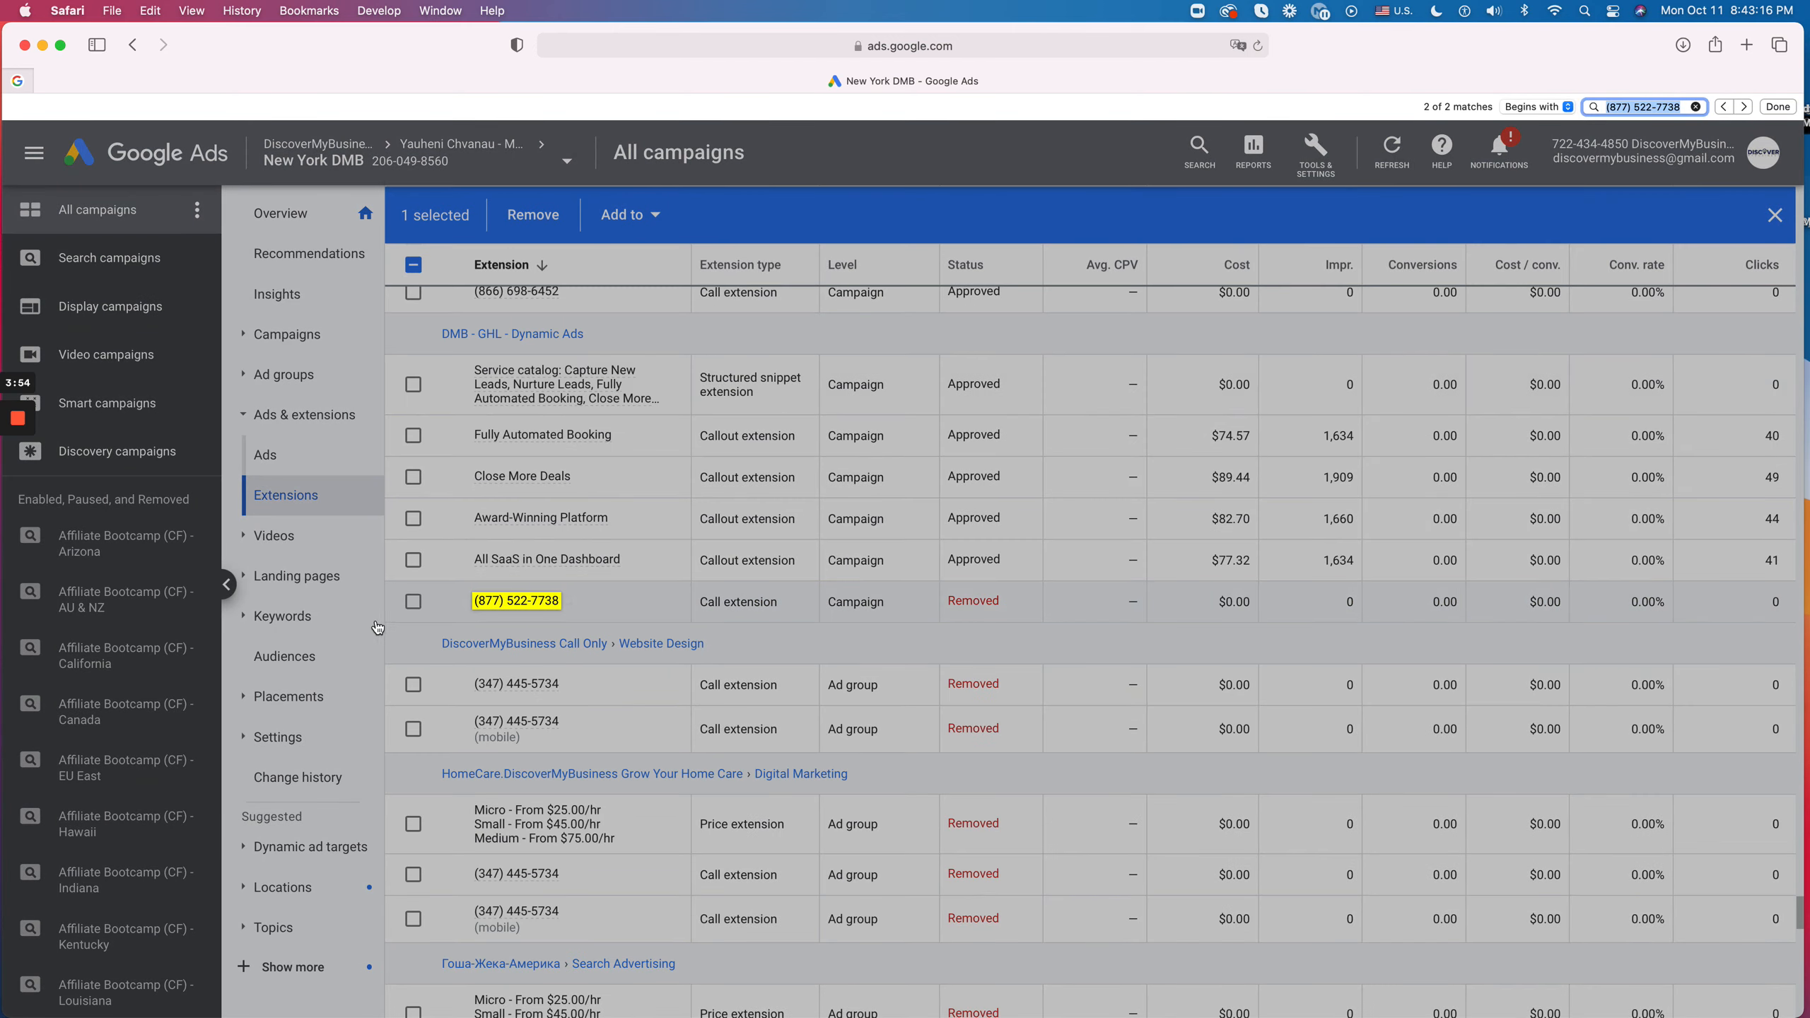
{"action": "left_click", "coordinate": [413, 600]}
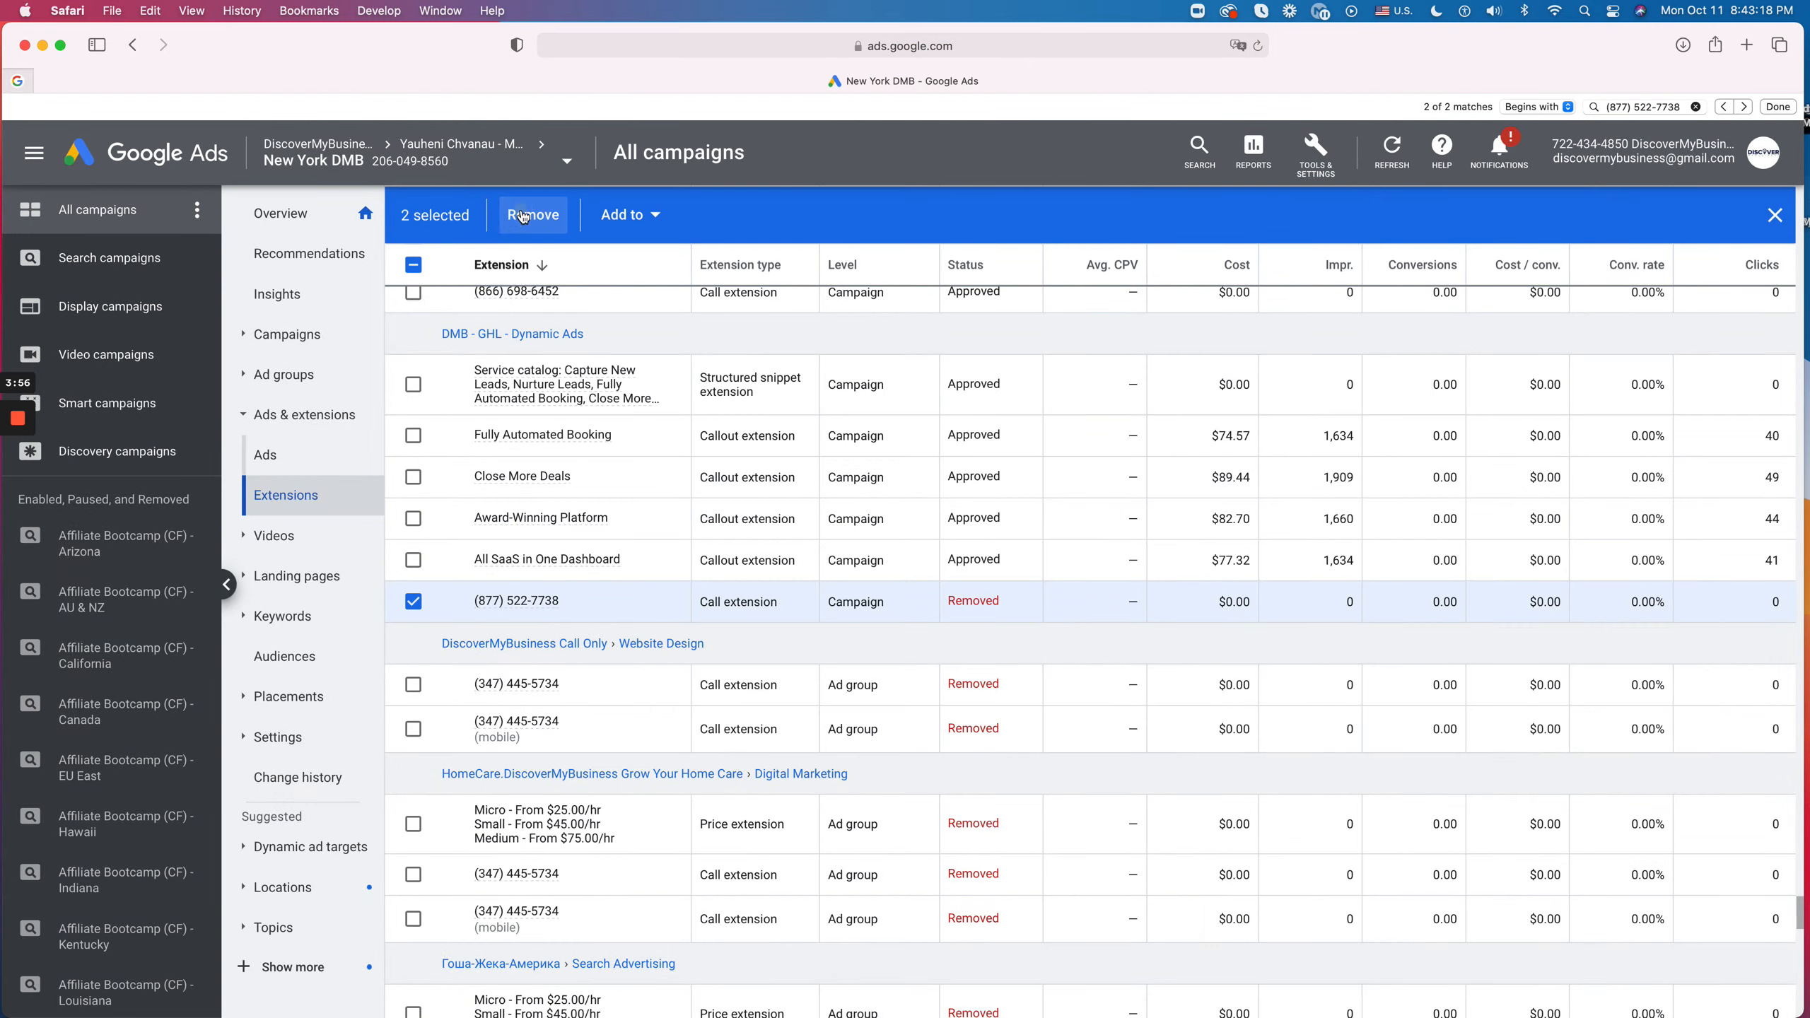
{"action": "left_click", "coordinate": [532, 215]}
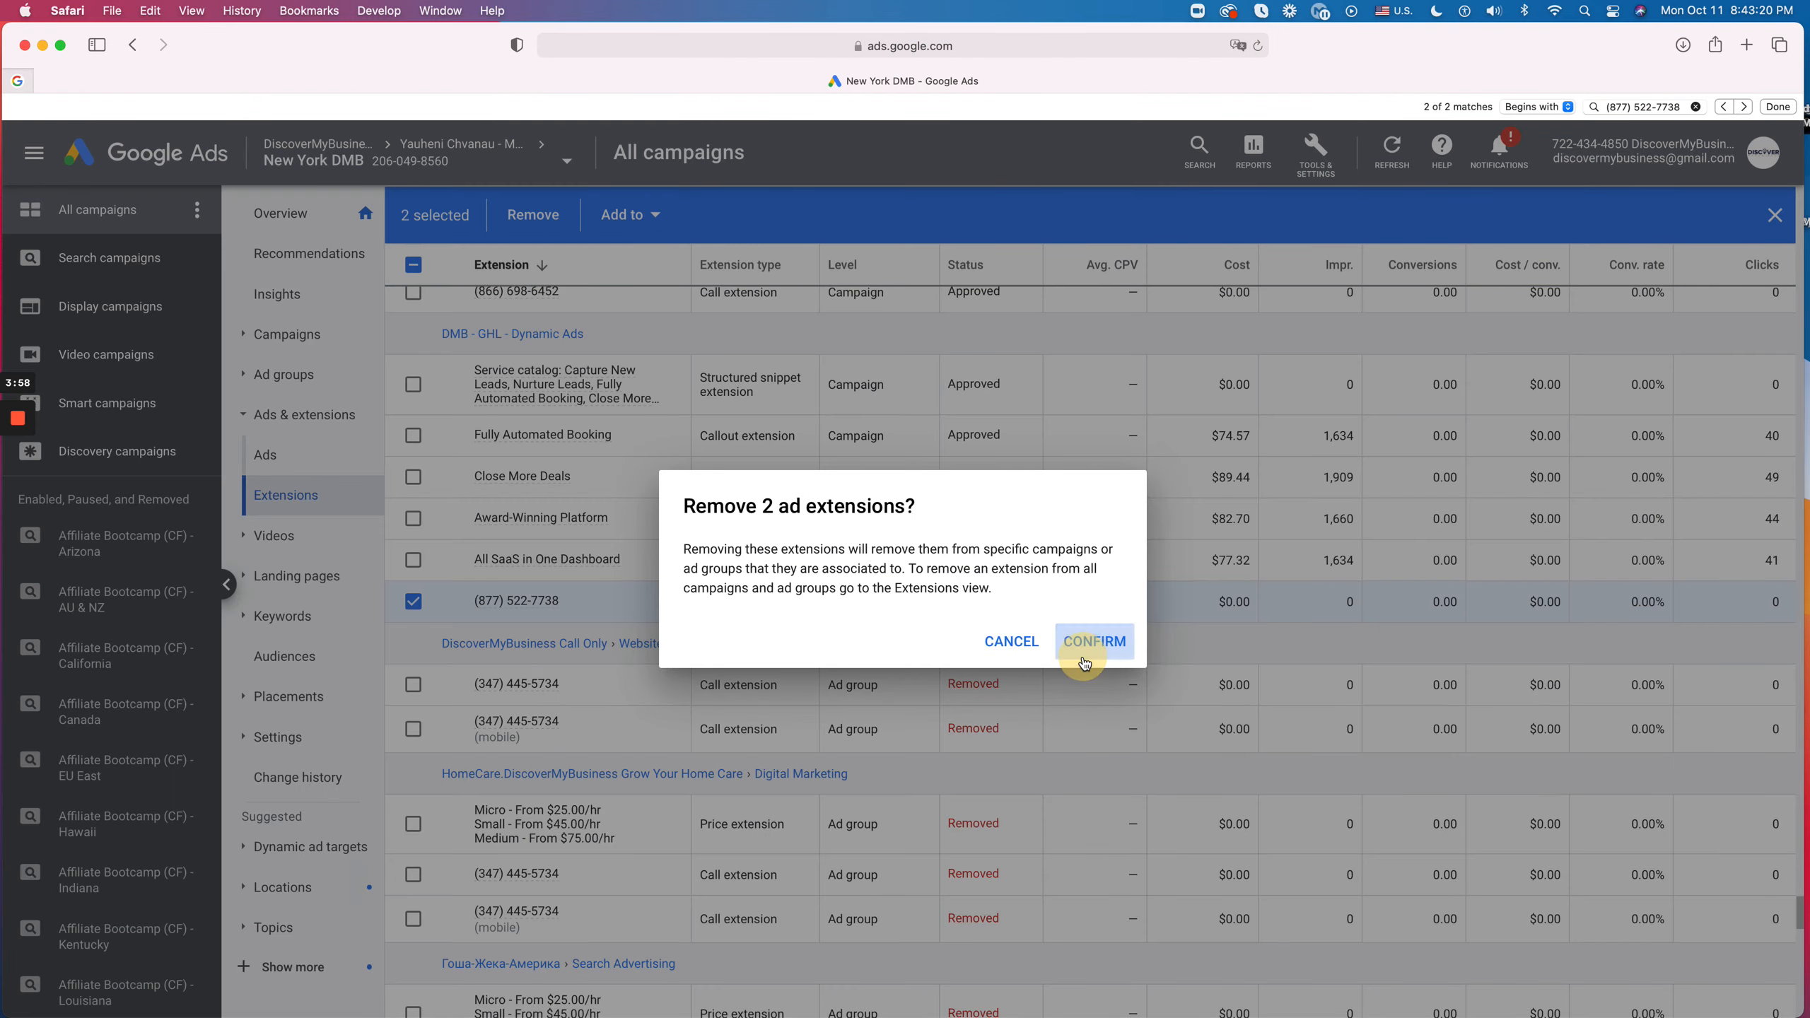
{"action": "left_click", "coordinate": [1092, 641]}
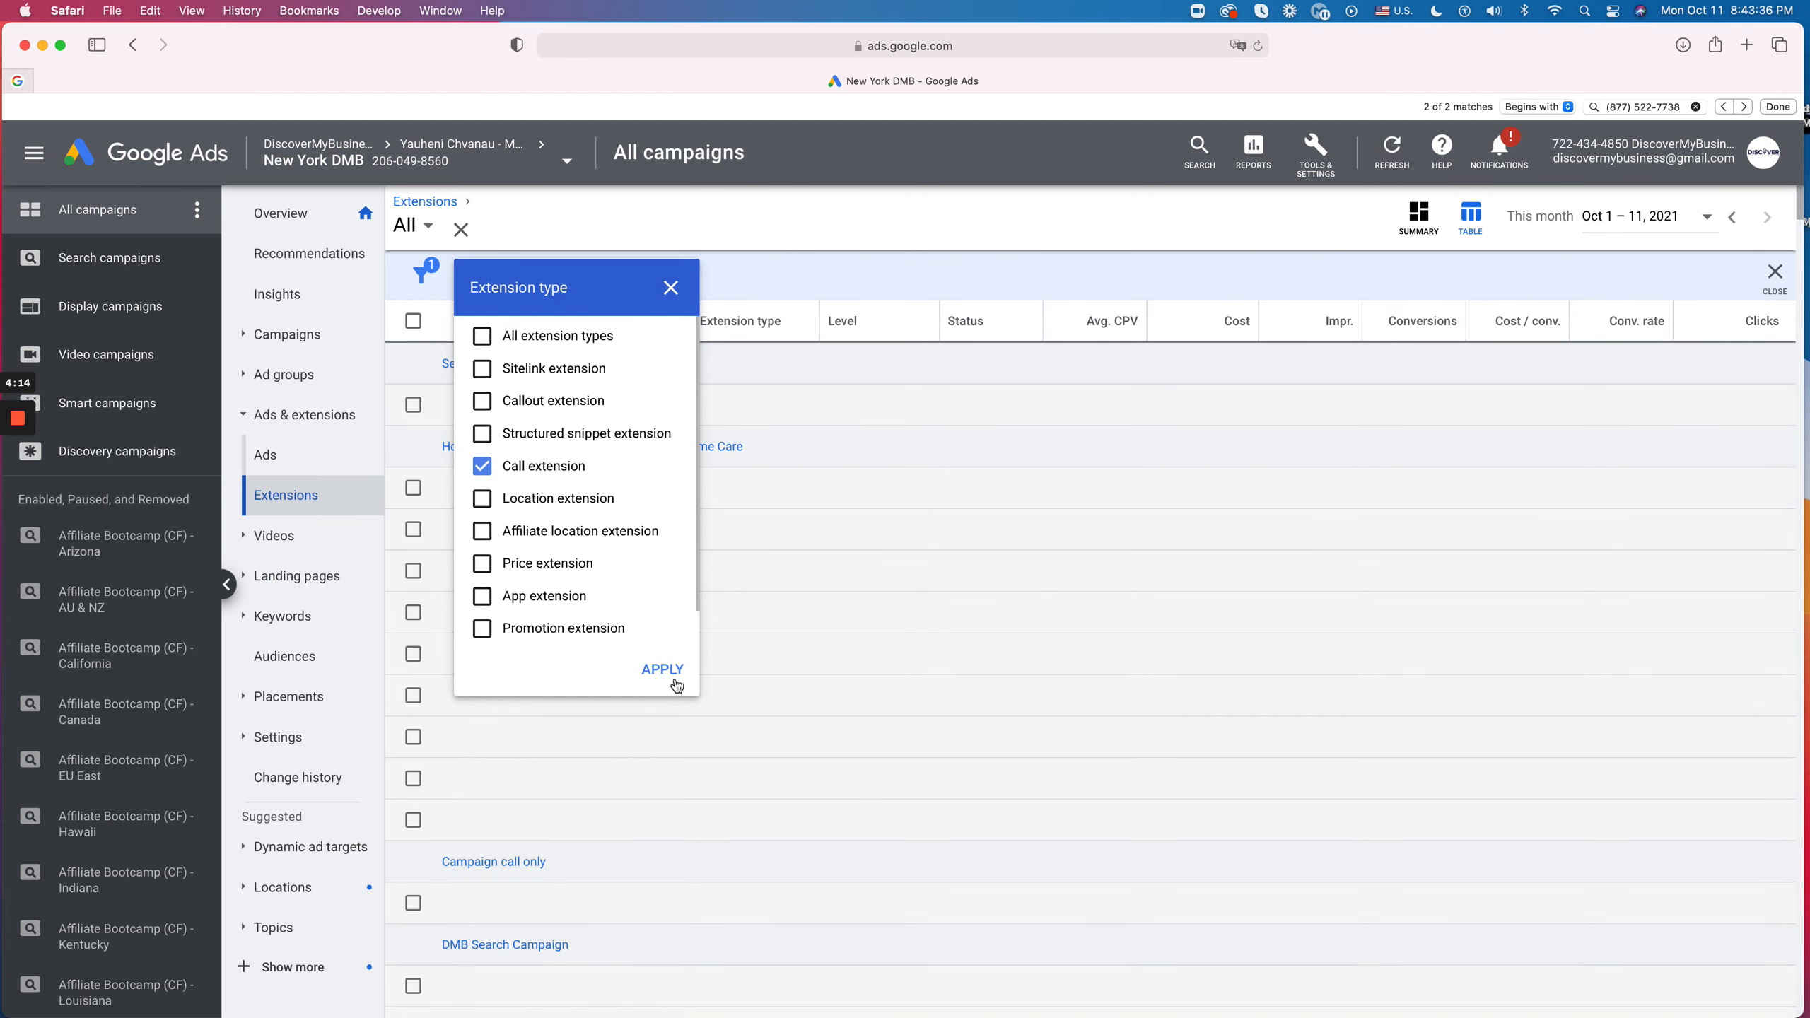
{"action": "left_click", "coordinate": [663, 669]}
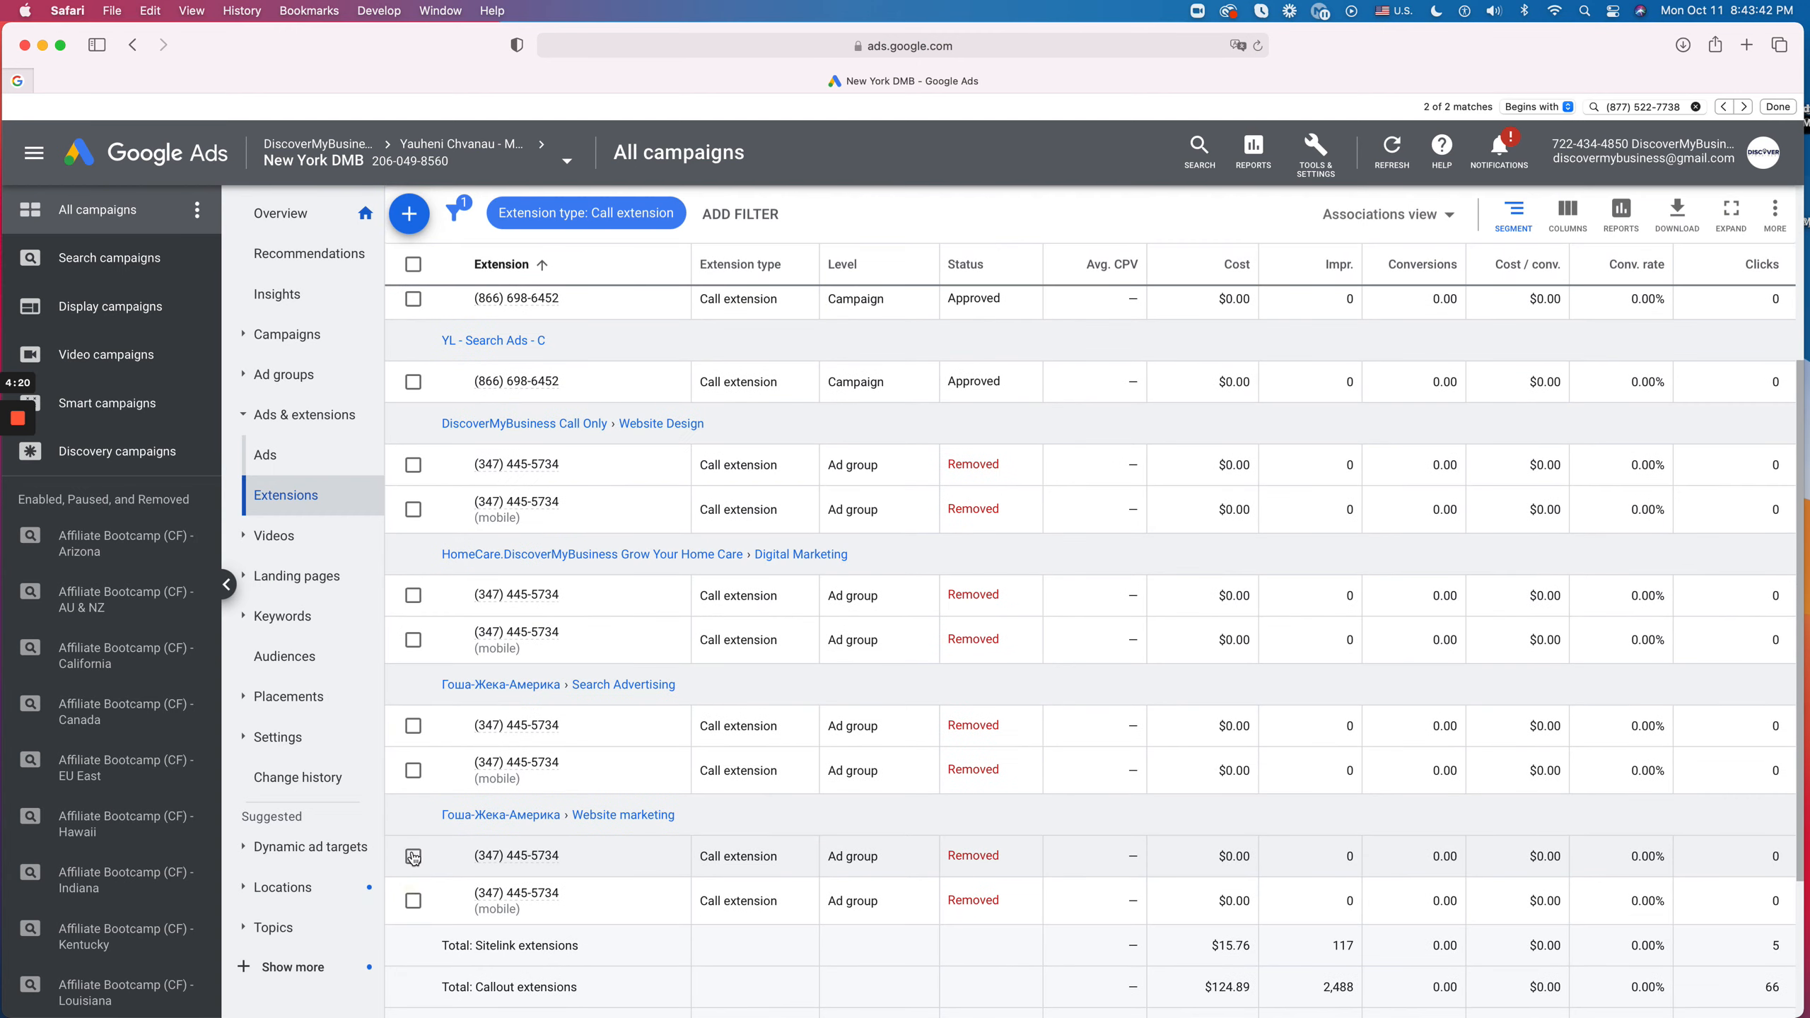
{"action": "left_click", "coordinate": [413, 725]}
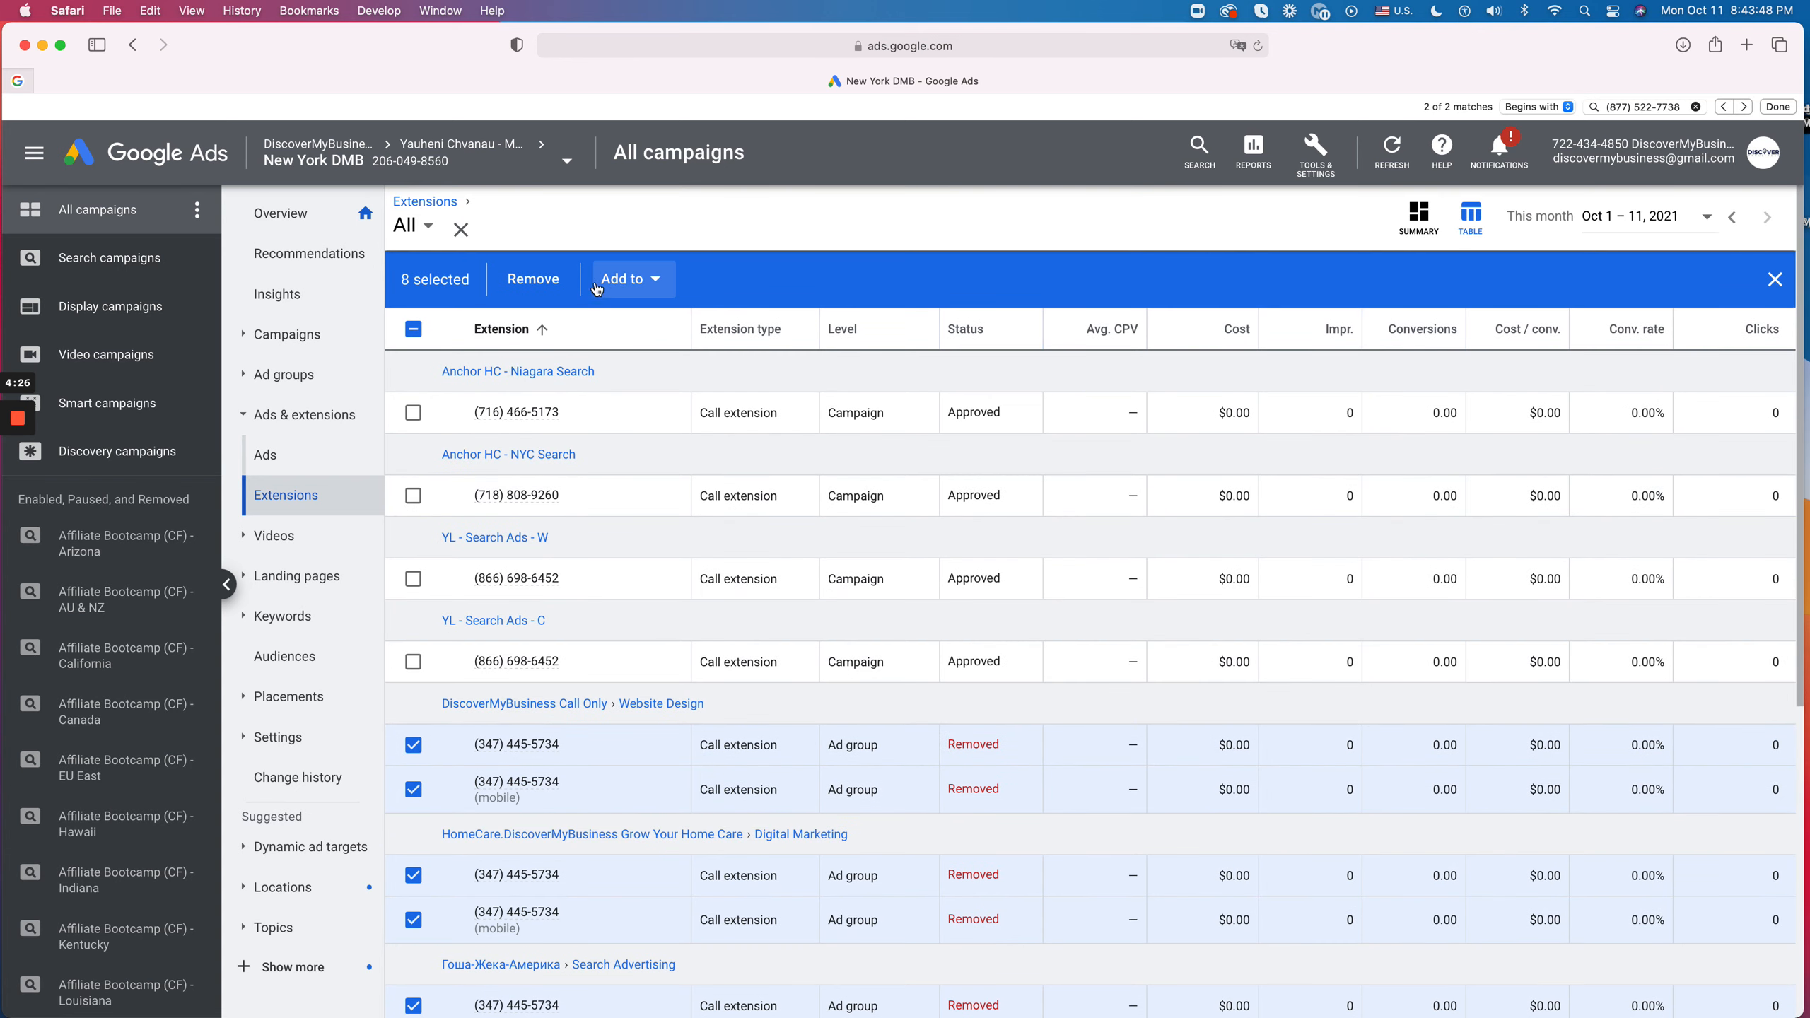
{"action": "left_click", "coordinate": [531, 279]}
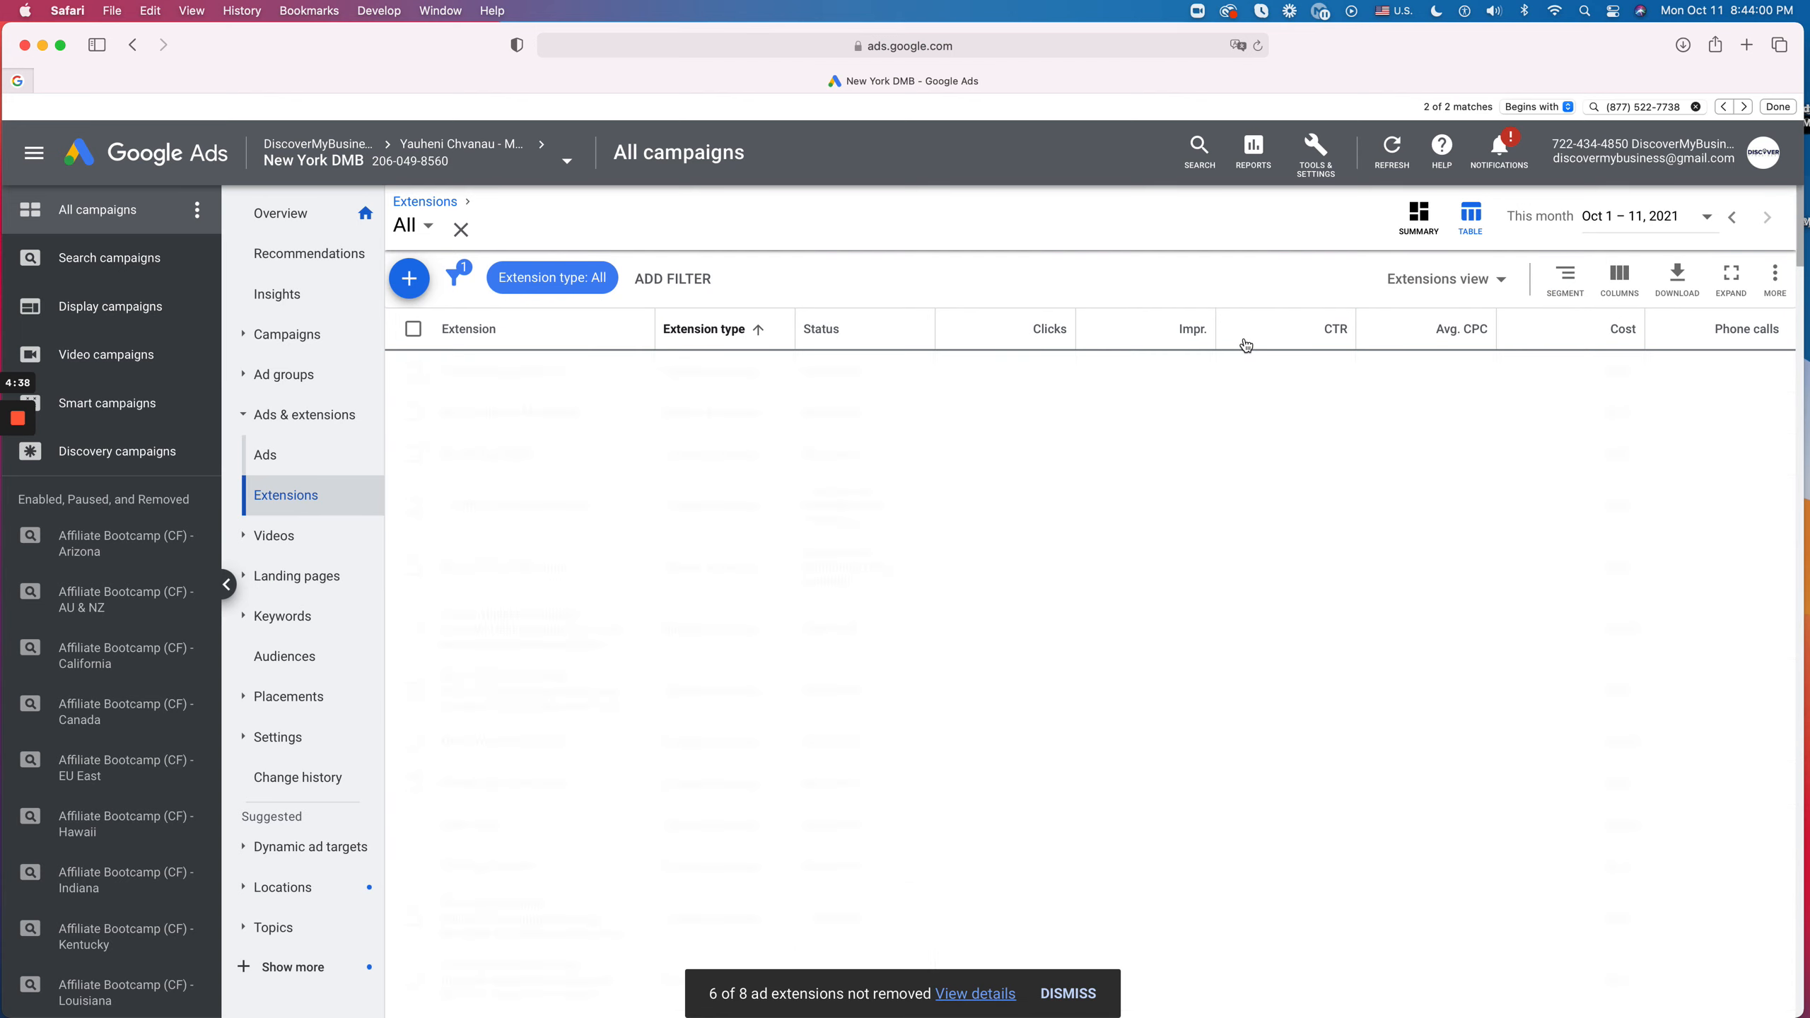
{"action": "left_click", "coordinate": [550, 277]}
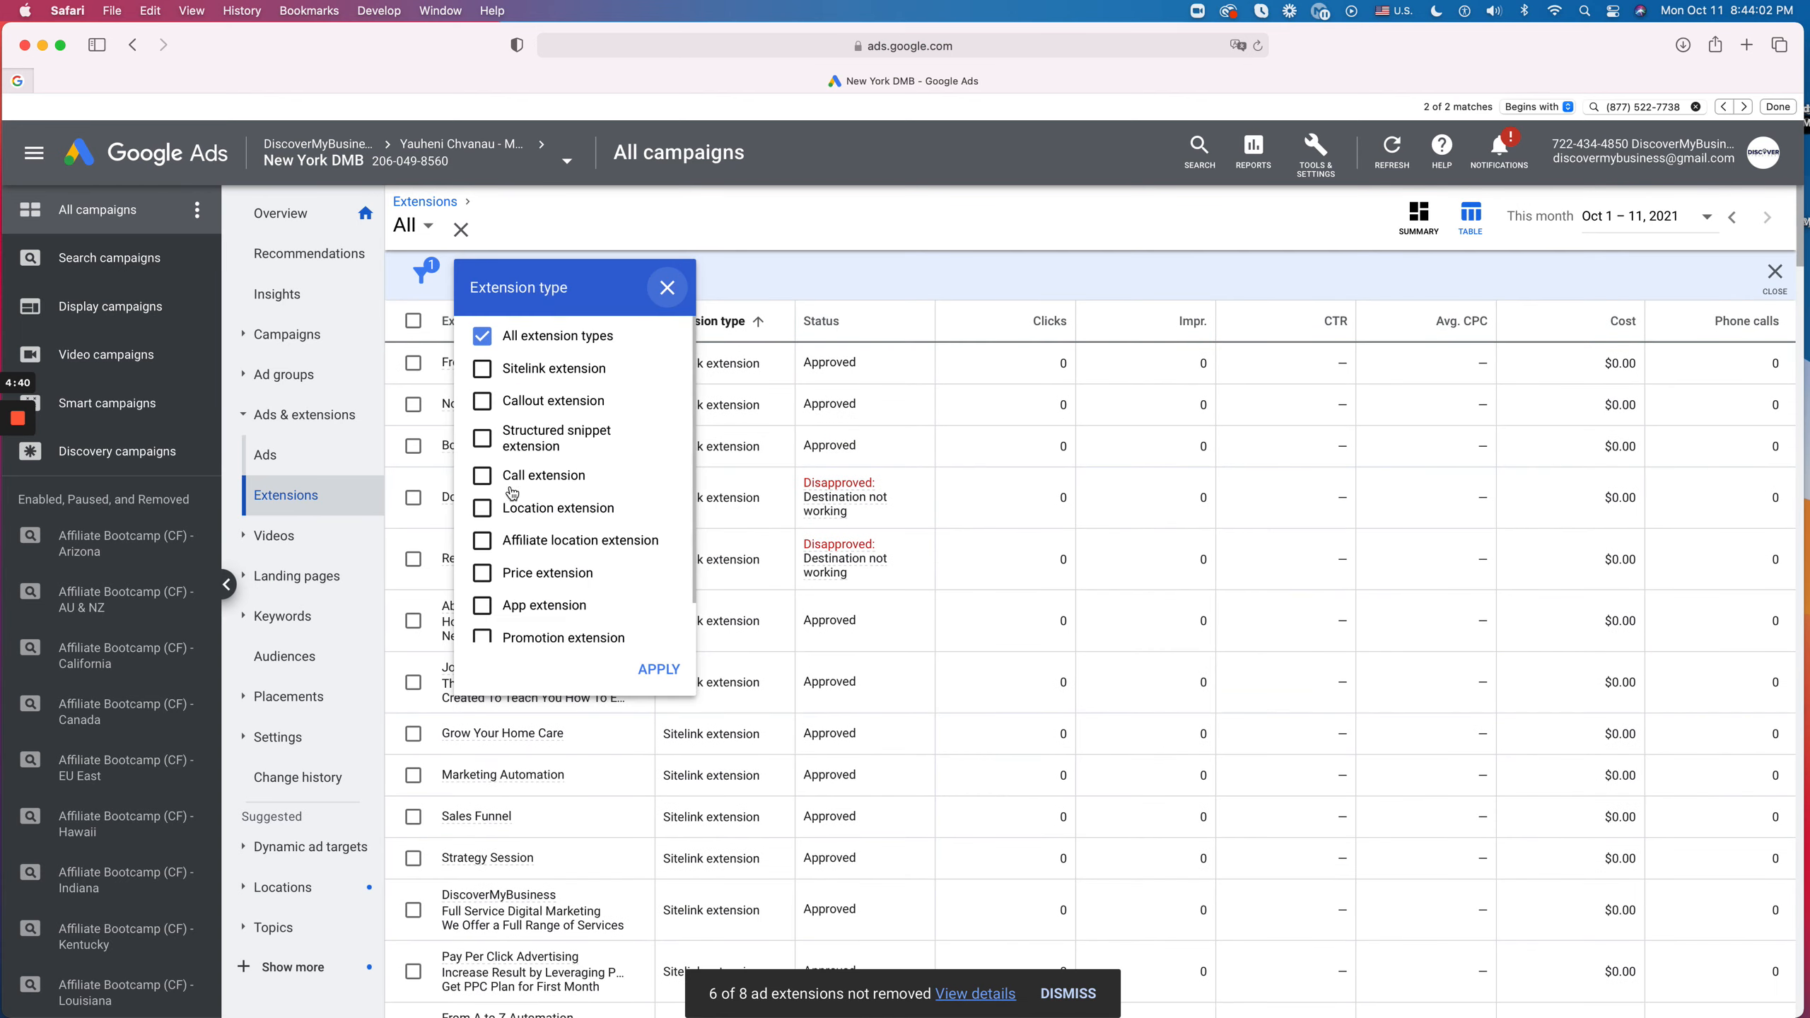
{"action": "left_click", "coordinate": [657, 669]}
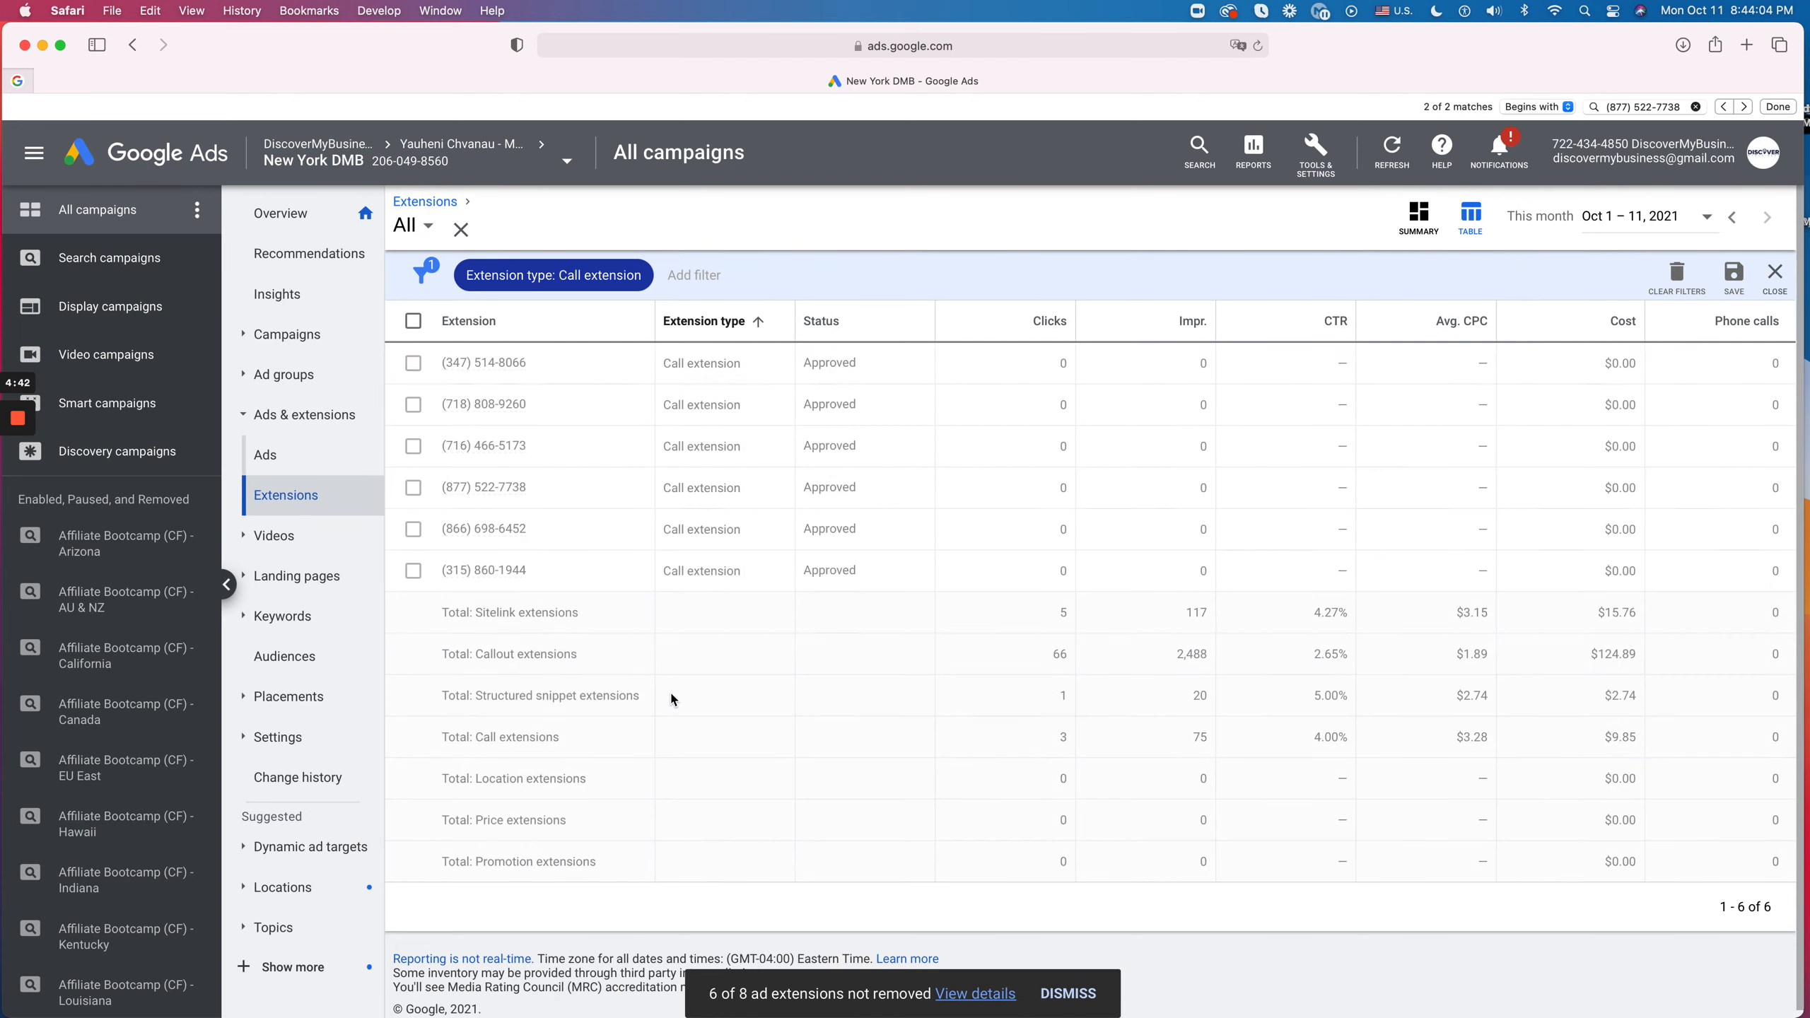
{"action": "mouse_move", "coordinate": [519, 362]}
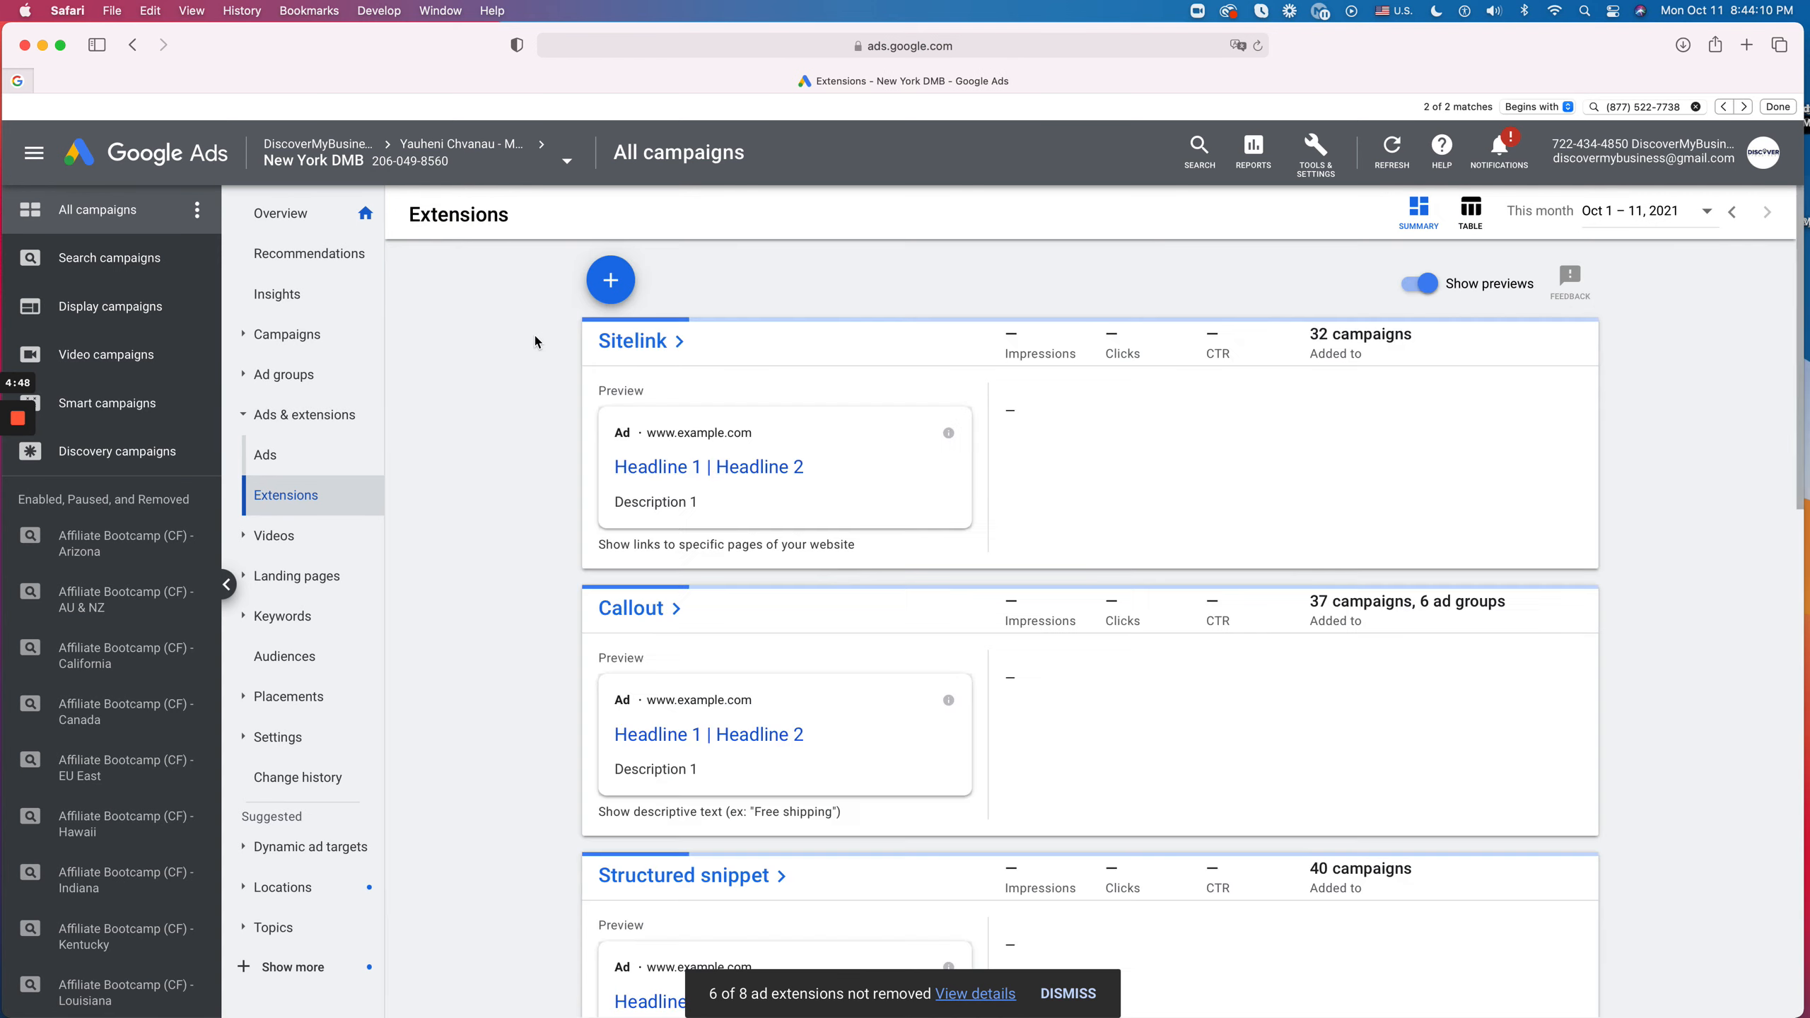
{"action": "left_click", "coordinate": [120, 542]}
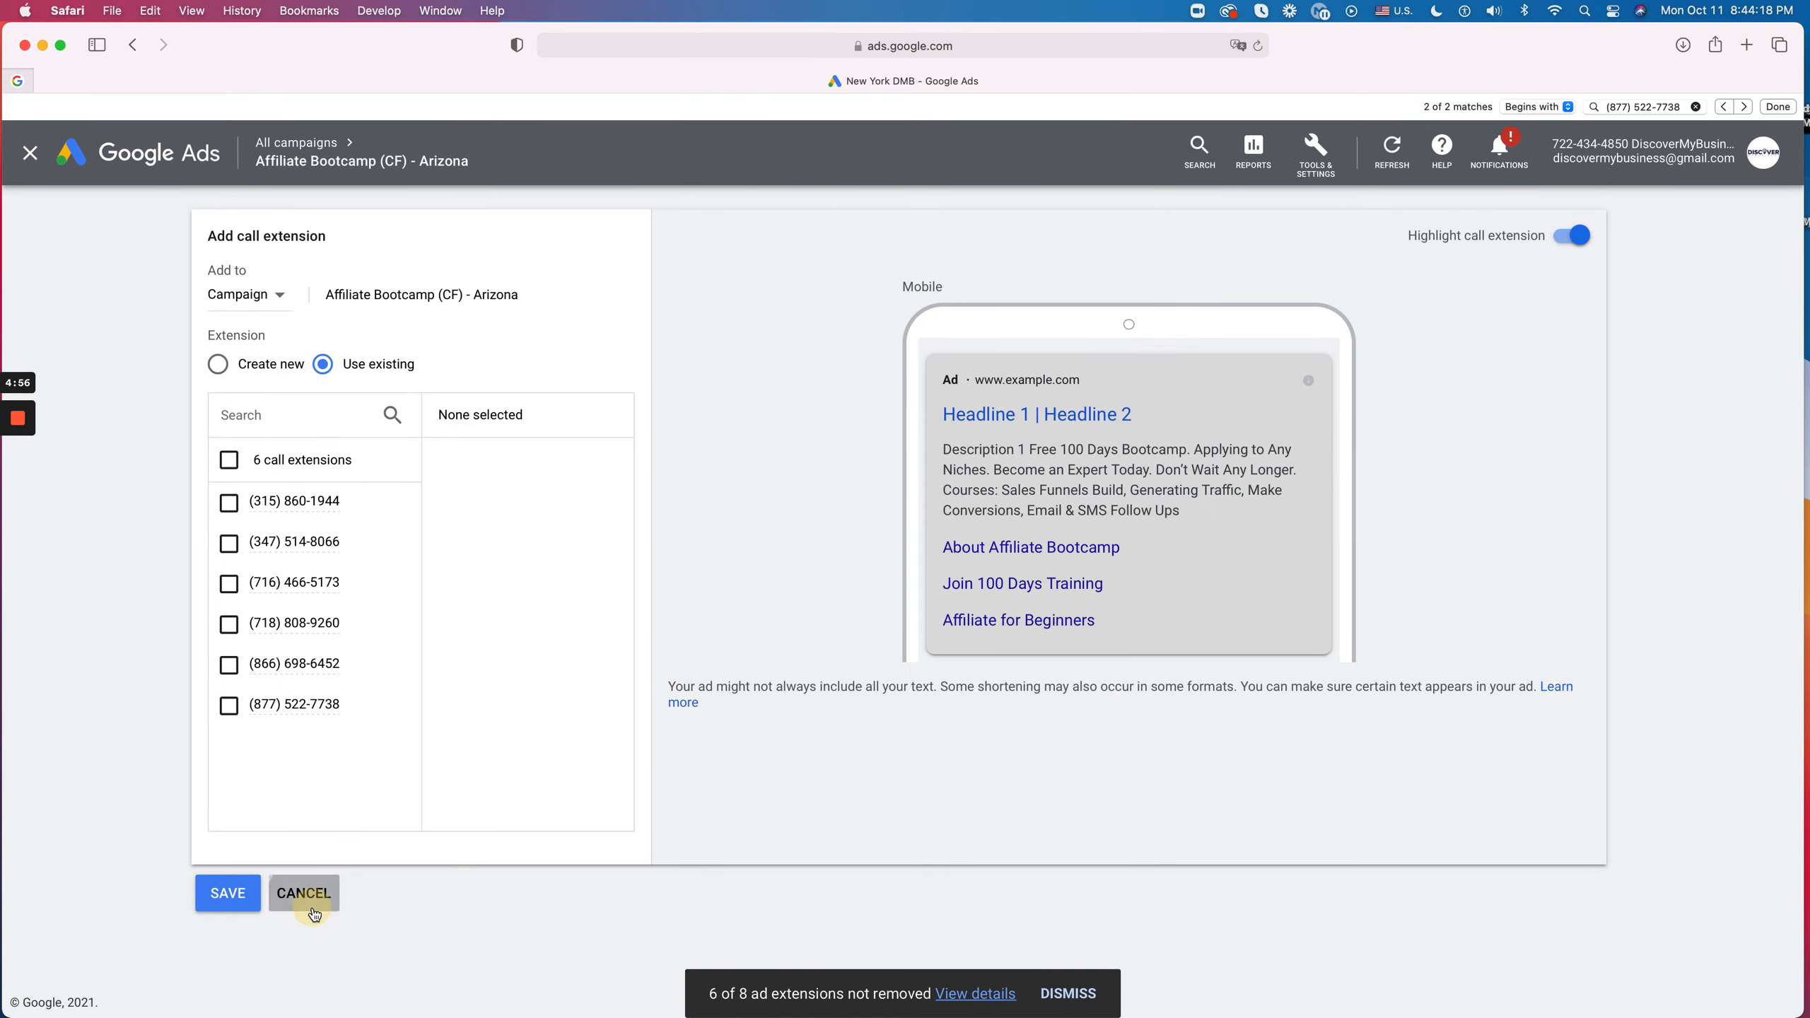
{"action": "left_click", "coordinate": [303, 892]}
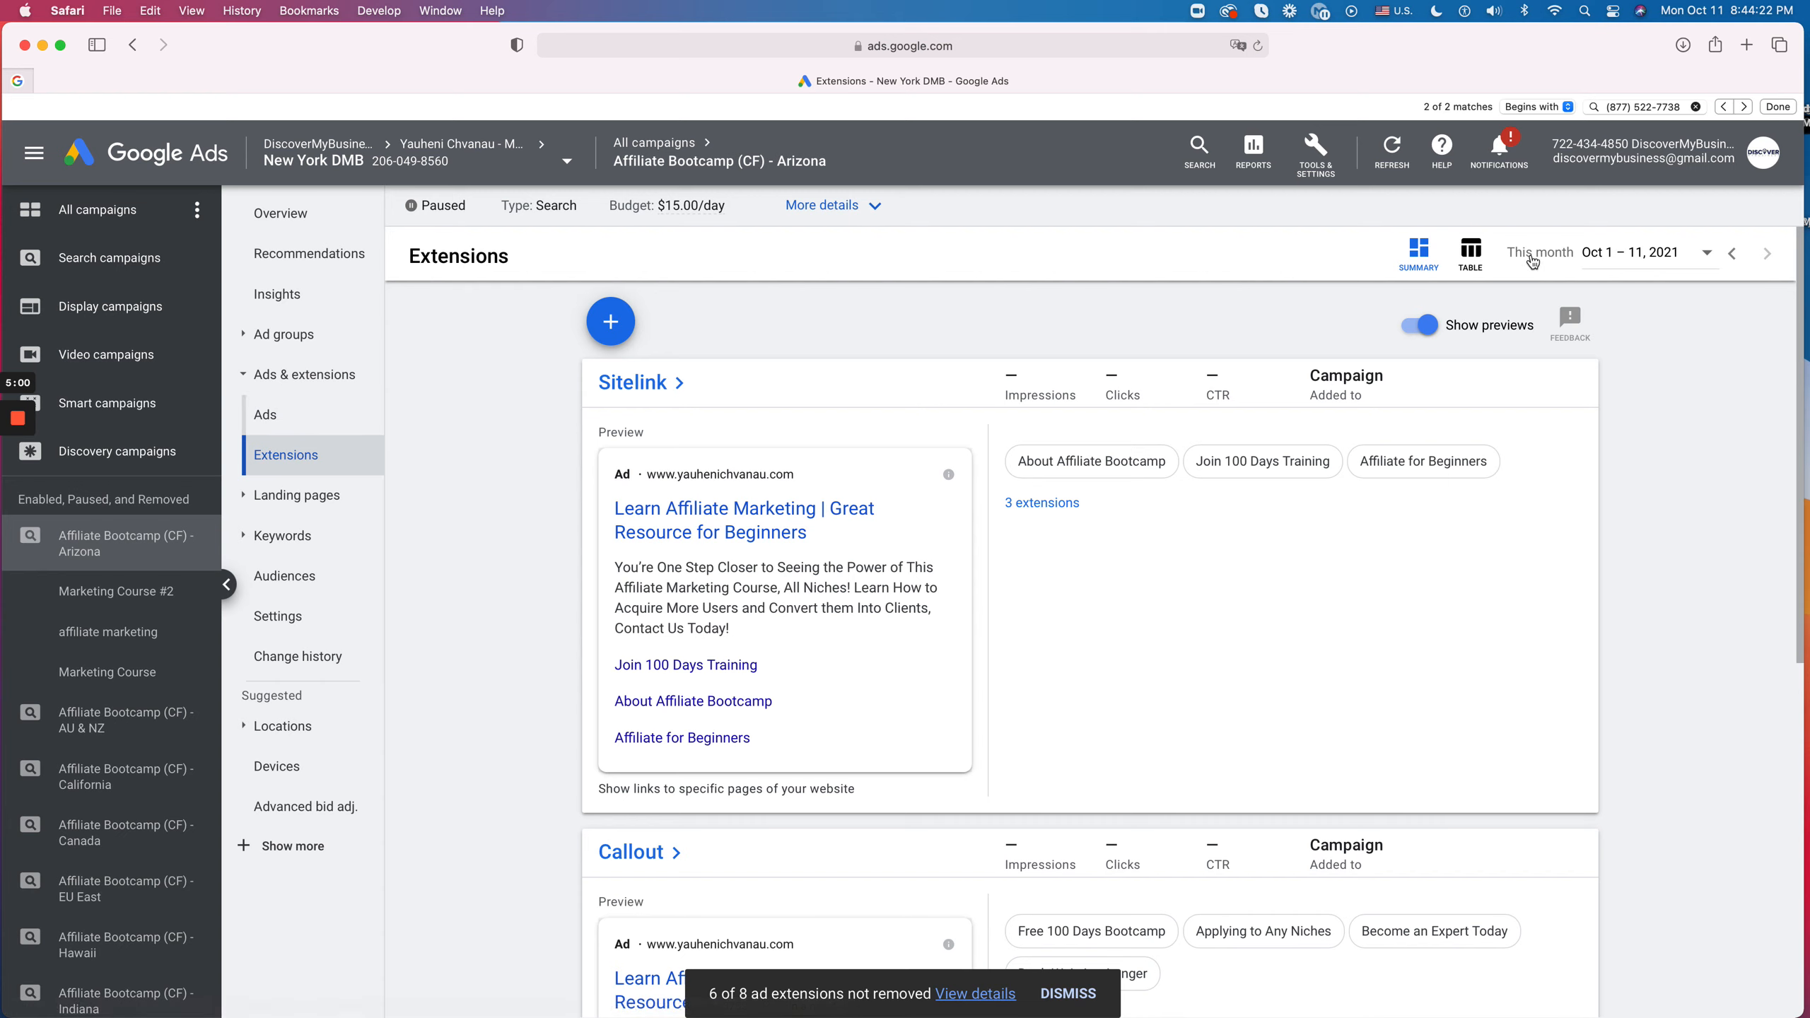
Step: Return to the call extension associations table layout
{"action": "left_click", "coordinate": [1467, 249]}
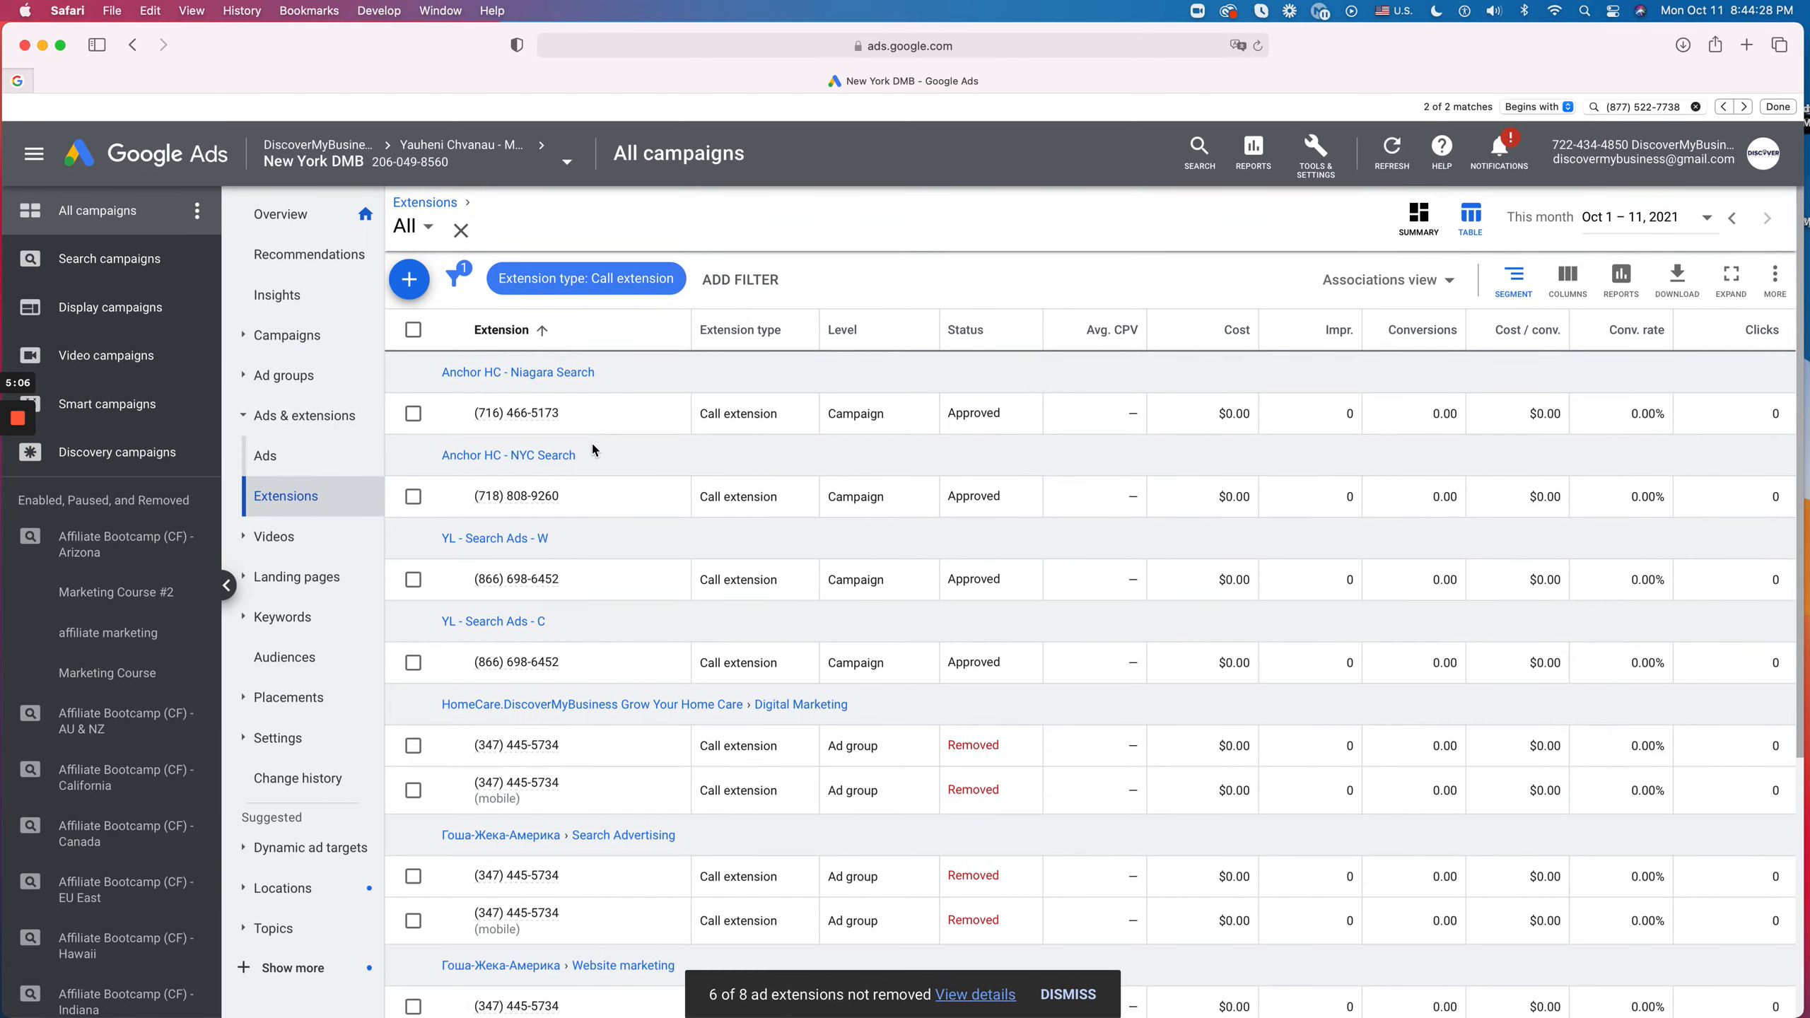
Step: Show the account-wide Extensions view filtered to call extensions
{"action": "left_click", "coordinate": [414, 745]}
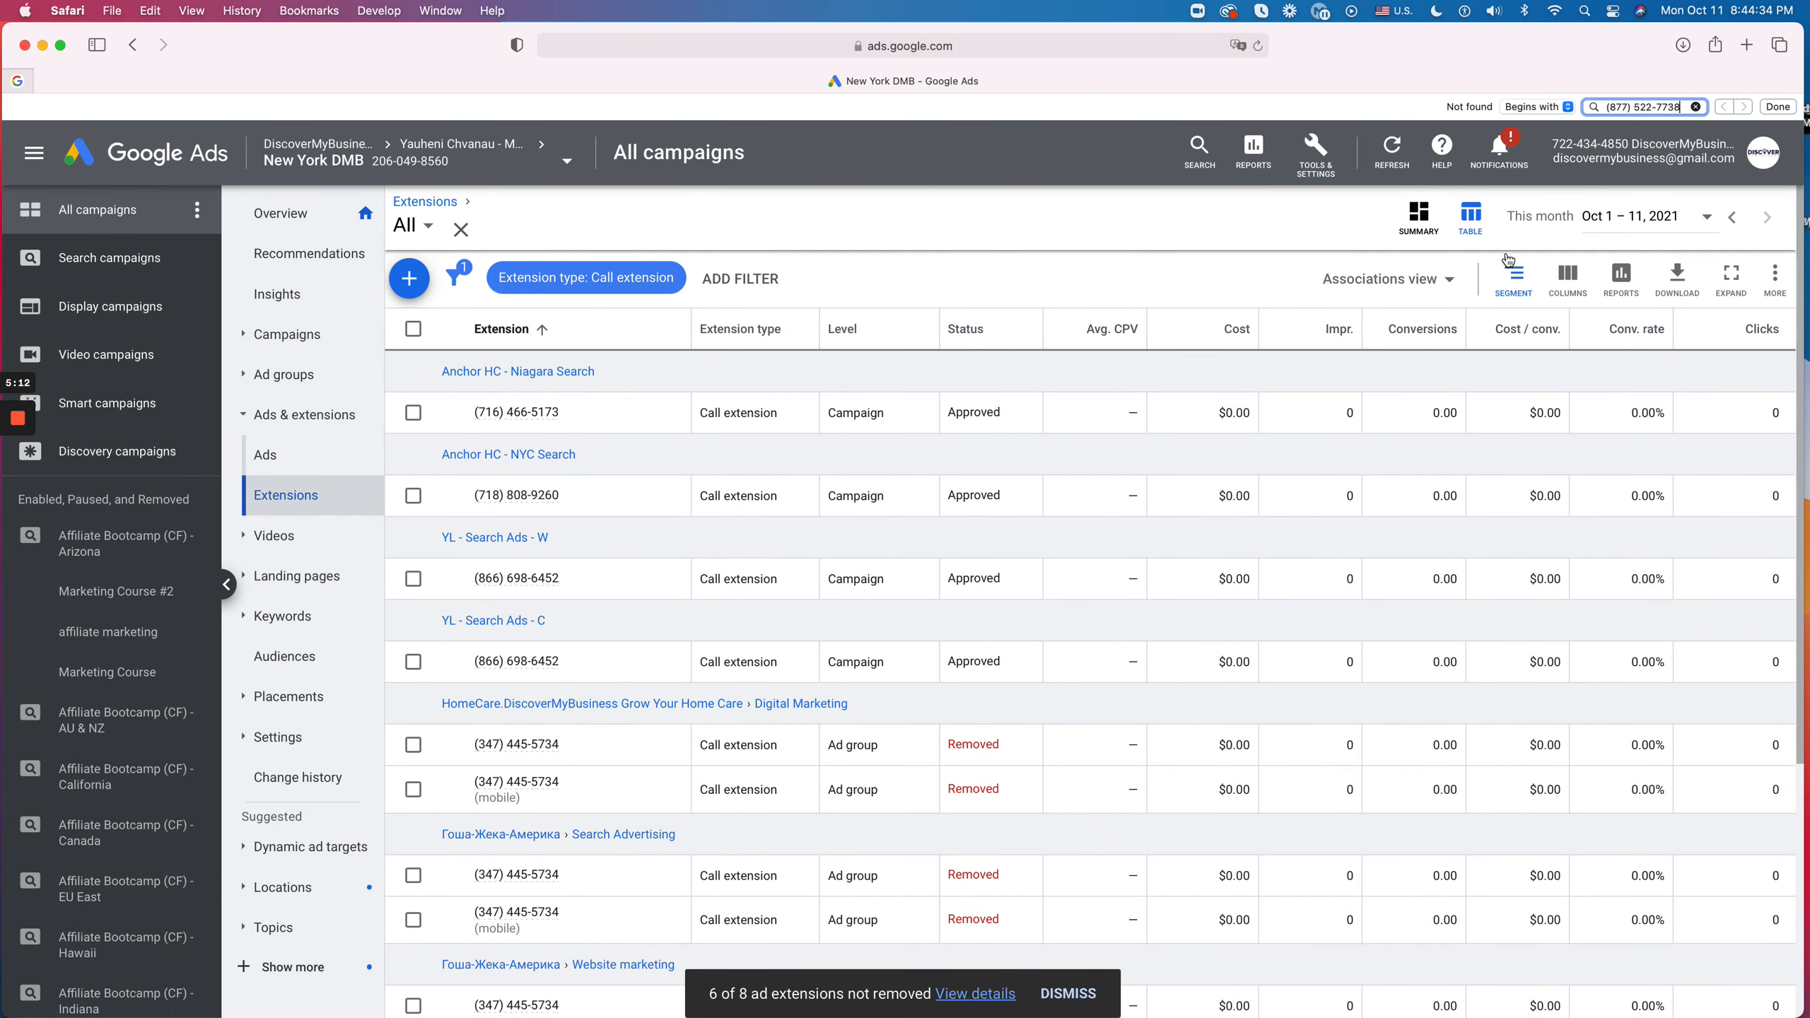
{"action": "left_click", "coordinate": [585, 277]}
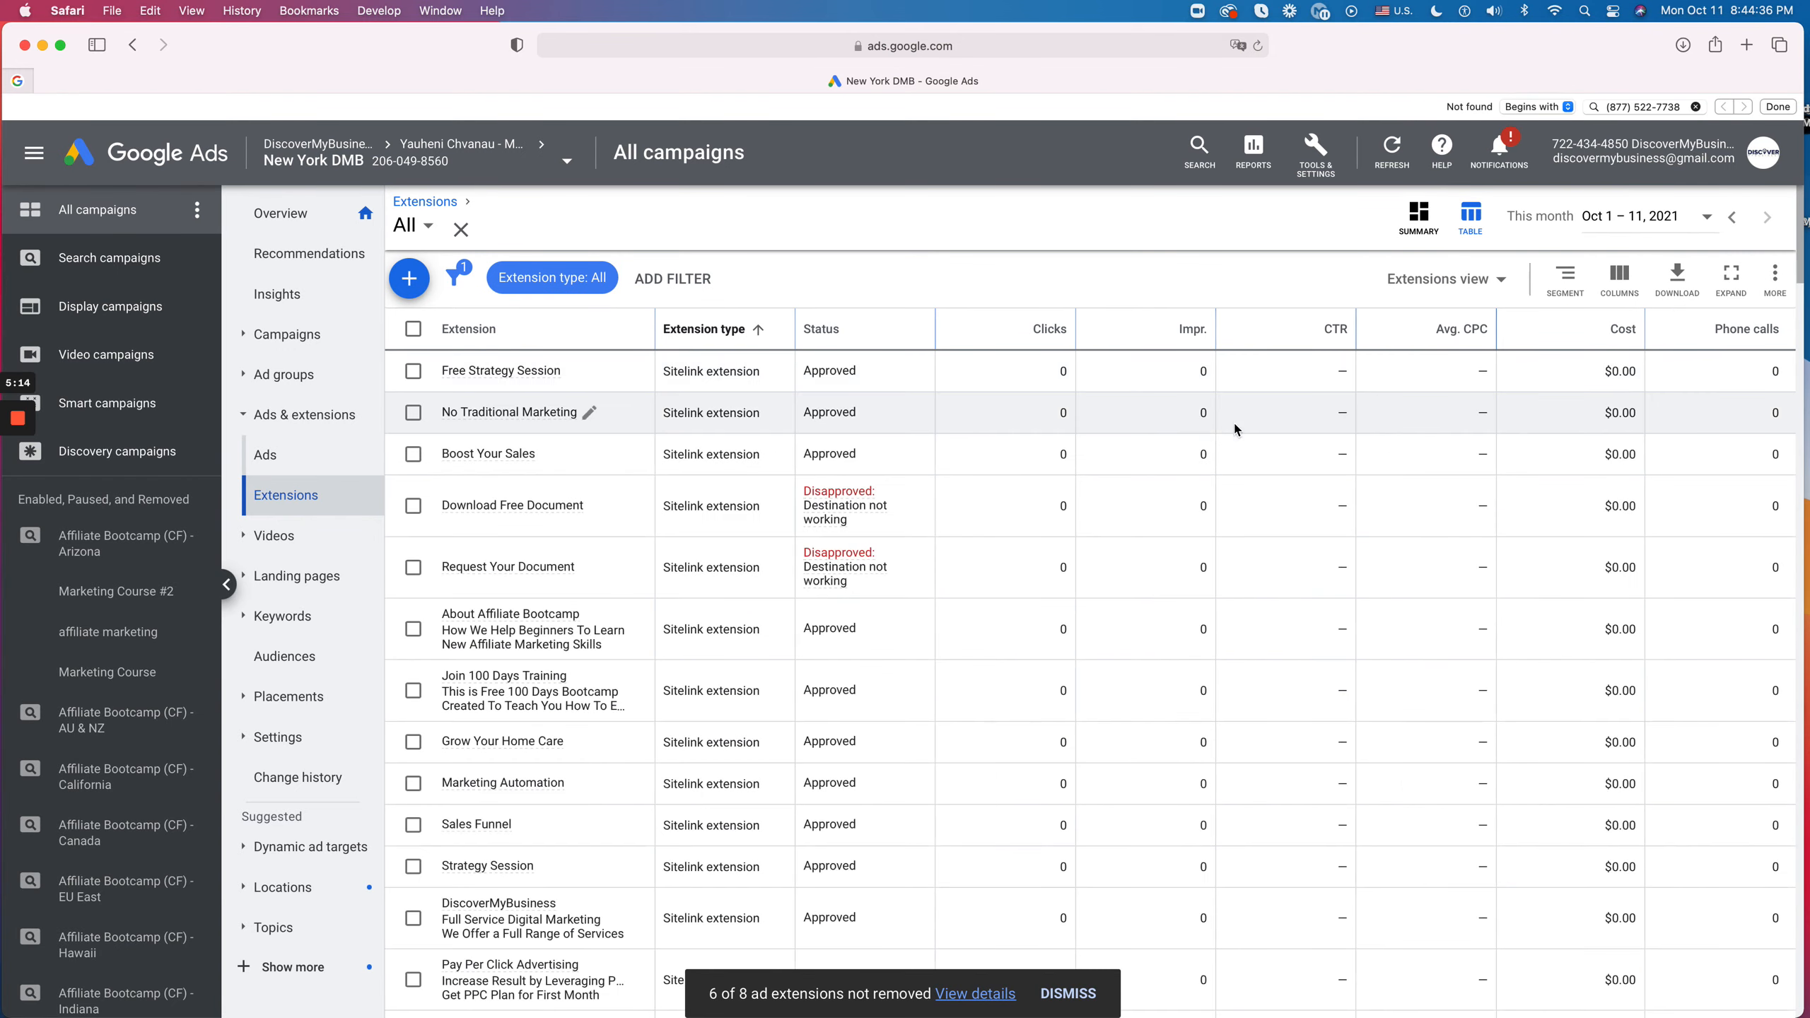
{"action": "left_click", "coordinate": [550, 277]}
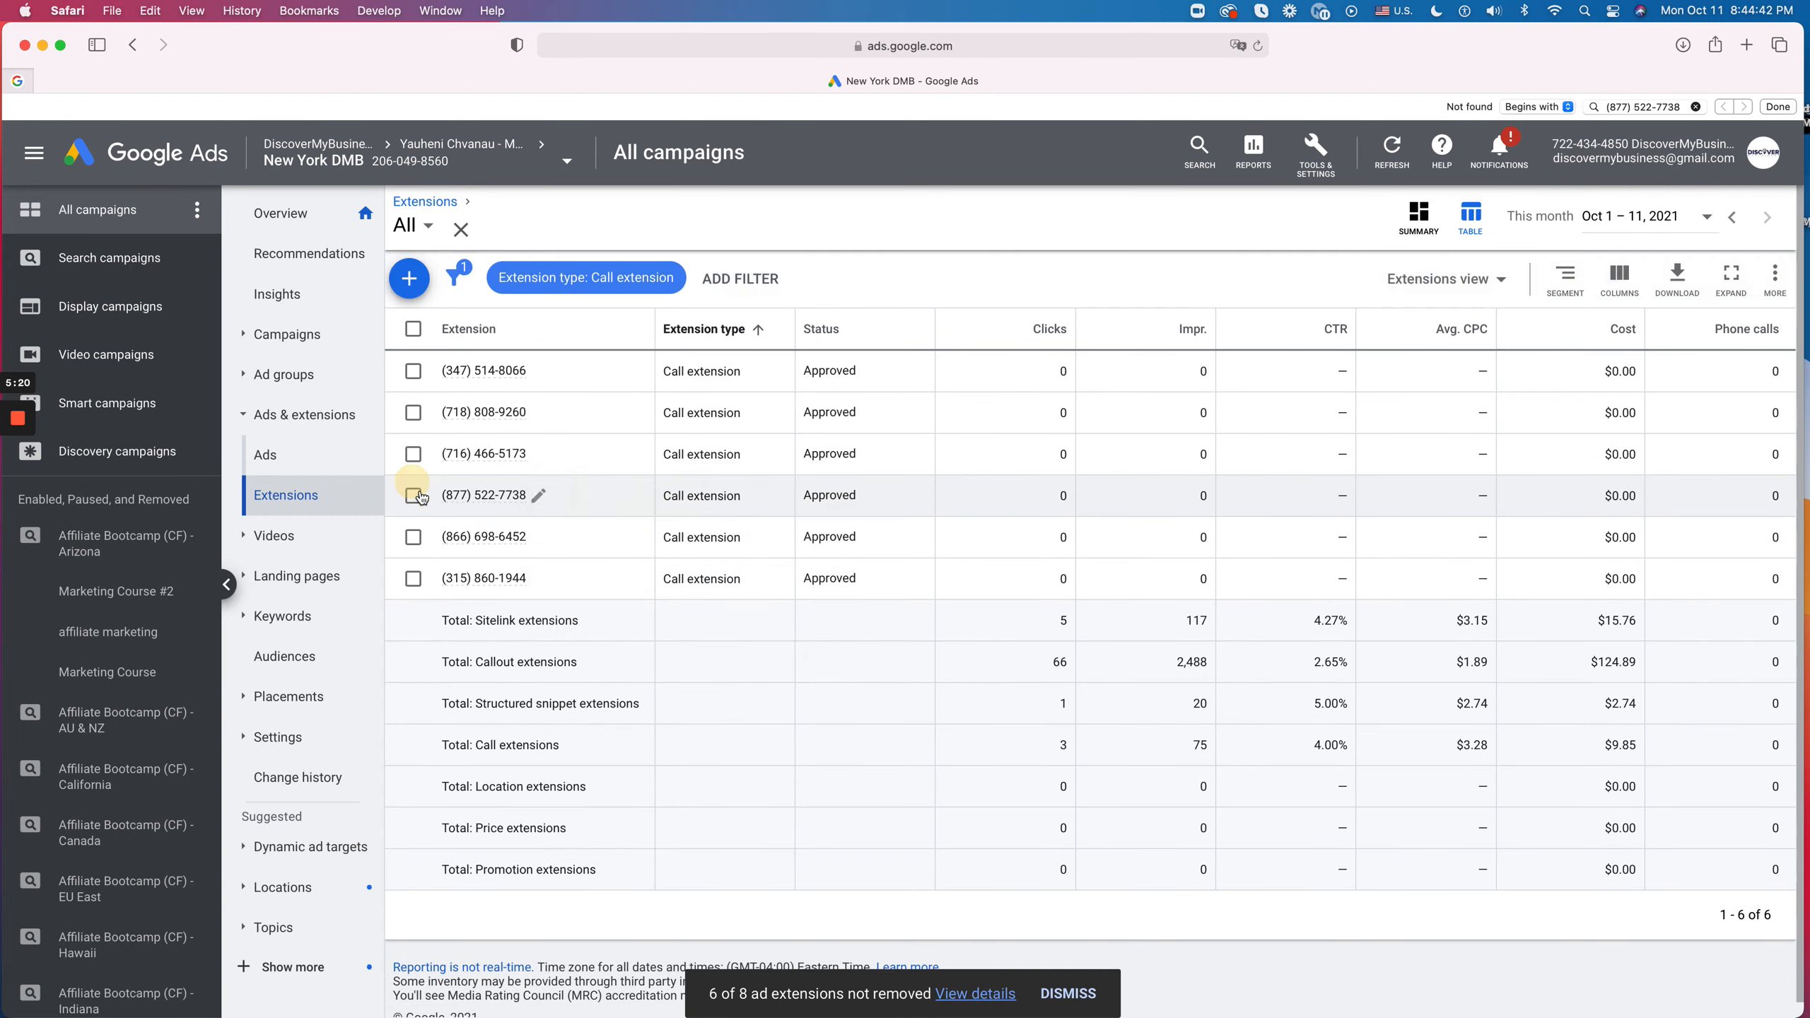
{"action": "left_click", "coordinate": [413, 494]}
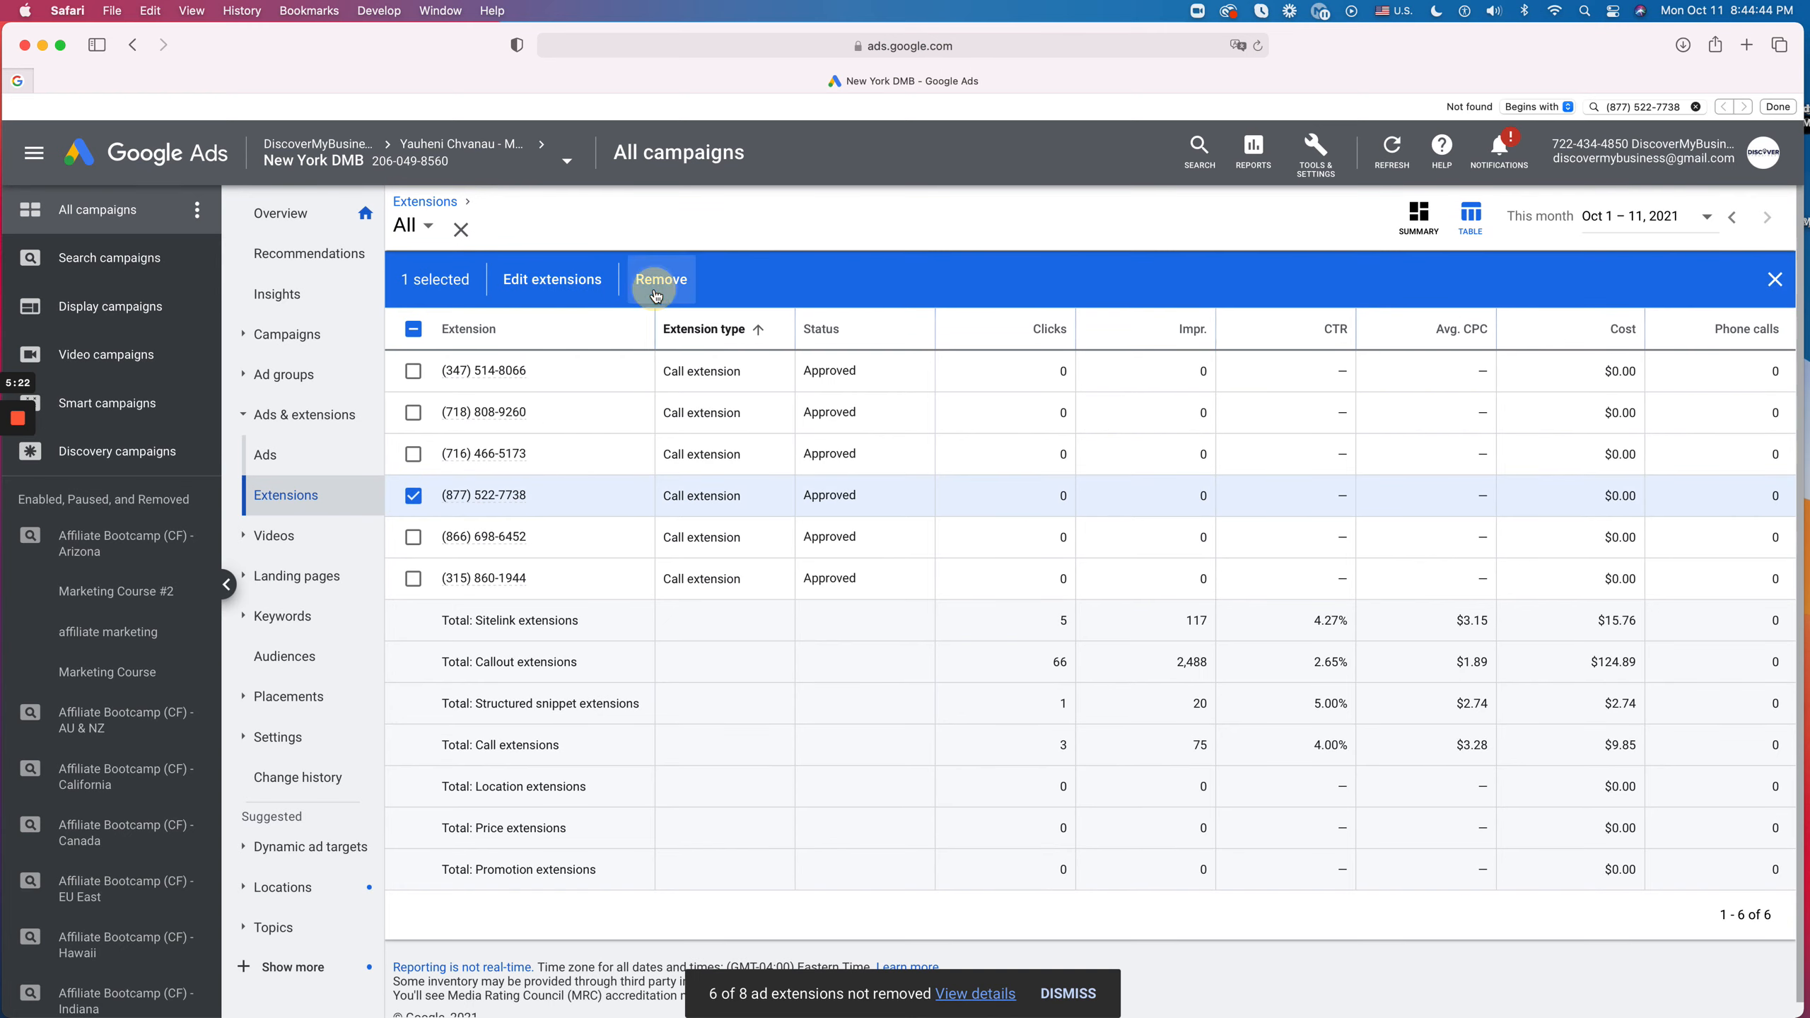
{"action": "left_click", "coordinate": [660, 278]}
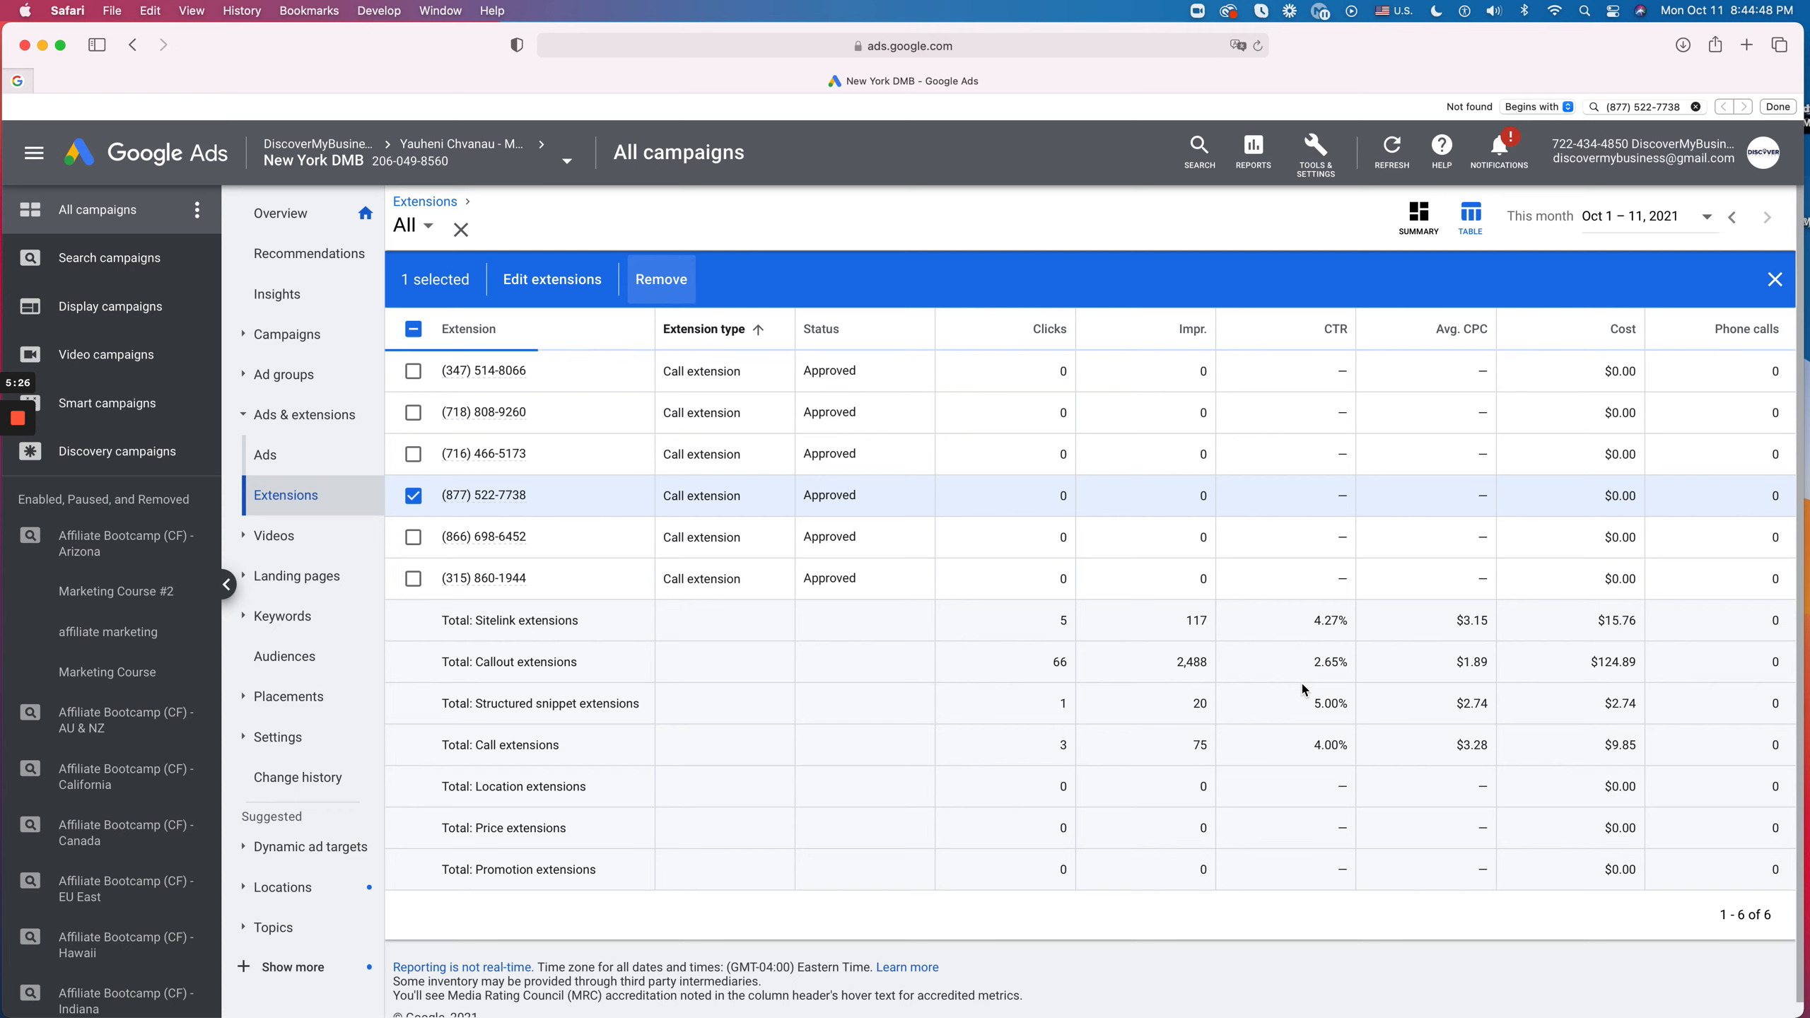
{"action": "left_click", "coordinate": [660, 279]}
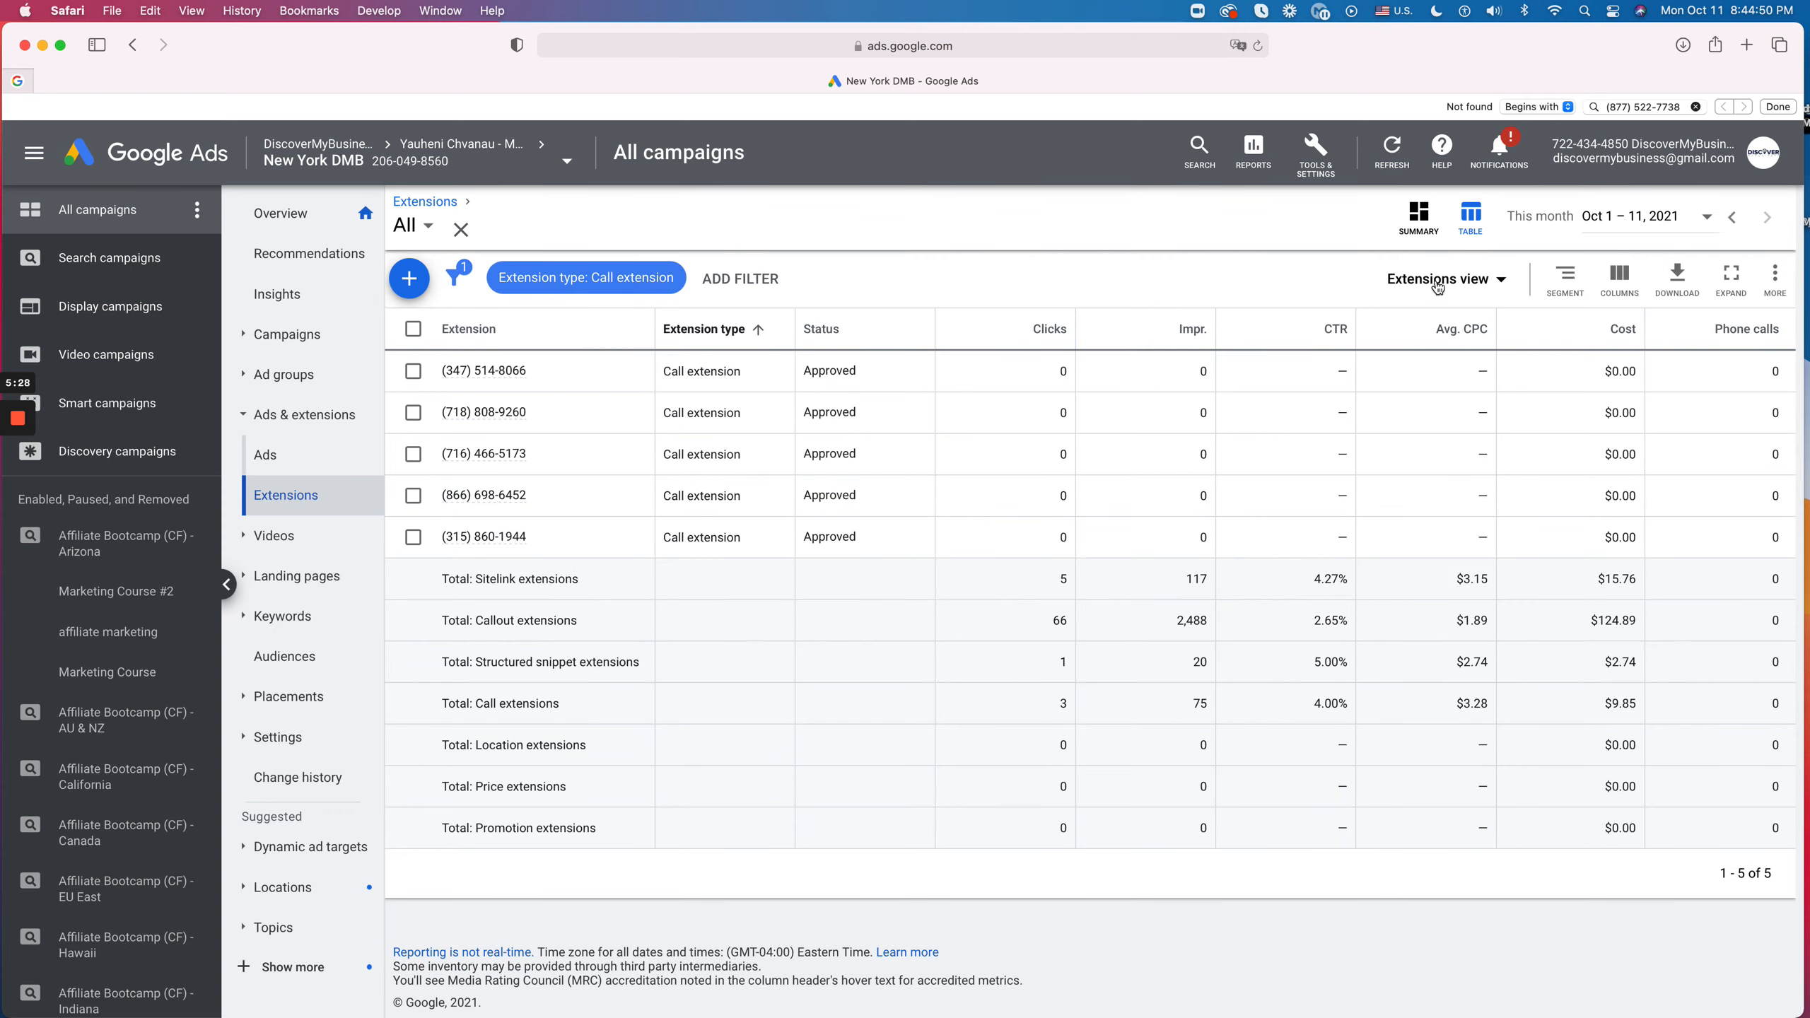
{"action": "mouse_move", "coordinate": [908, 363]}
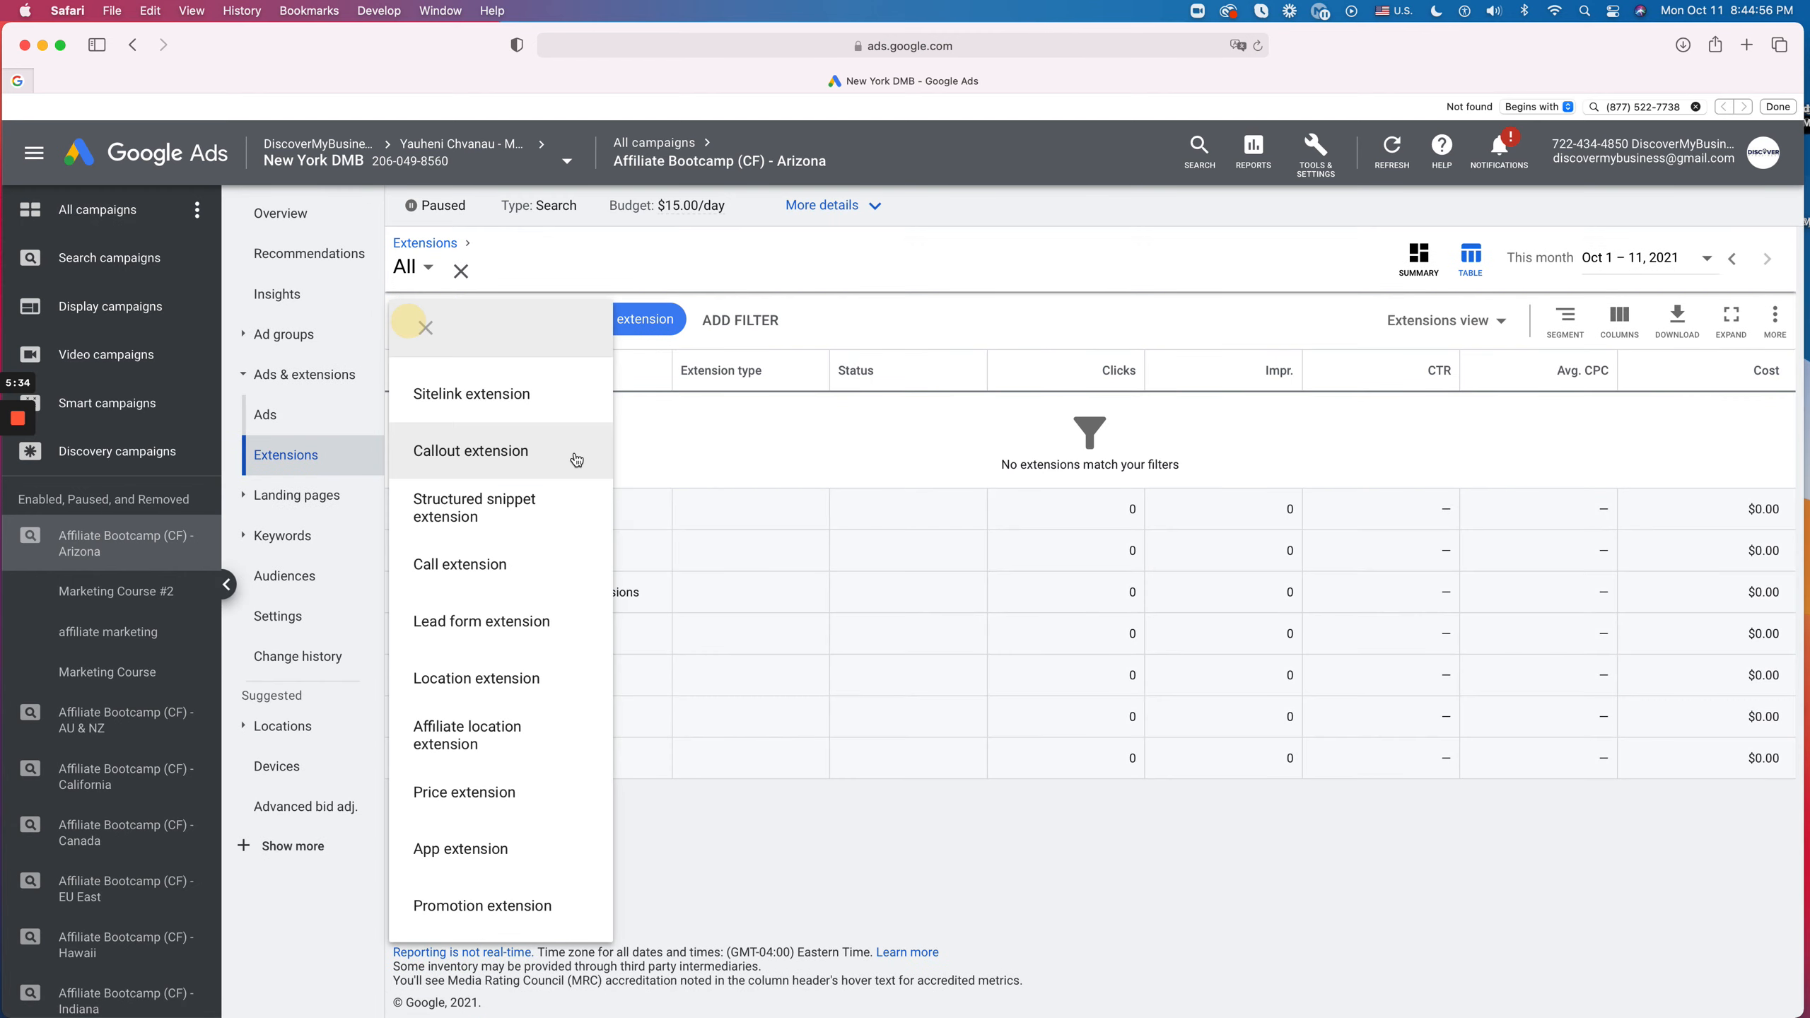
{"action": "left_click", "coordinate": [458, 562]}
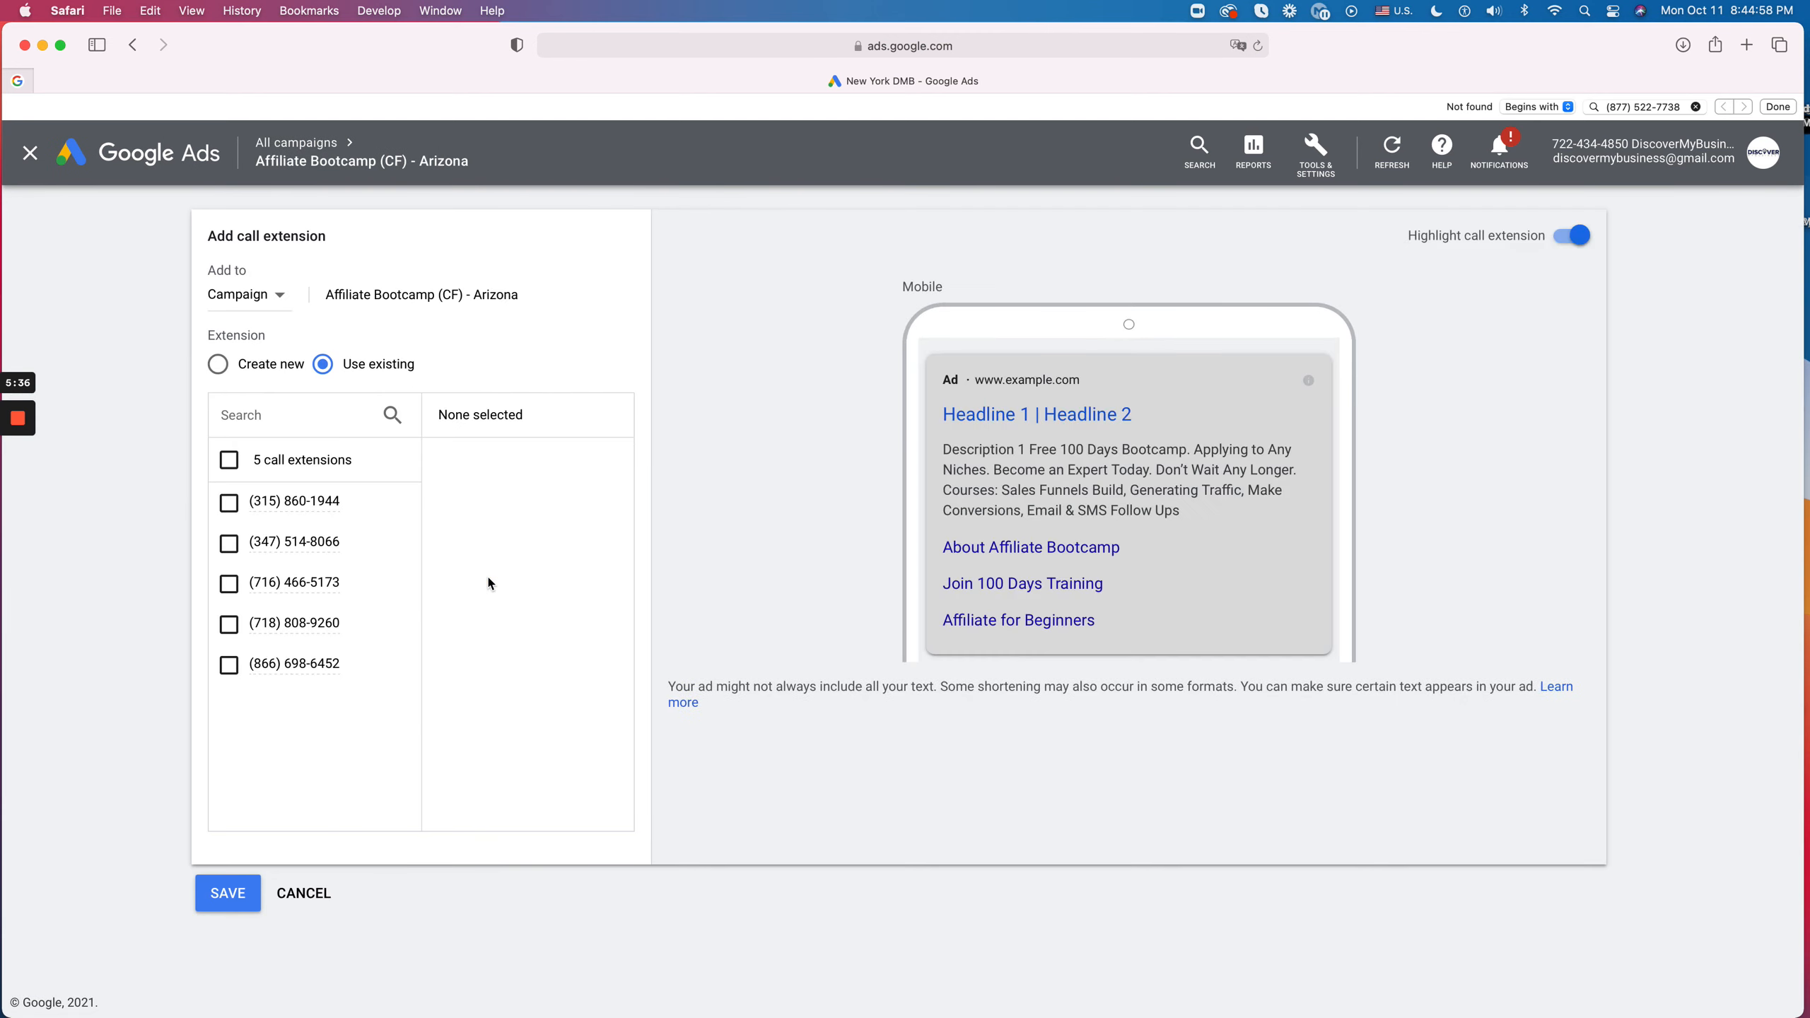
{"action": "left_click", "coordinate": [303, 892]}
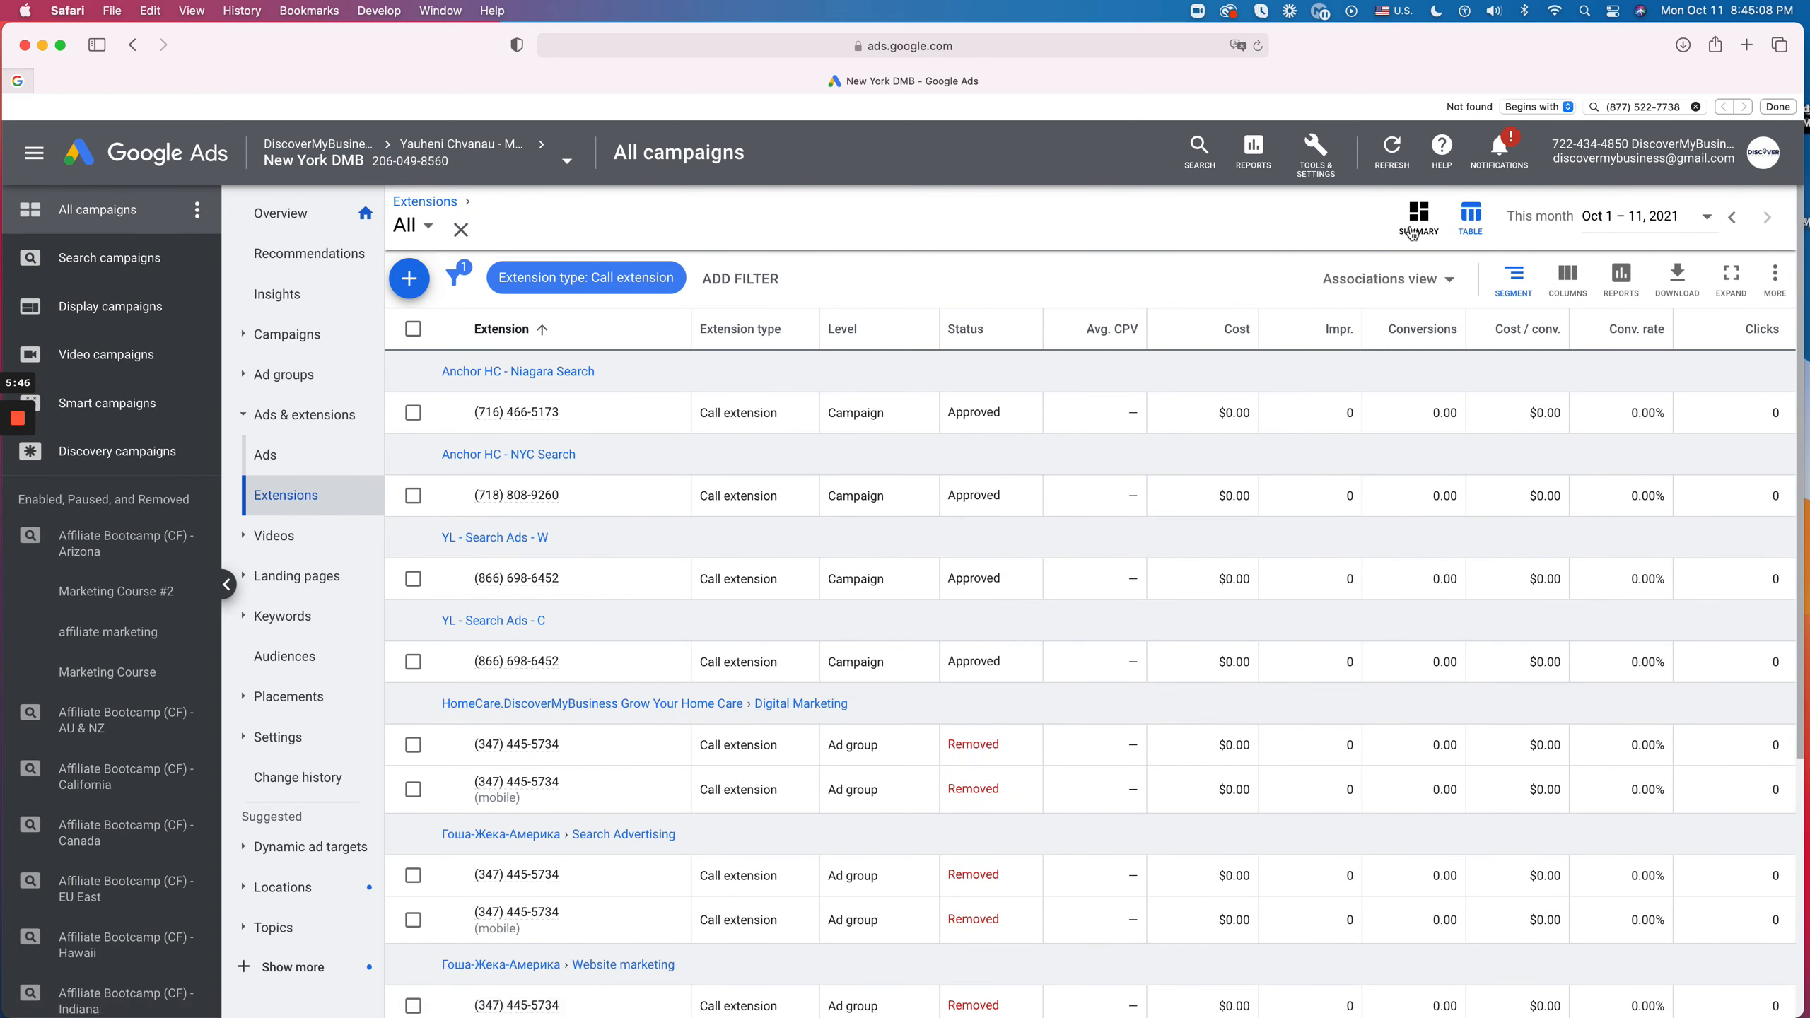
Step: Toggle Summary and Table views to return to the all-campaigns extensions table
{"action": "left_click", "coordinate": [1469, 214]}
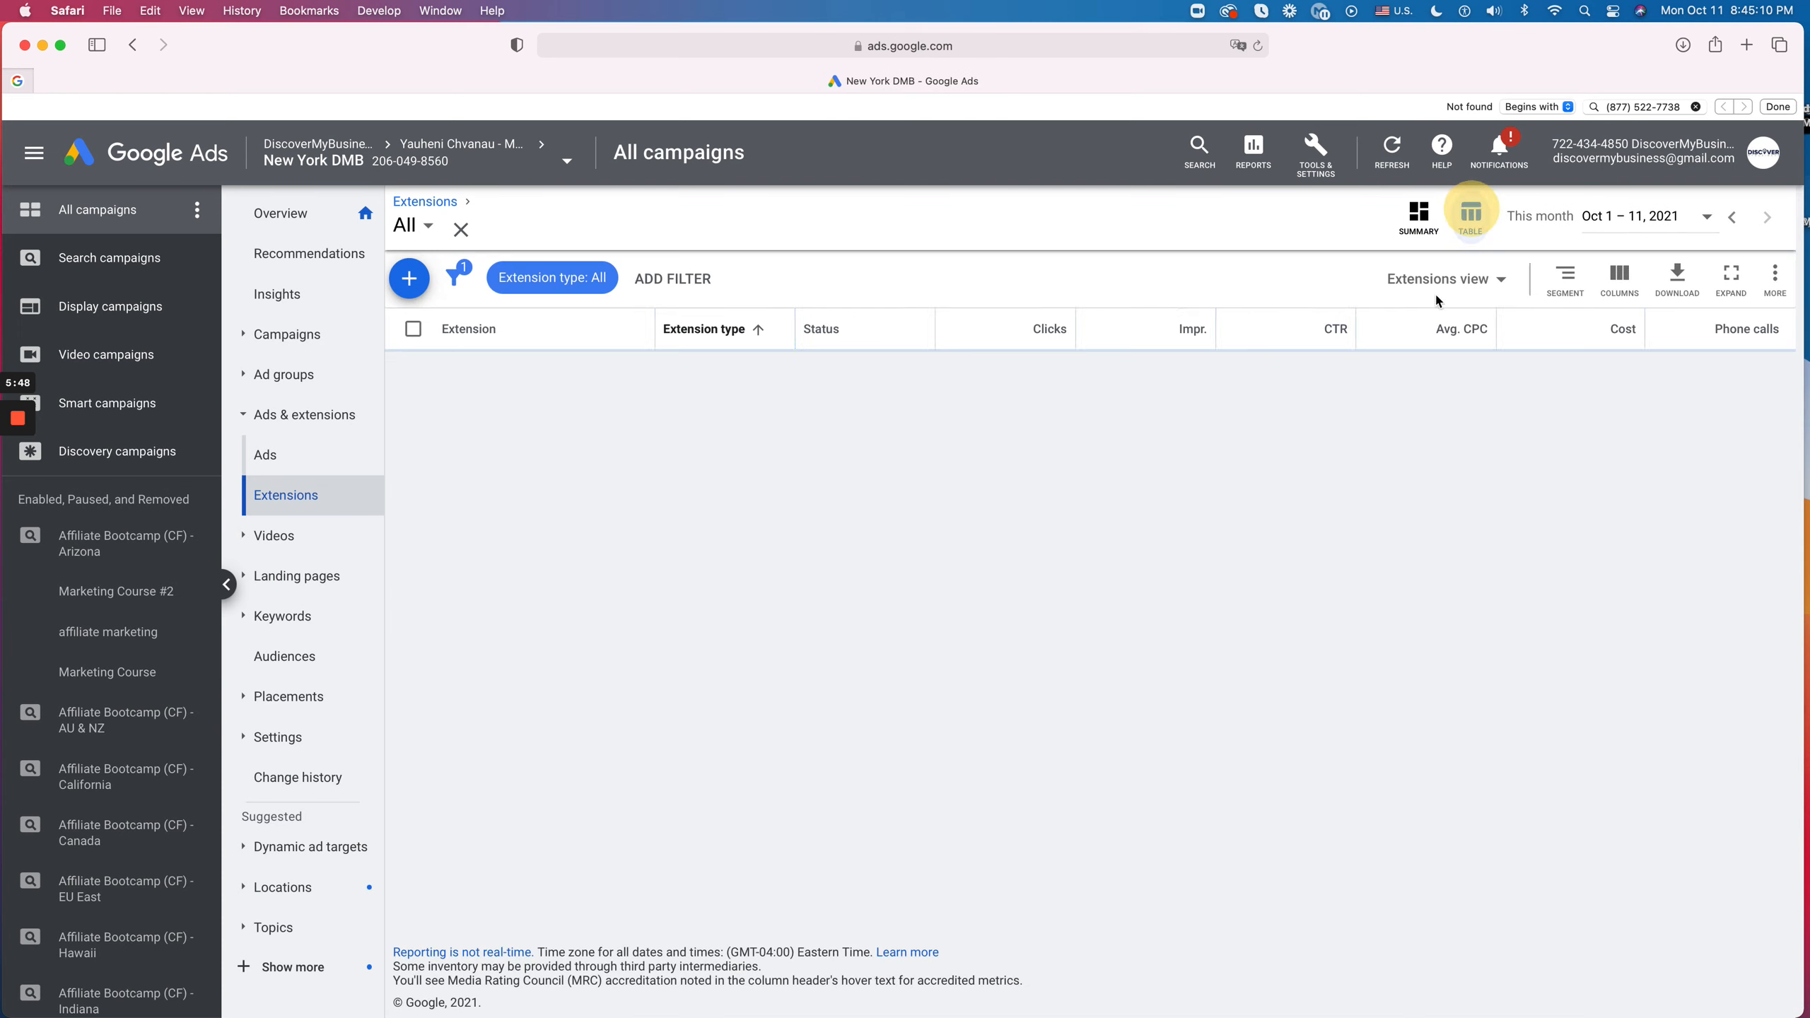
{"action": "left_click", "coordinate": [1468, 212]}
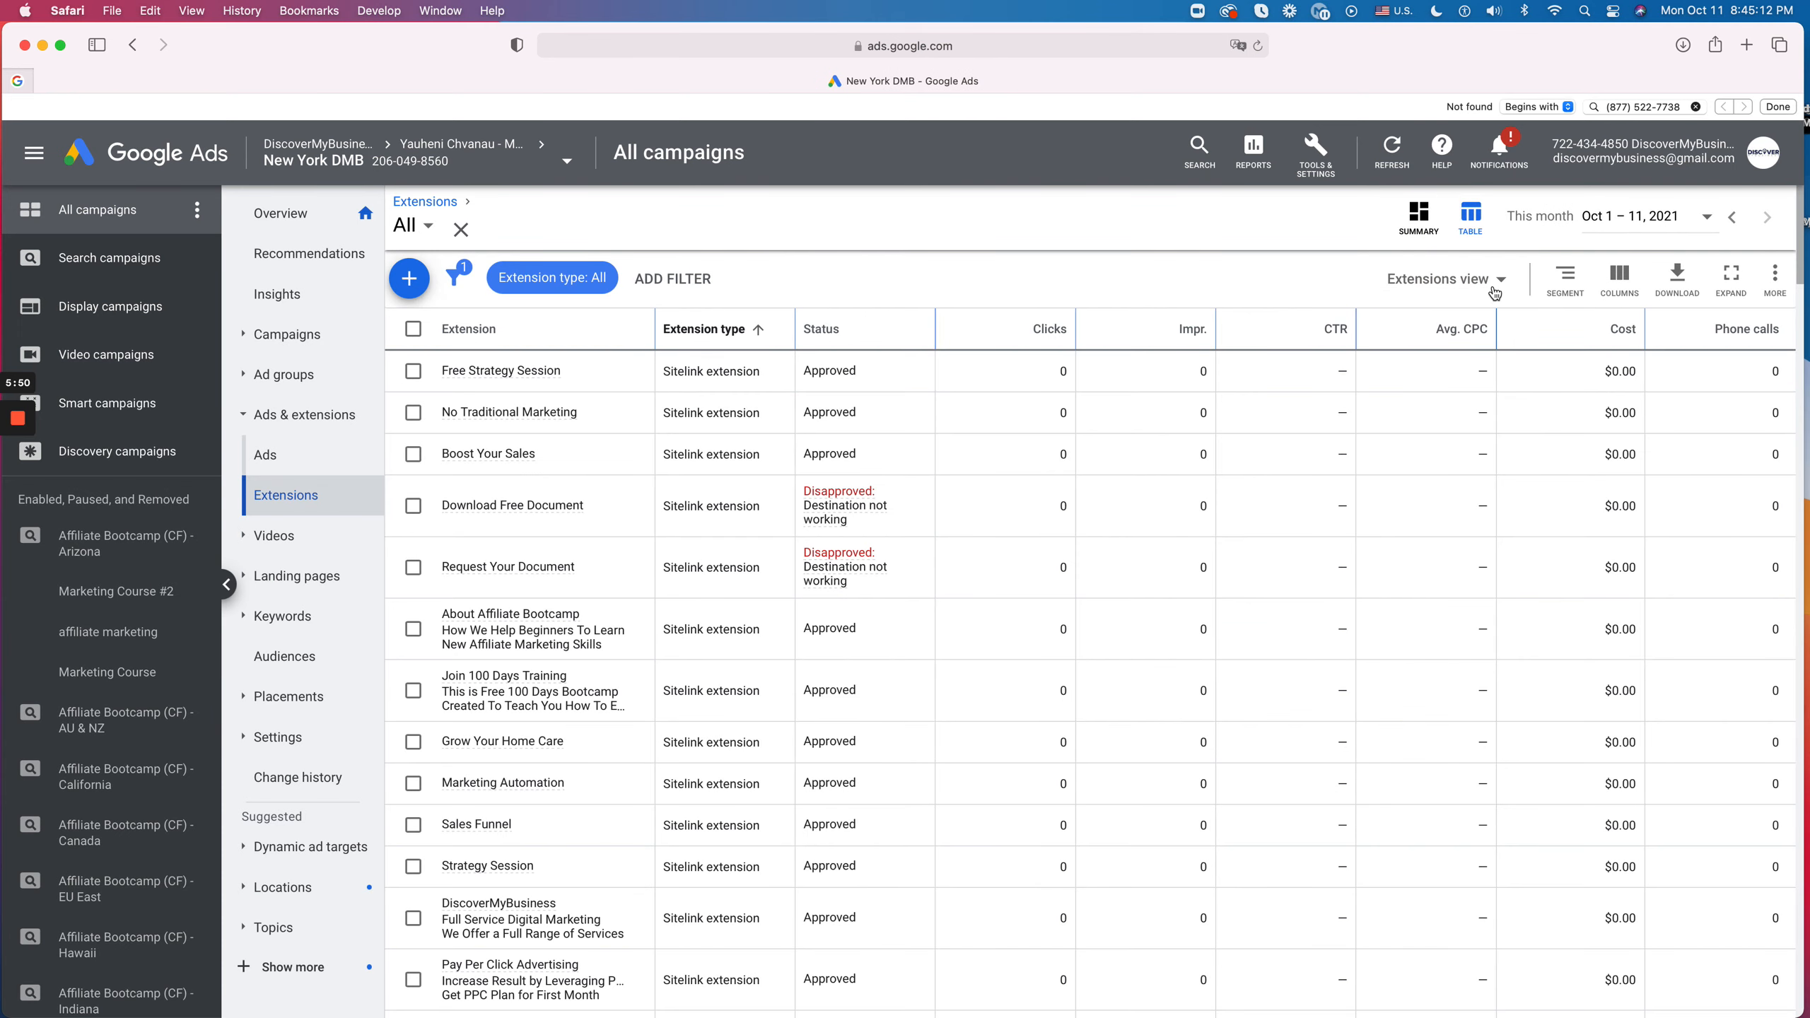